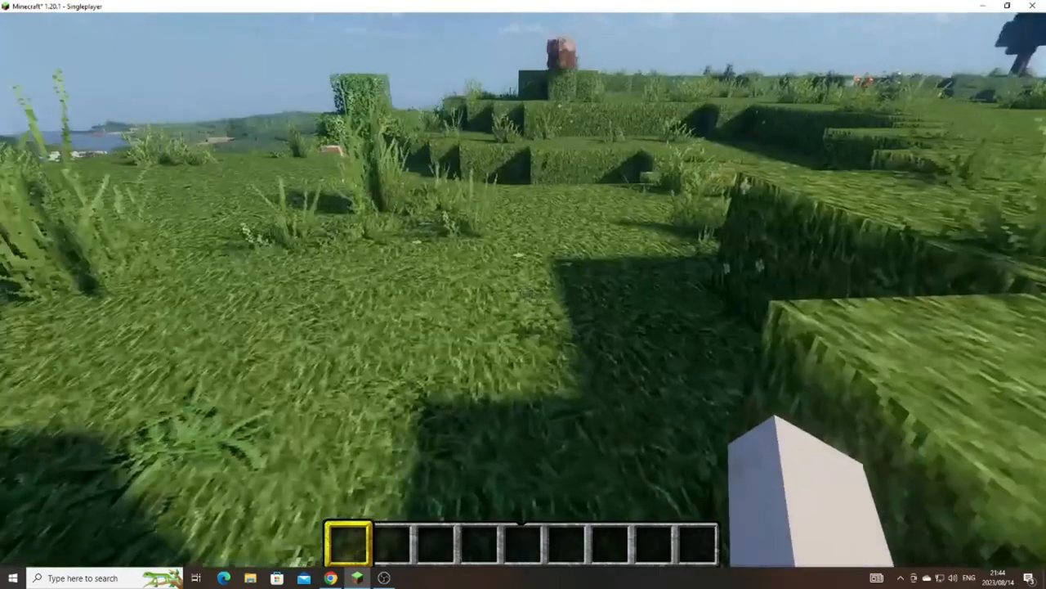
pyautogui.moveTo(524, 294)
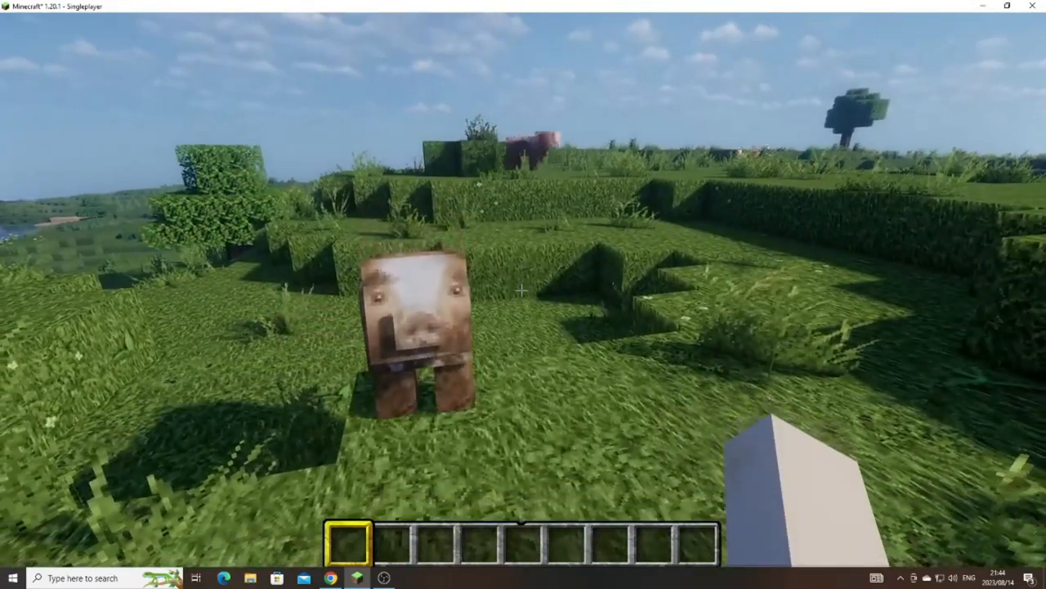
pyautogui.moveTo(523, 294)
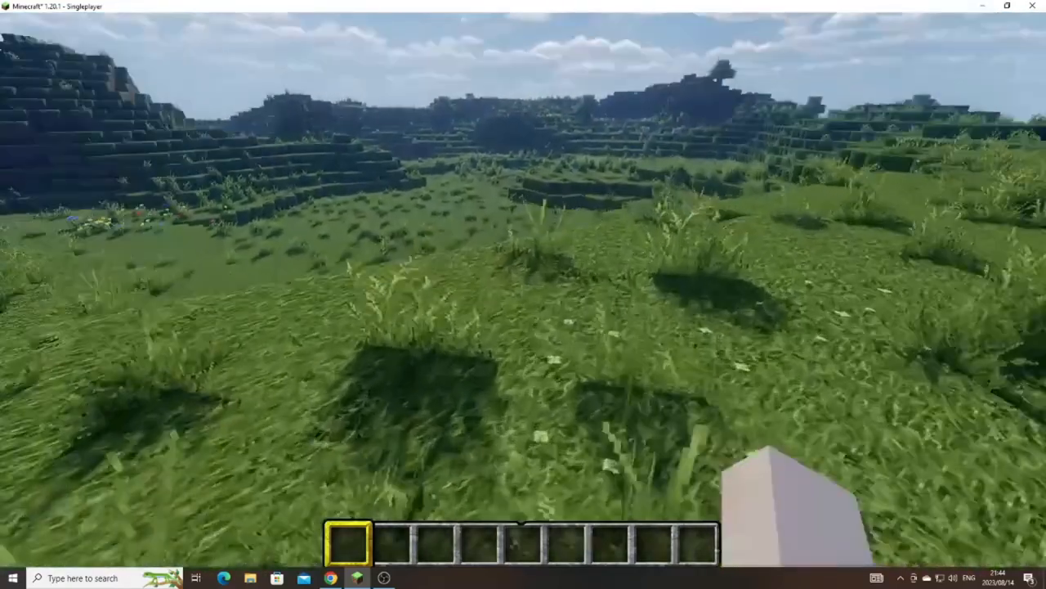
pyautogui.moveTo(523, 294)
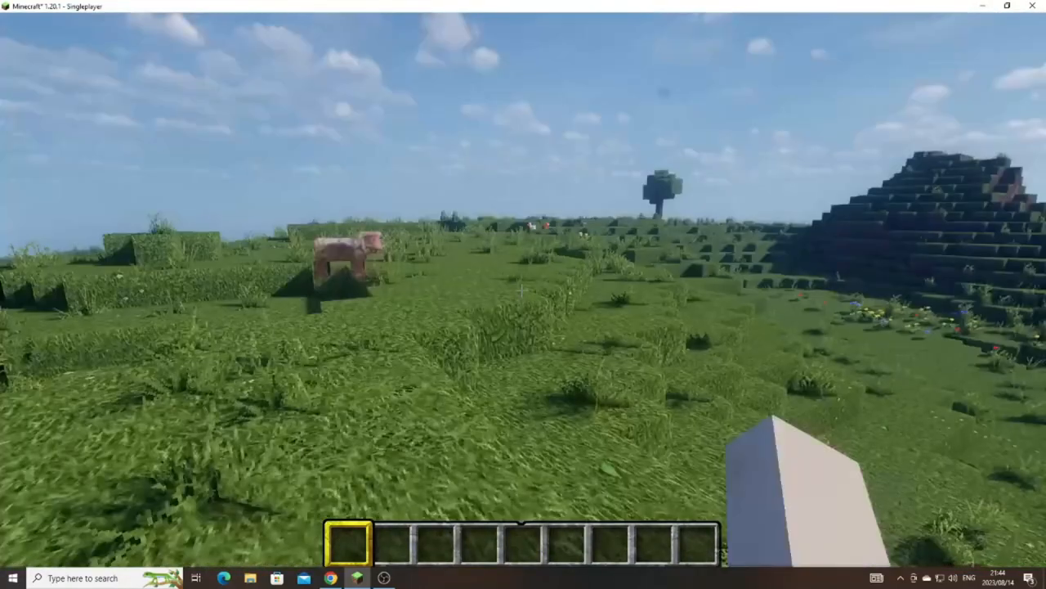
pyautogui.moveTo(524, 295)
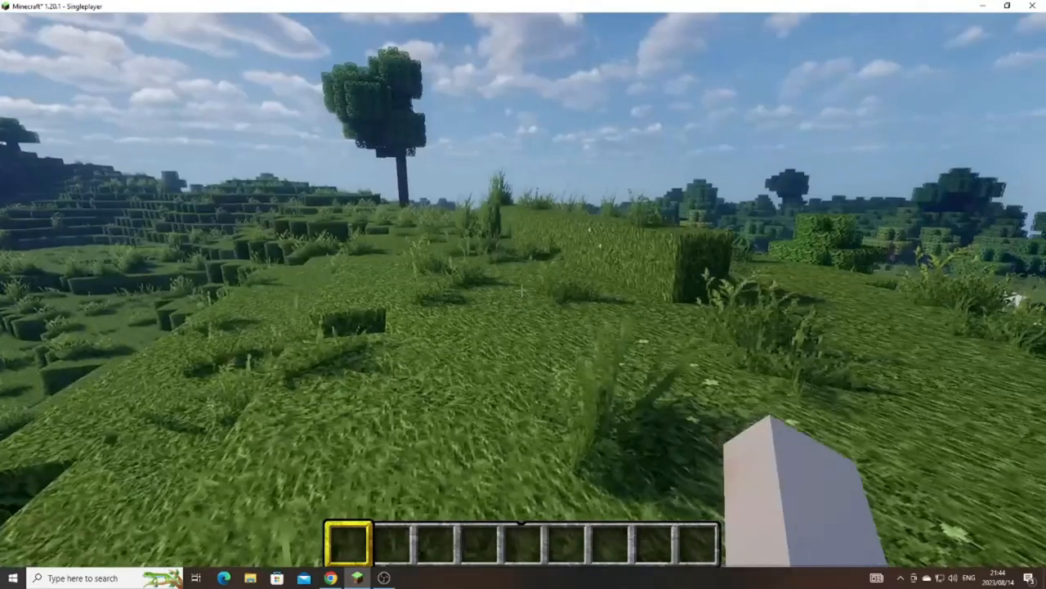
pyautogui.moveTo(523, 294)
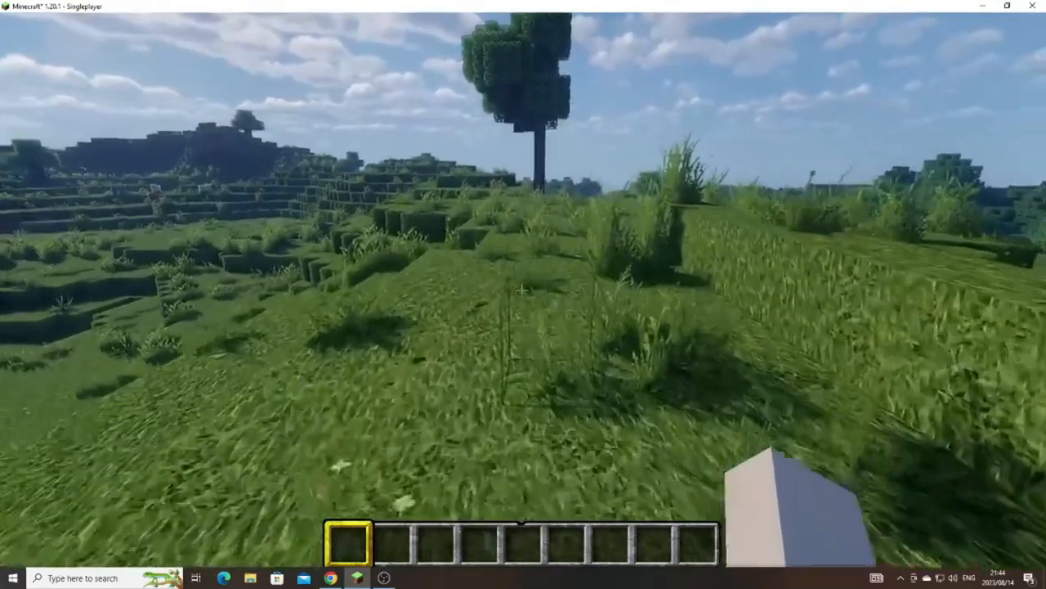
pyautogui.moveTo(523, 294)
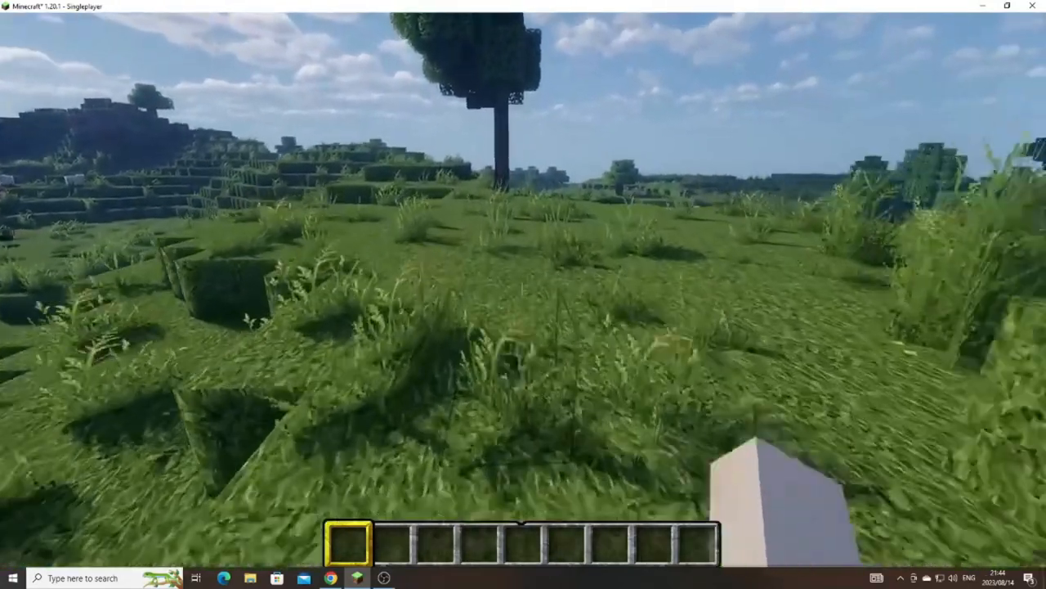
pyautogui.moveTo(524, 294)
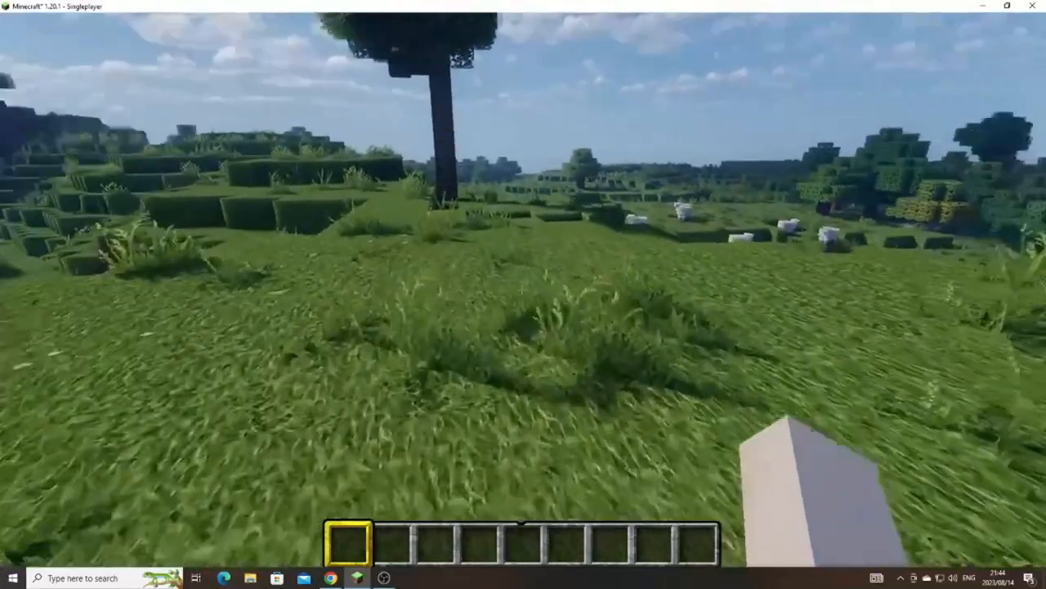
pyautogui.moveTo(524, 295)
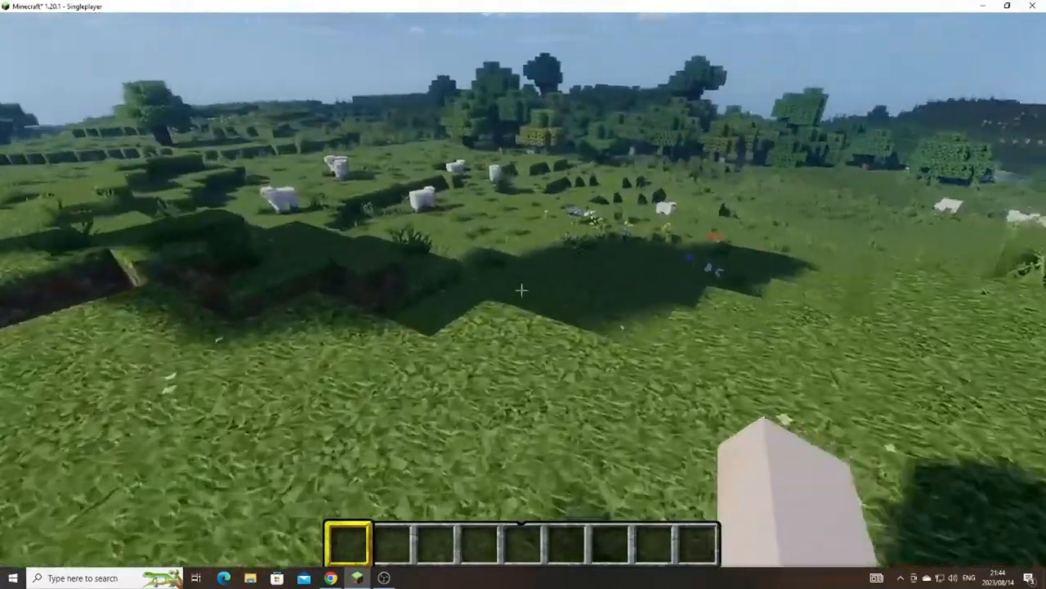
pyautogui.moveTo(524, 295)
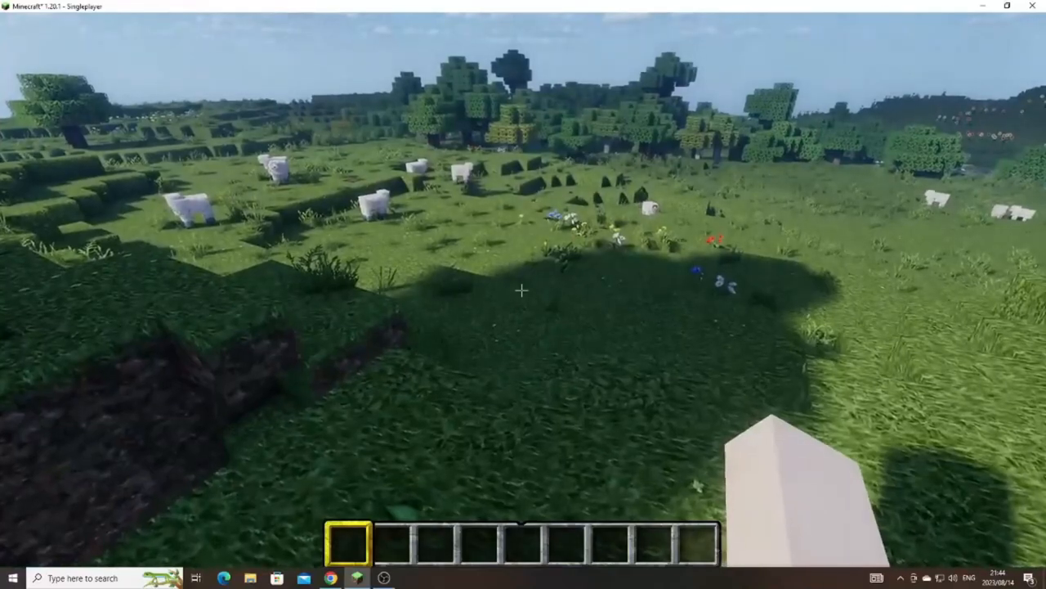
pyautogui.moveTo(523, 290)
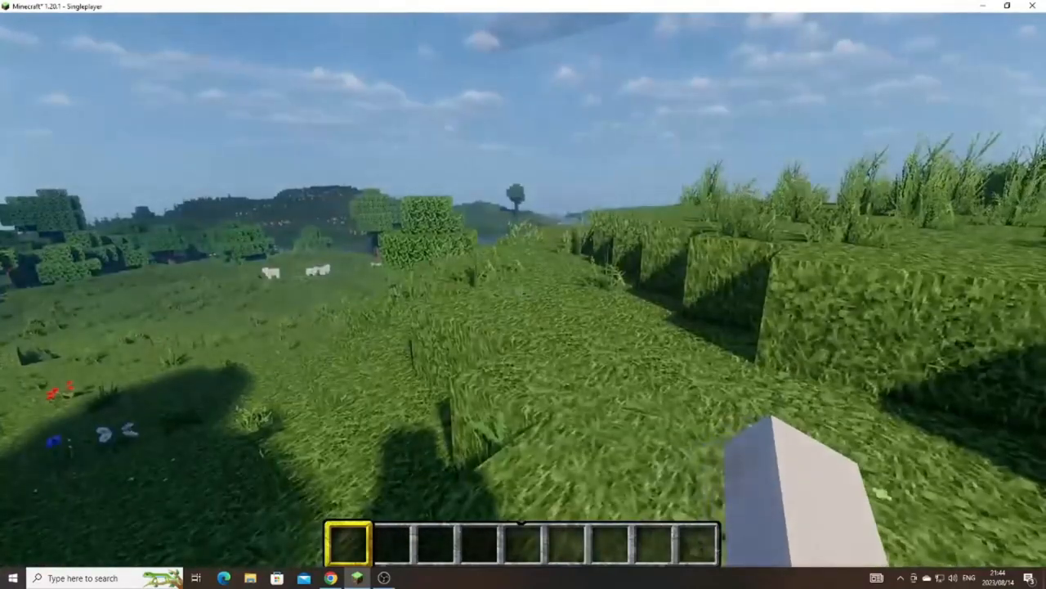
pyautogui.moveTo(523, 294)
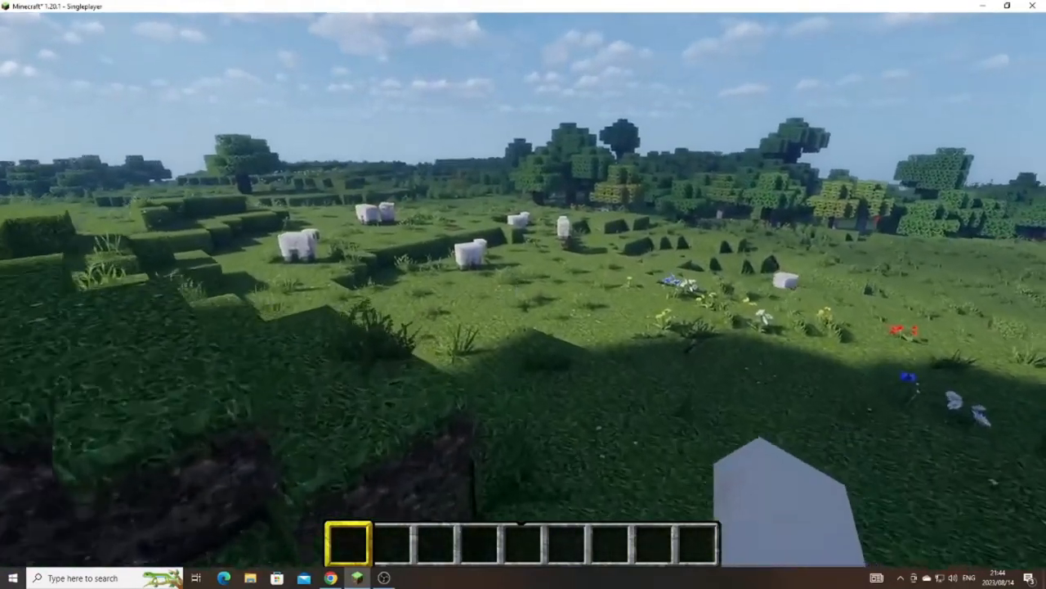
pyautogui.moveTo(523, 294)
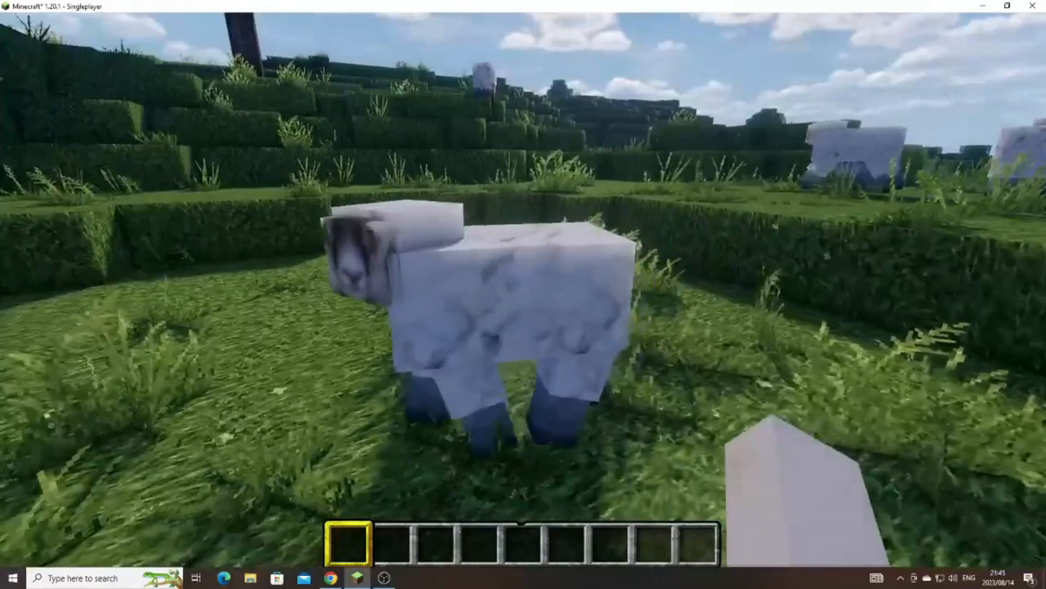
pyautogui.moveTo(523, 294)
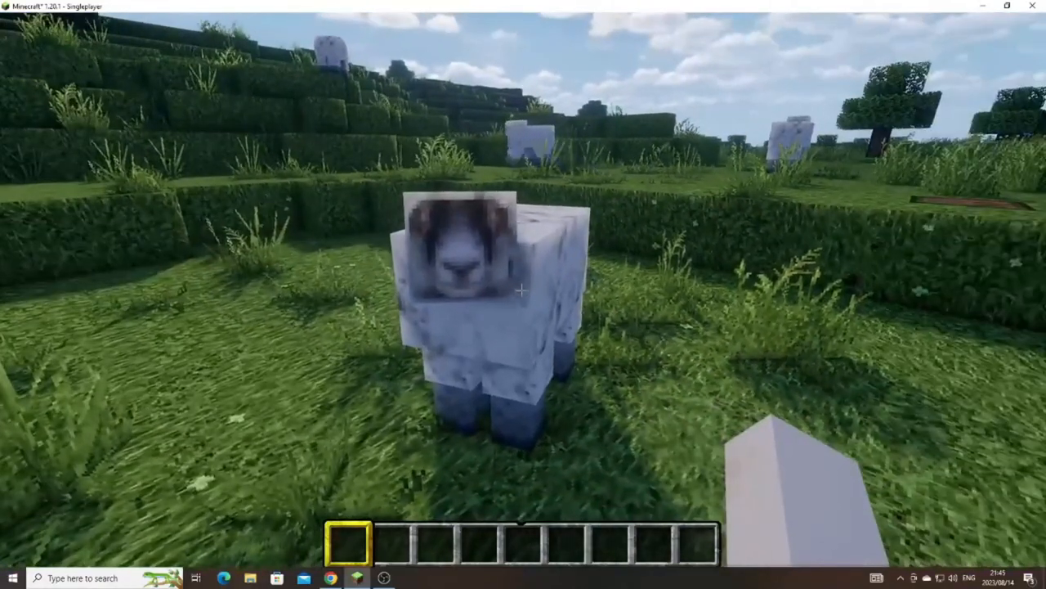
pyautogui.moveTo(523, 294)
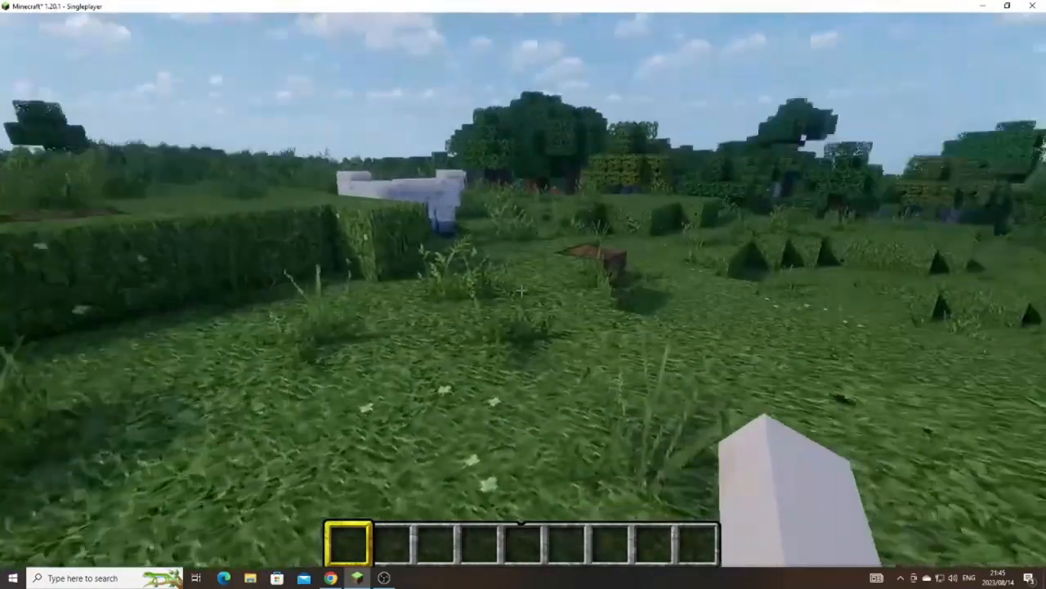
pyautogui.moveTo(523, 290)
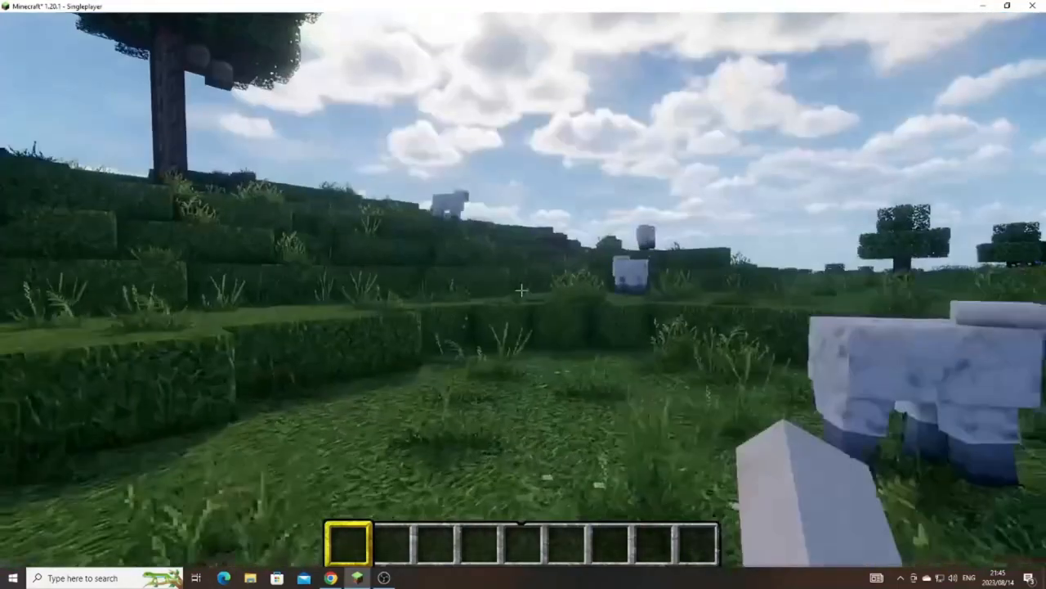
pyautogui.moveTo(523, 294)
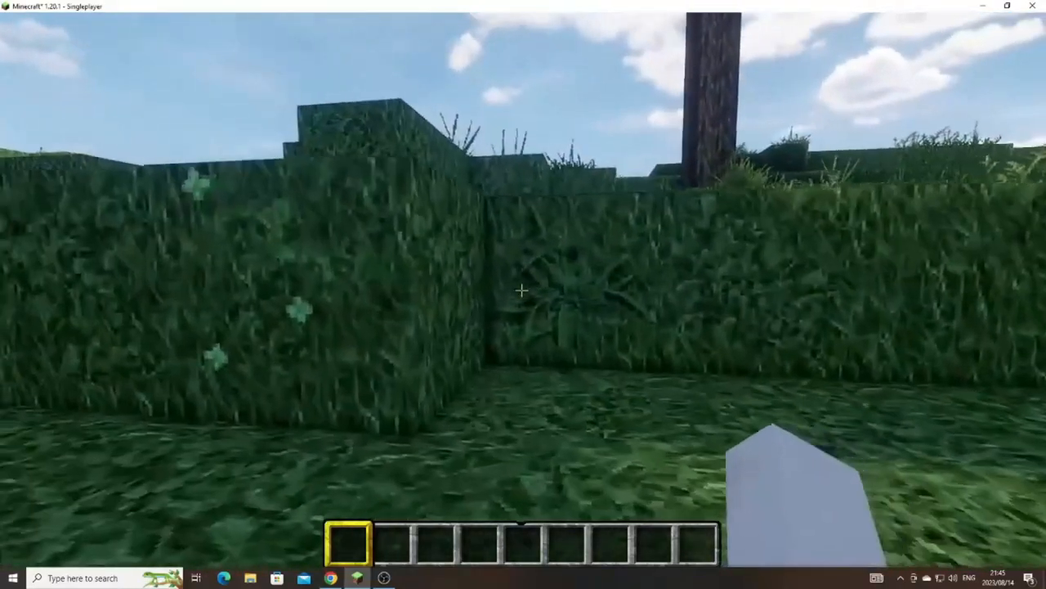
pyautogui.moveTo(523, 294)
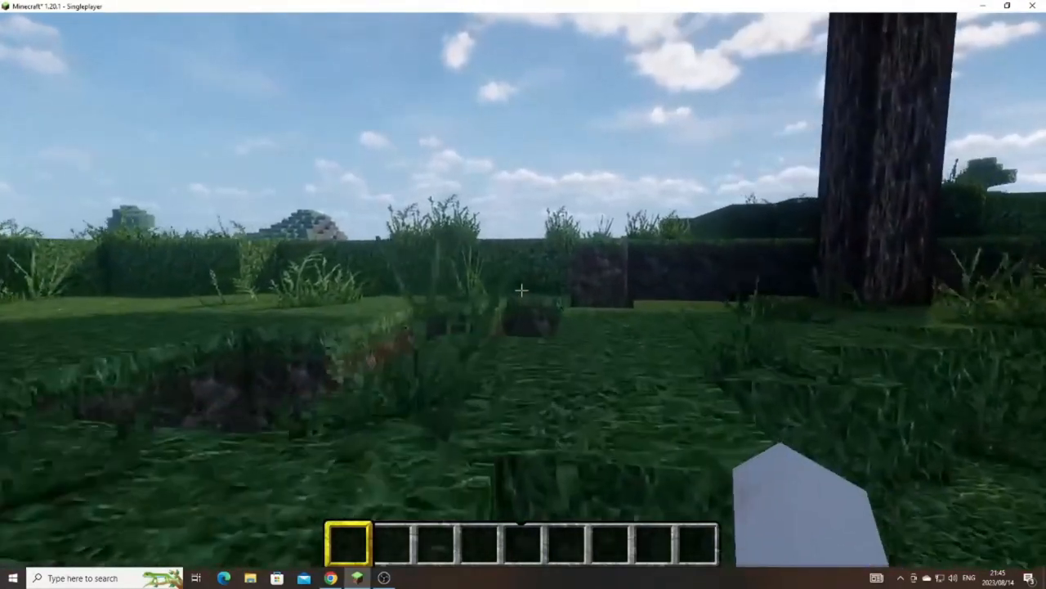
pyautogui.moveTo(523, 290)
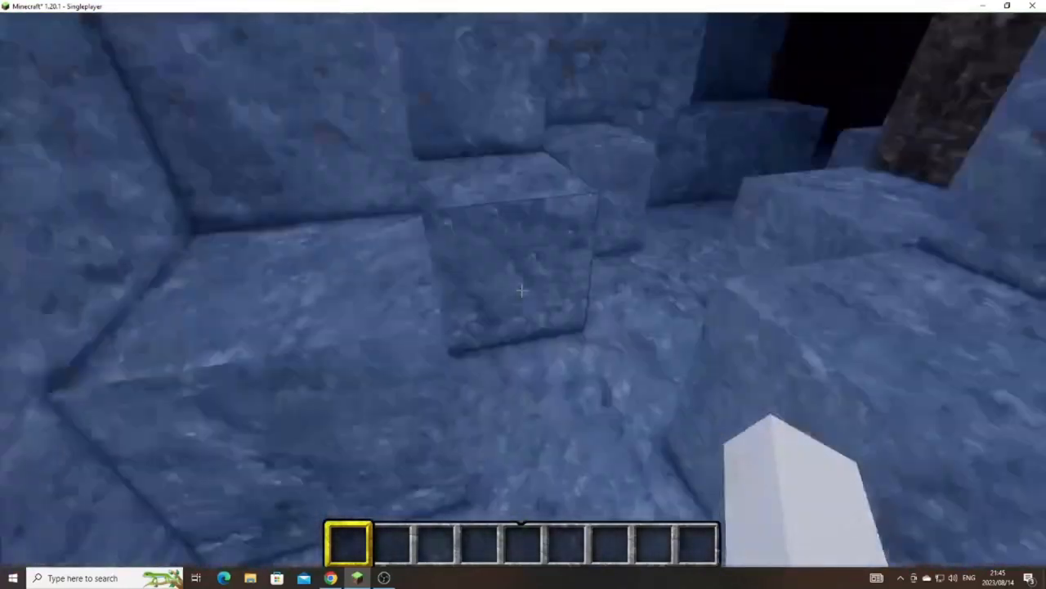
pyautogui.moveTo(523, 290)
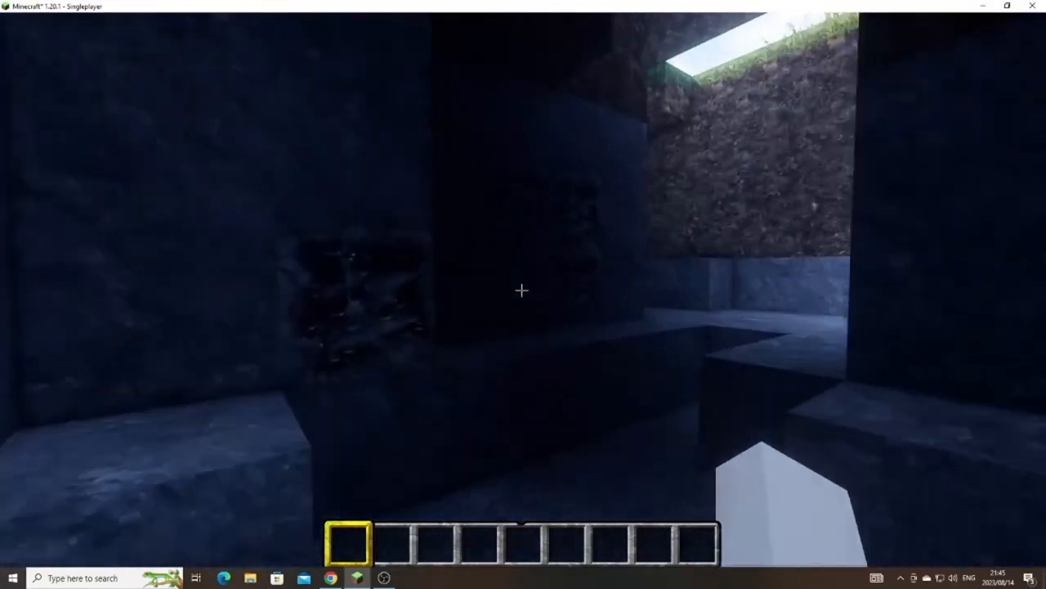
pyautogui.moveTo(524, 290)
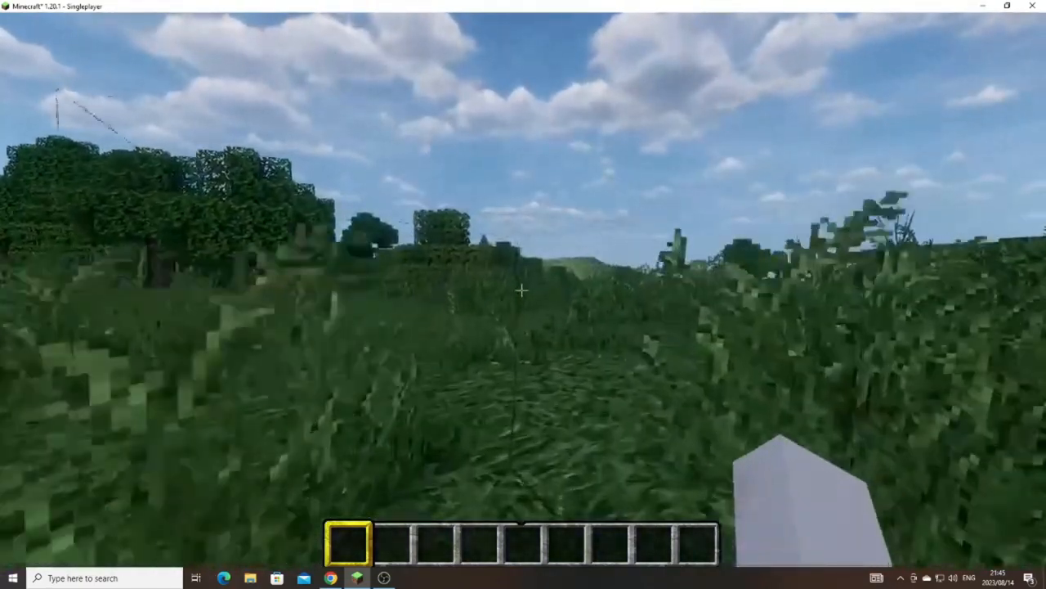
pyautogui.moveTo(523, 290)
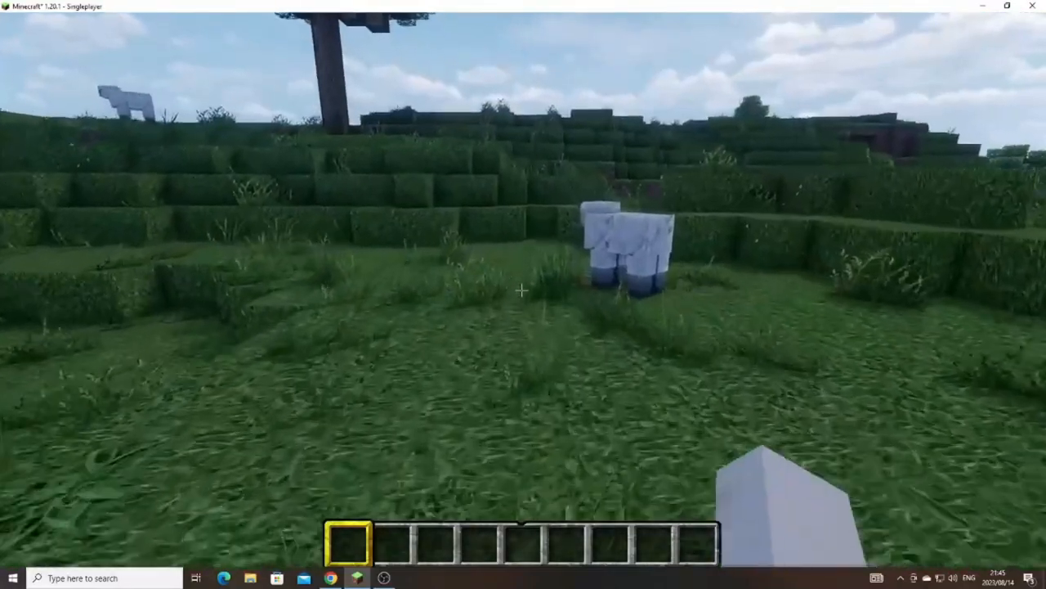
pyautogui.moveTo(524, 291)
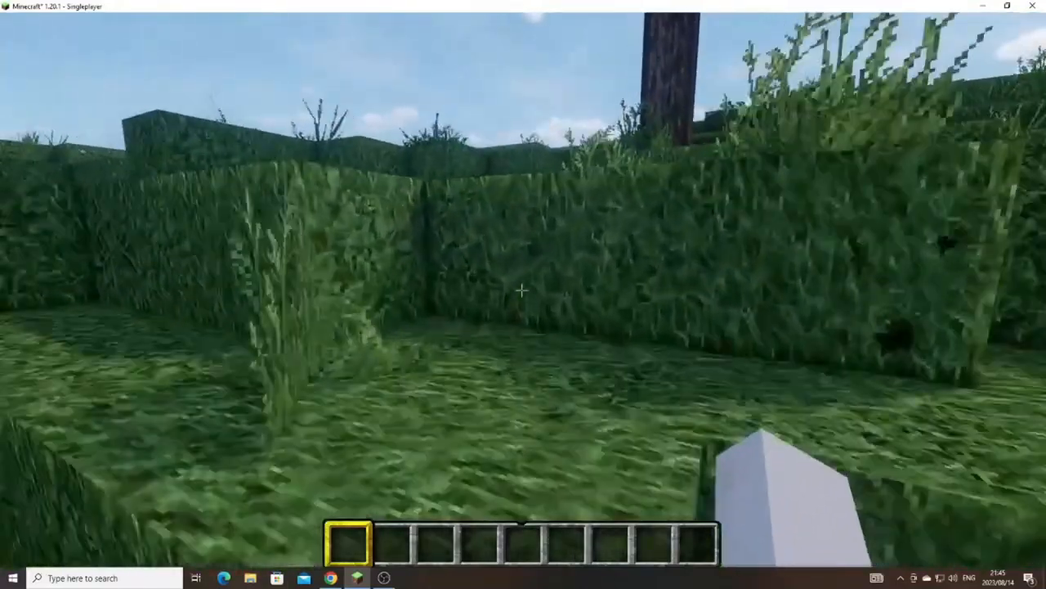
pyautogui.moveTo(523, 294)
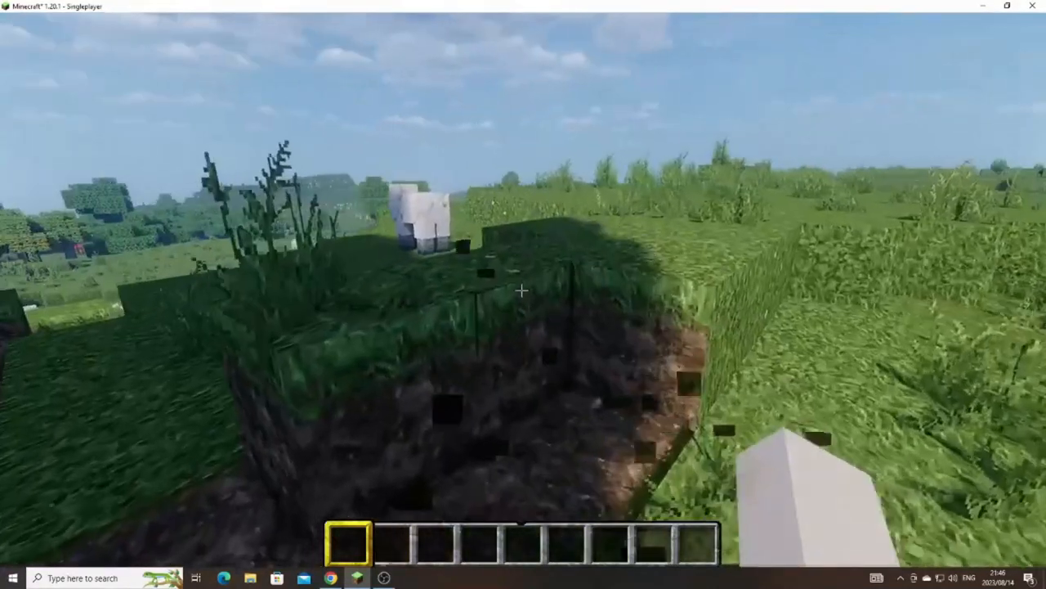
pyautogui.moveTo(523, 290)
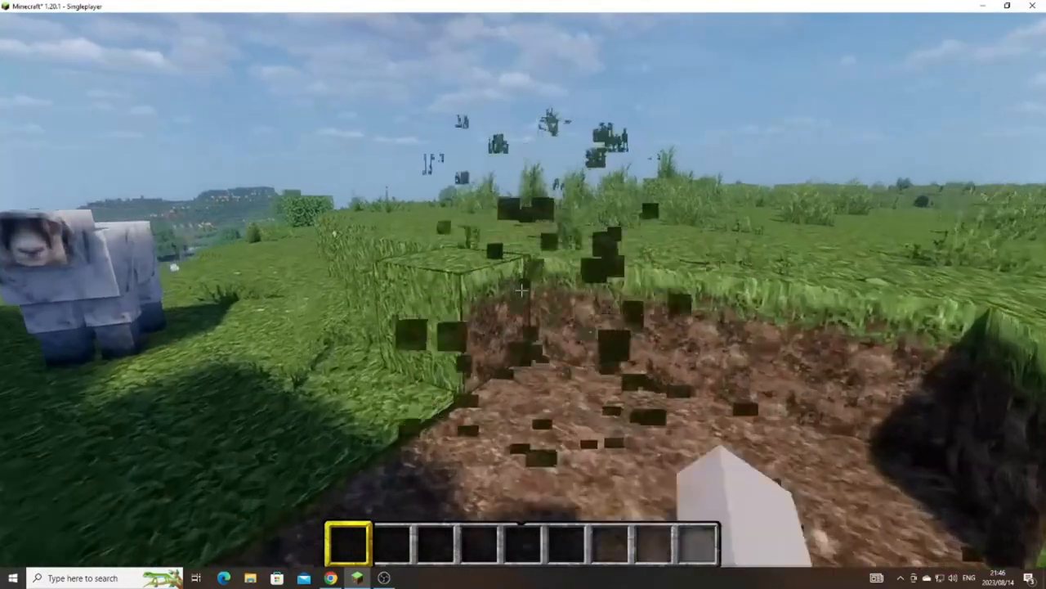
pyautogui.moveTo(523, 295)
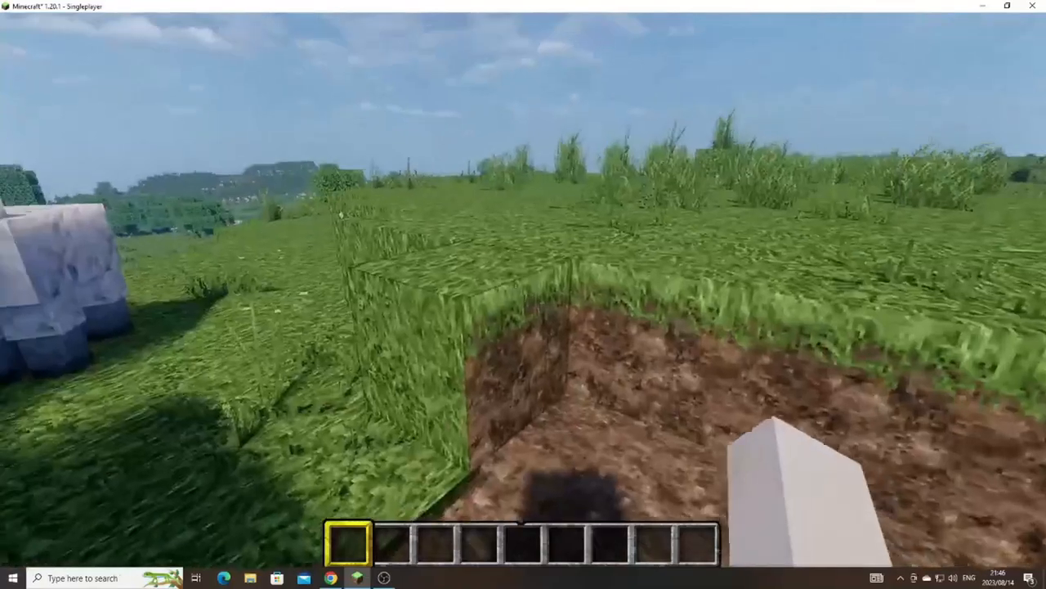
pyautogui.moveTo(523, 294)
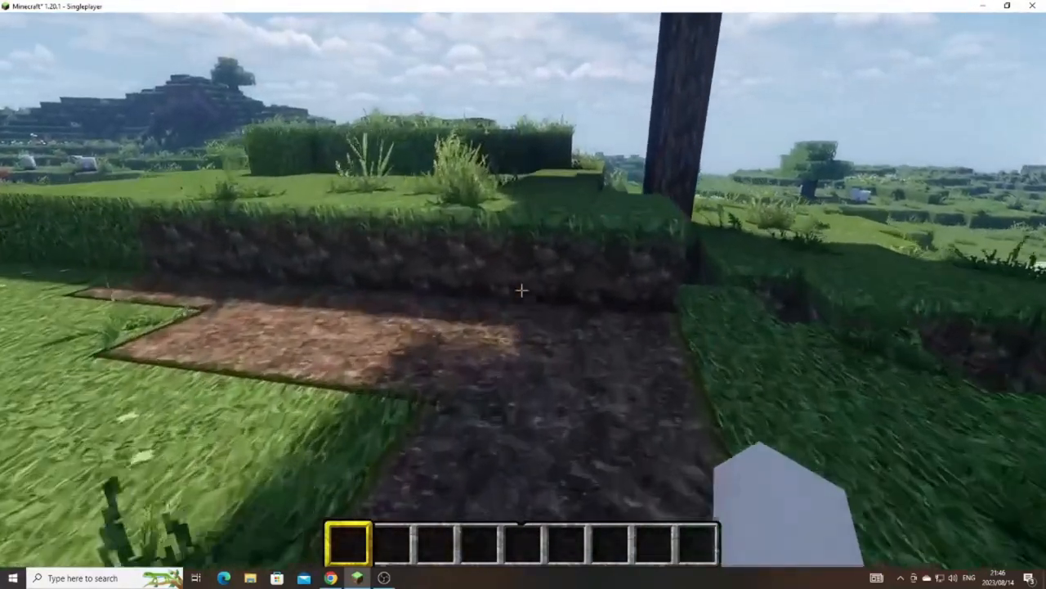
pyautogui.moveTo(523, 295)
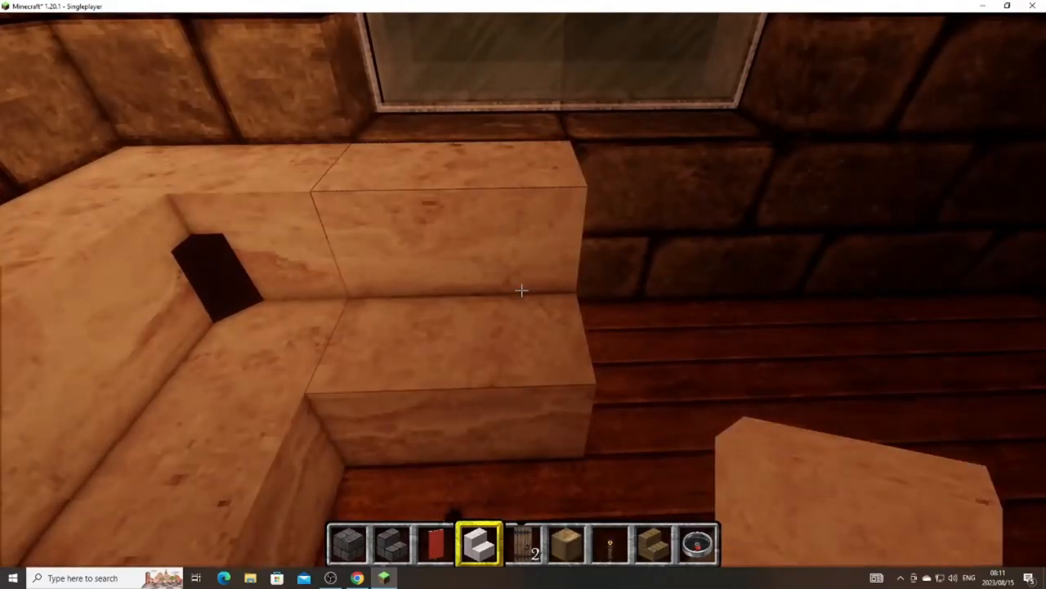
pyautogui.moveTo(524, 290)
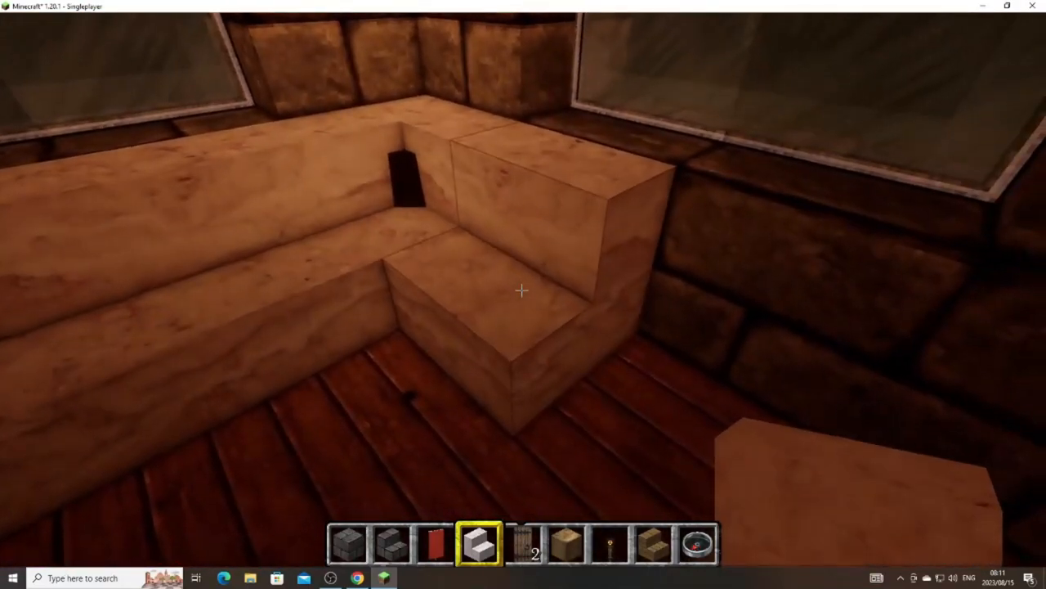
pyautogui.moveTo(523, 295)
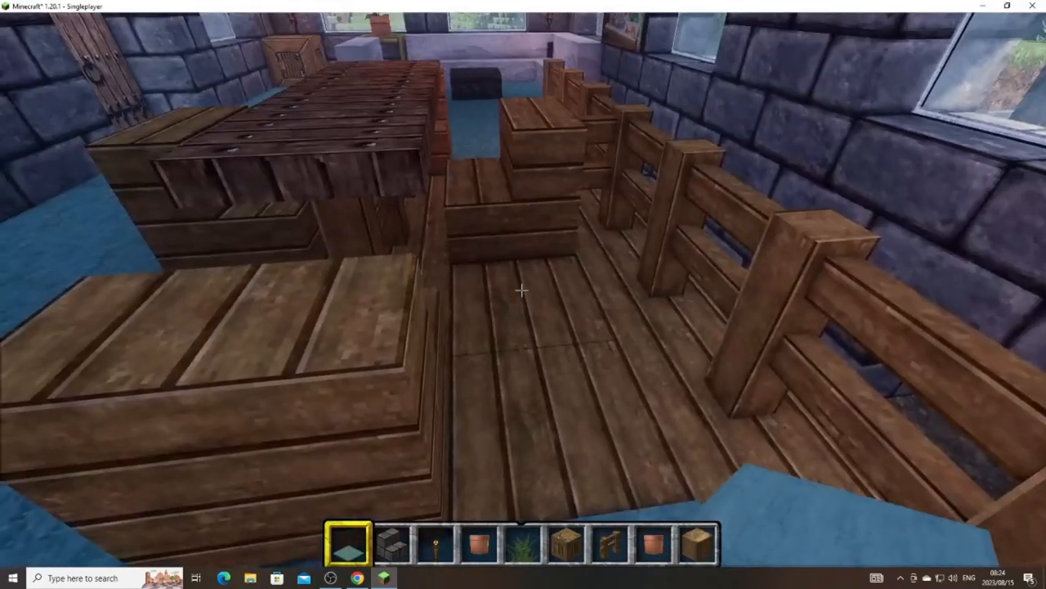
pyautogui.moveTo(523, 290)
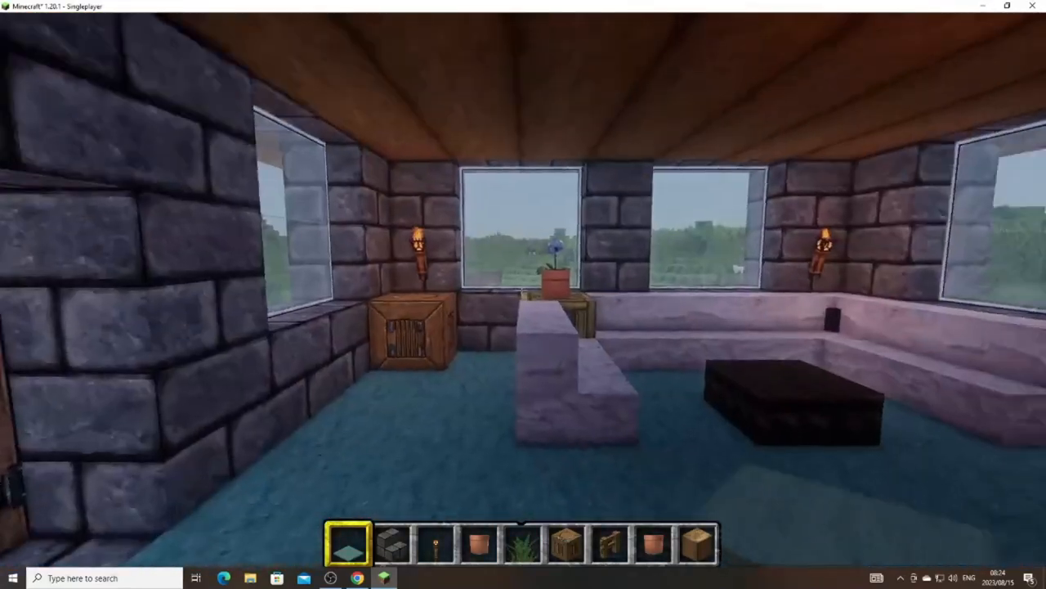
pyautogui.moveTo(523, 294)
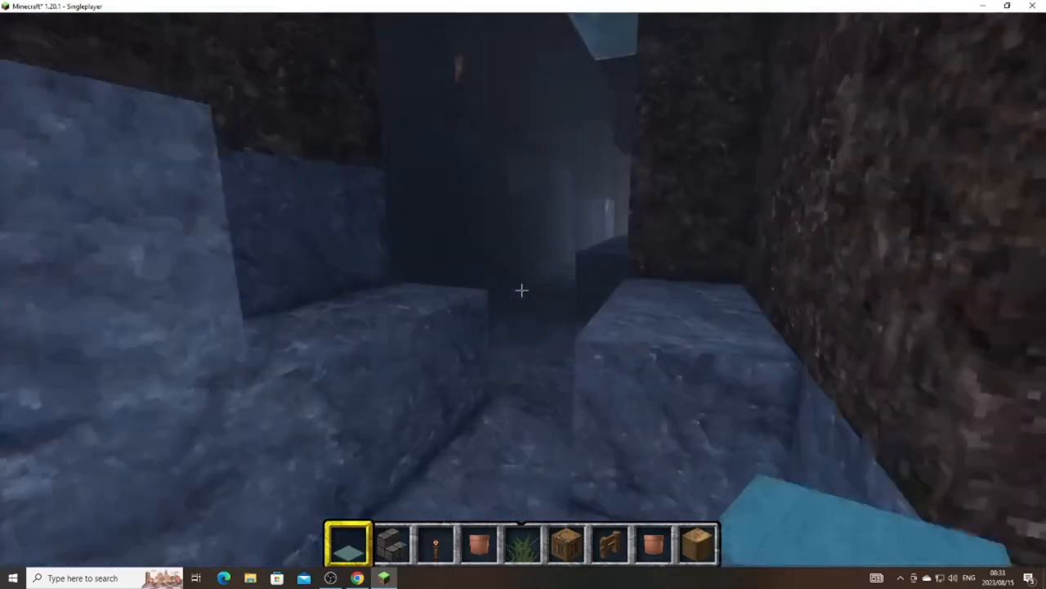
pyautogui.moveTo(524, 290)
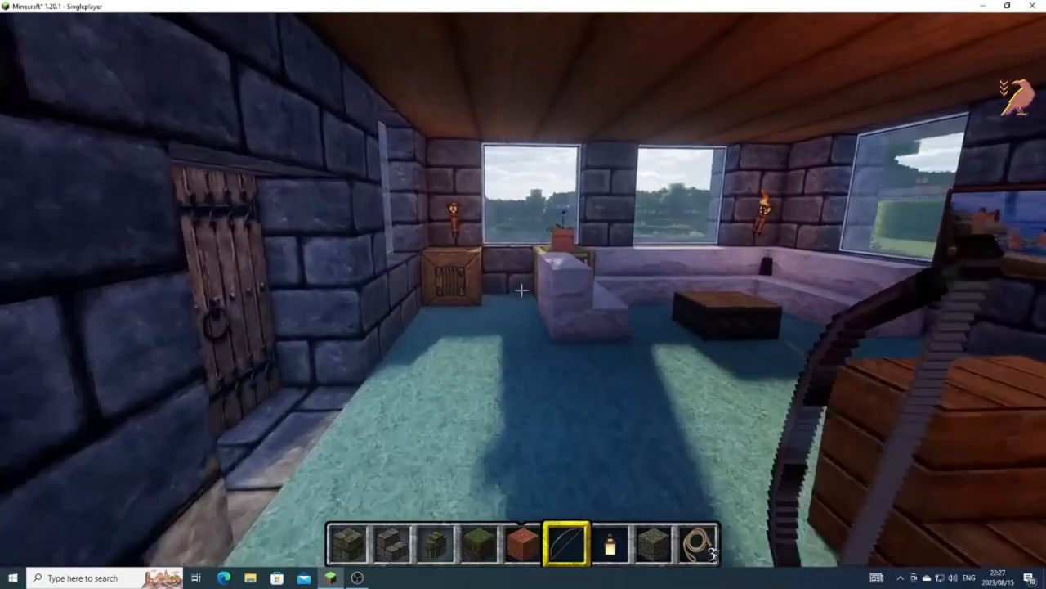
pyautogui.moveTo(523, 294)
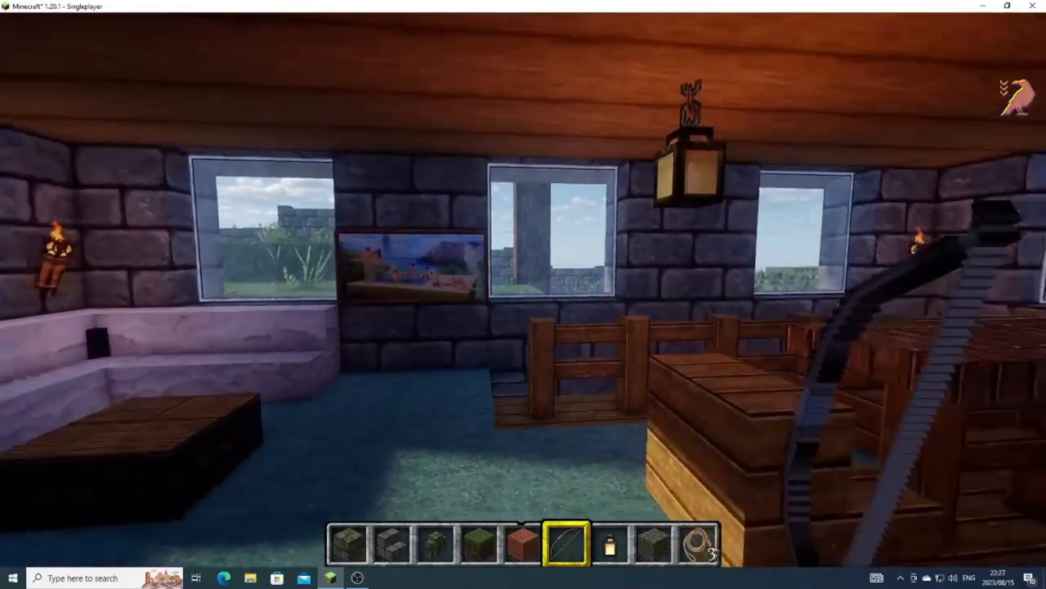
pyautogui.moveTo(523, 294)
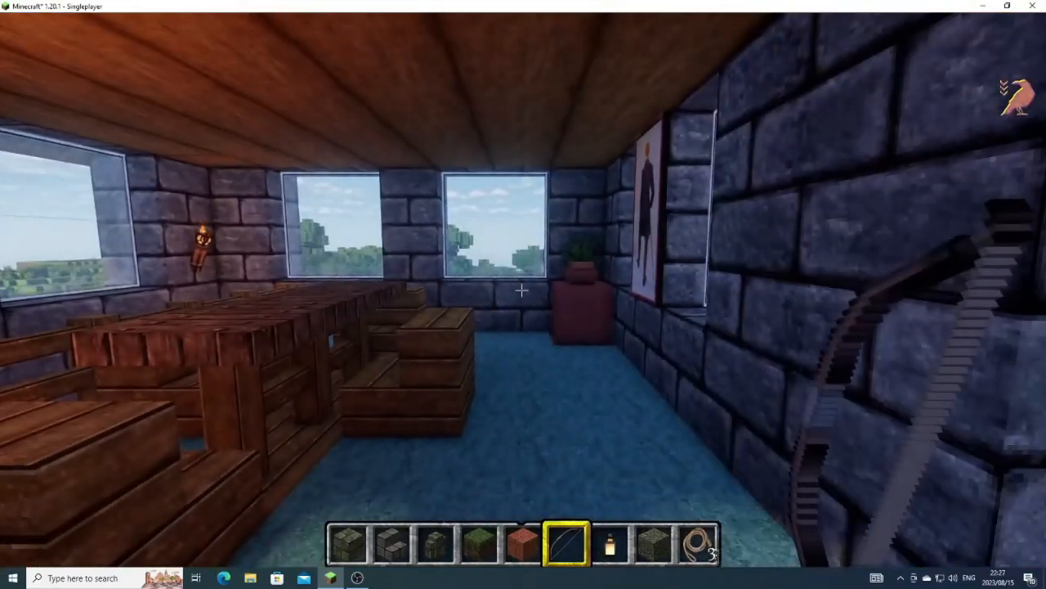
pyautogui.moveTo(523, 294)
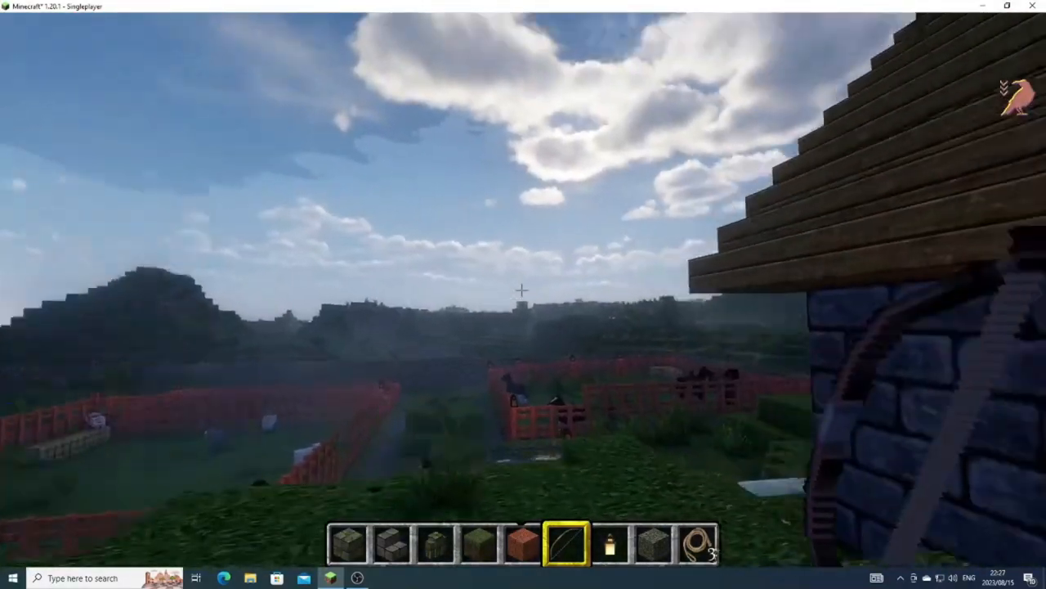
pyautogui.moveTo(523, 294)
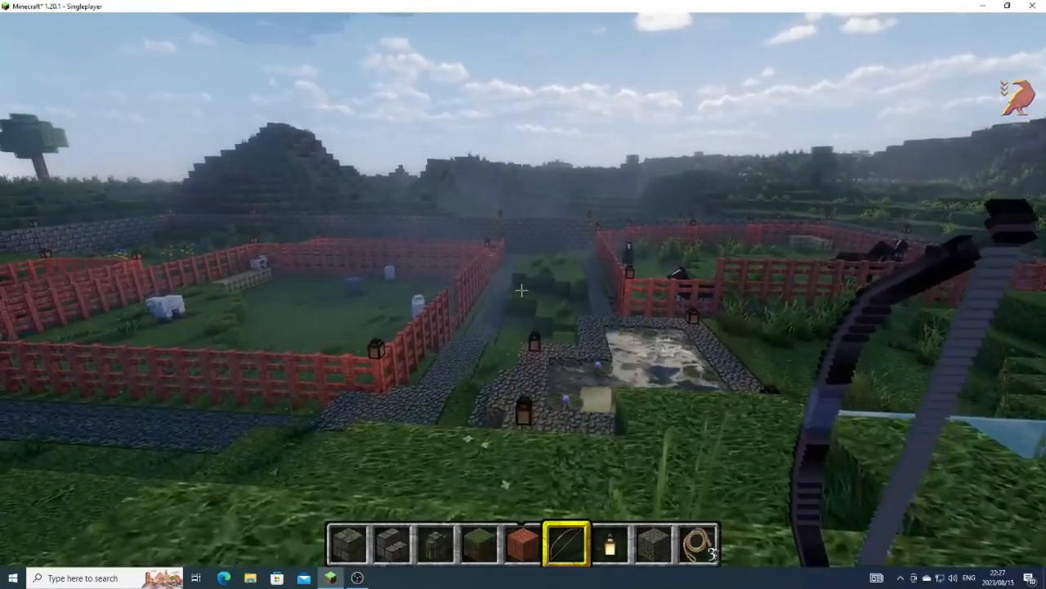
pyautogui.moveTo(524, 294)
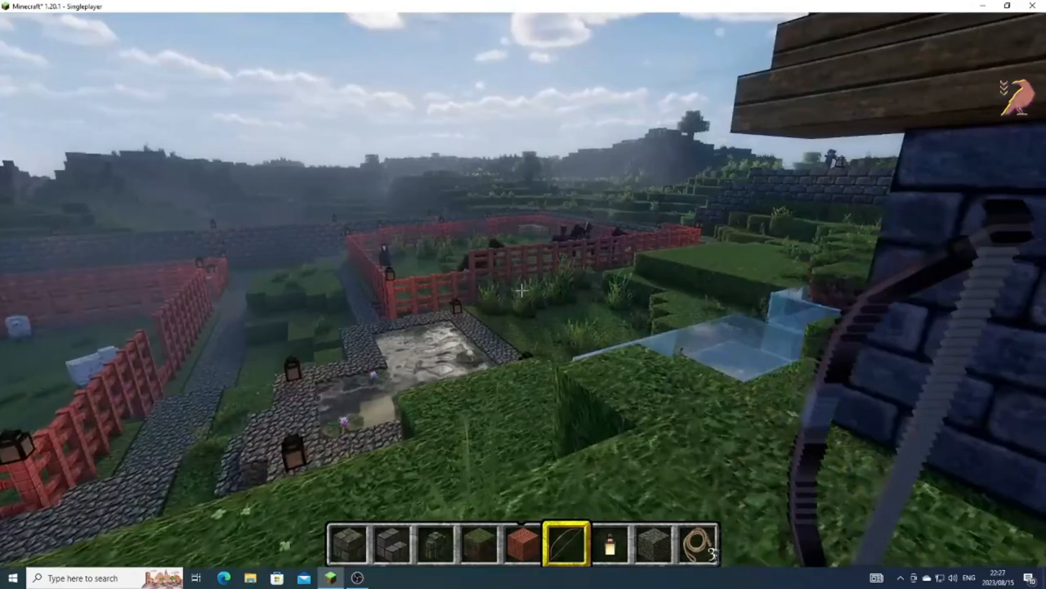
pyautogui.moveTo(524, 295)
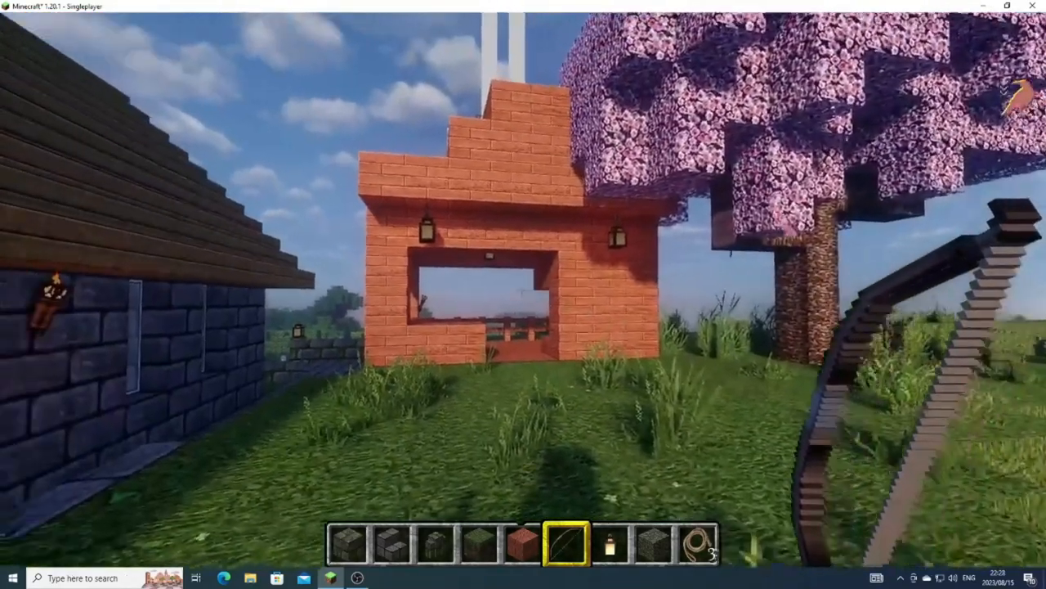
pyautogui.moveTo(523, 295)
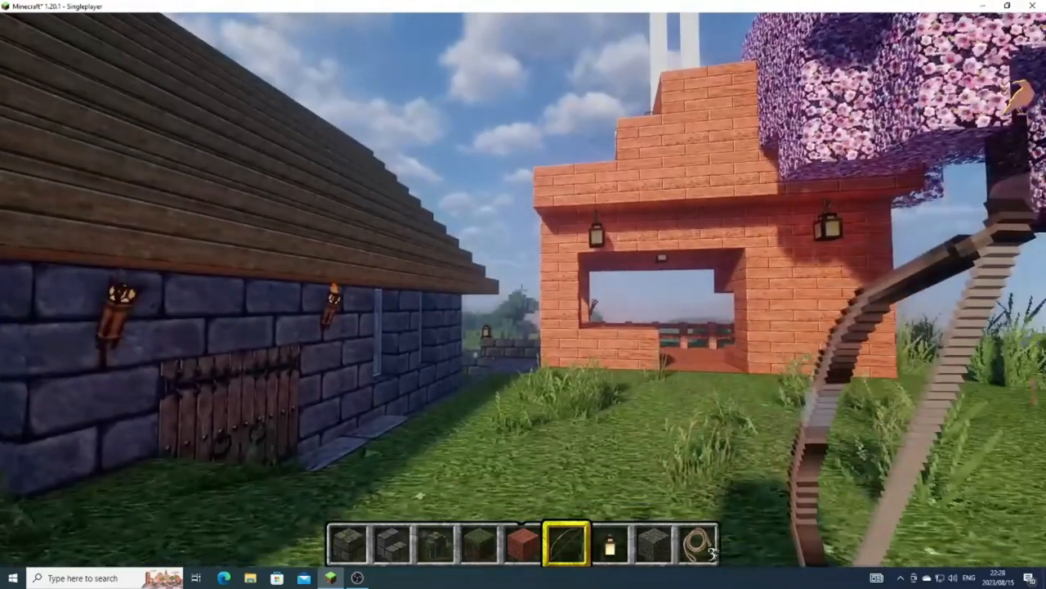
pyautogui.moveTo(523, 295)
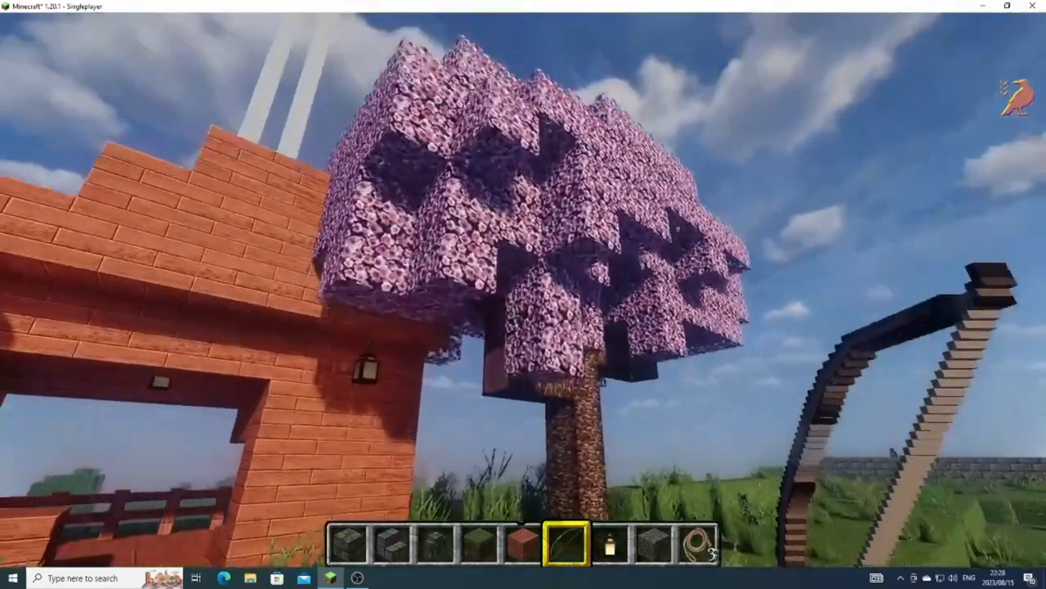
pyautogui.moveTo(523, 294)
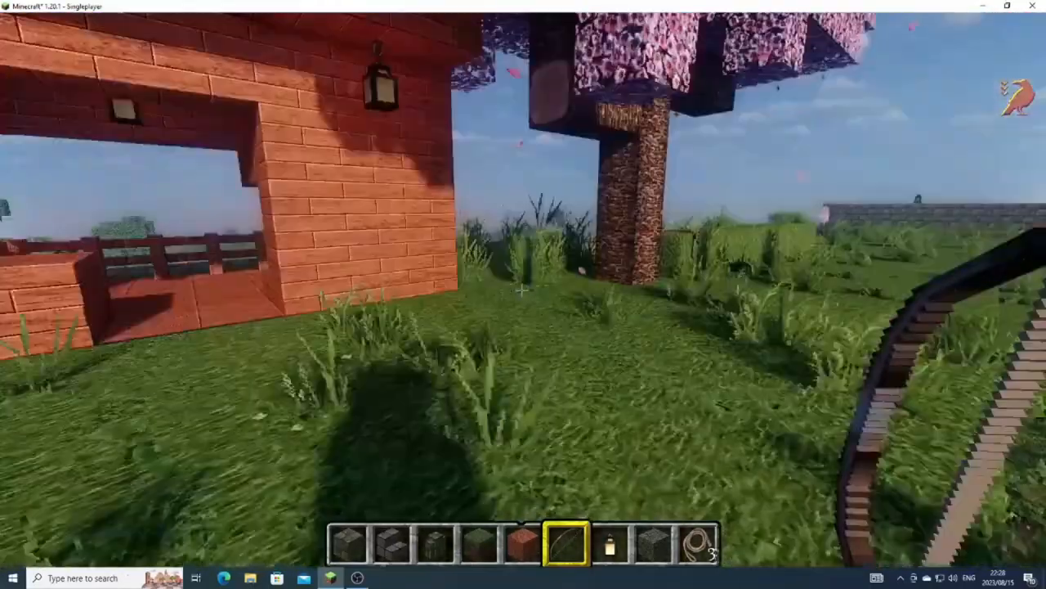
pyautogui.moveTo(523, 294)
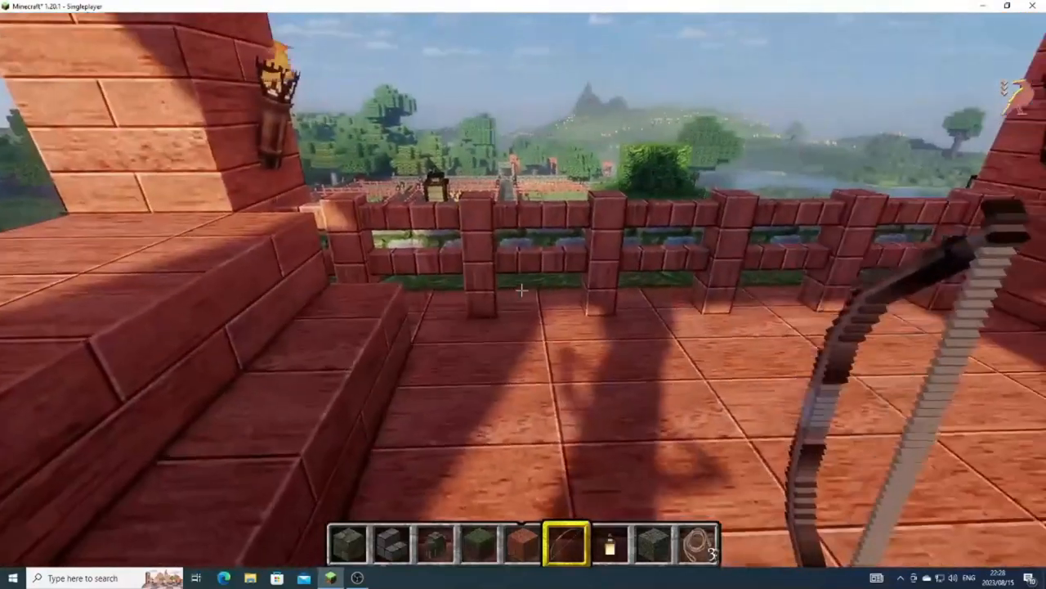
pyautogui.moveTo(524, 295)
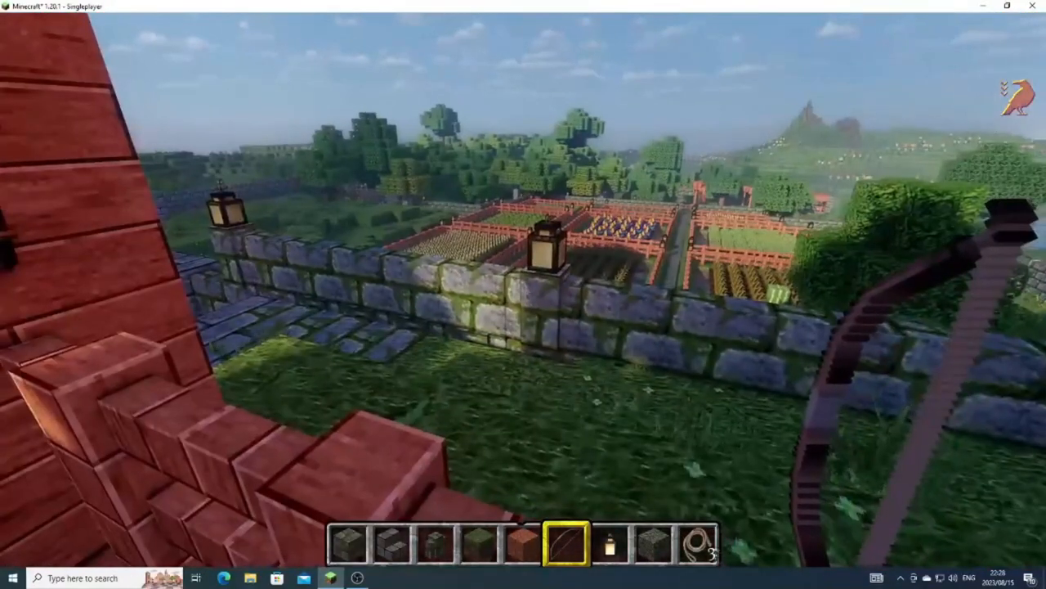
pyautogui.moveTo(523, 294)
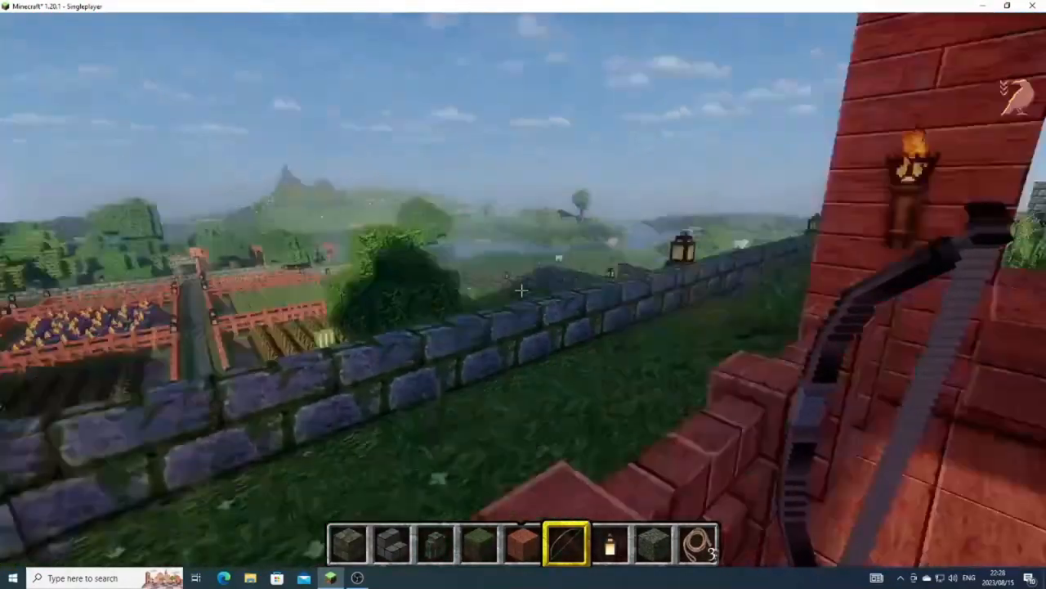
pyautogui.moveTo(523, 294)
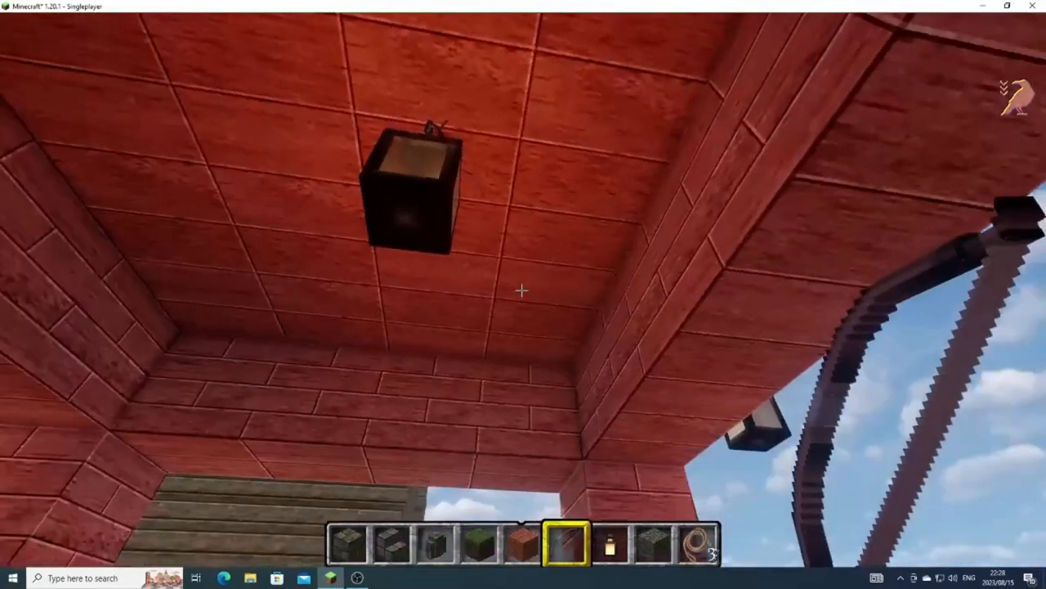
pyautogui.moveTo(523, 290)
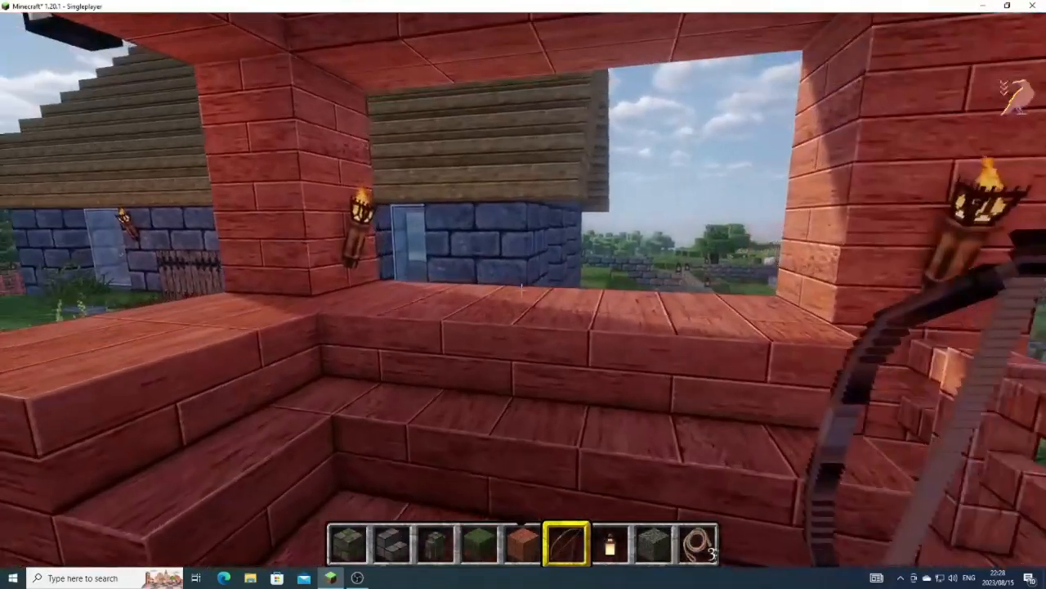
pyautogui.moveTo(523, 294)
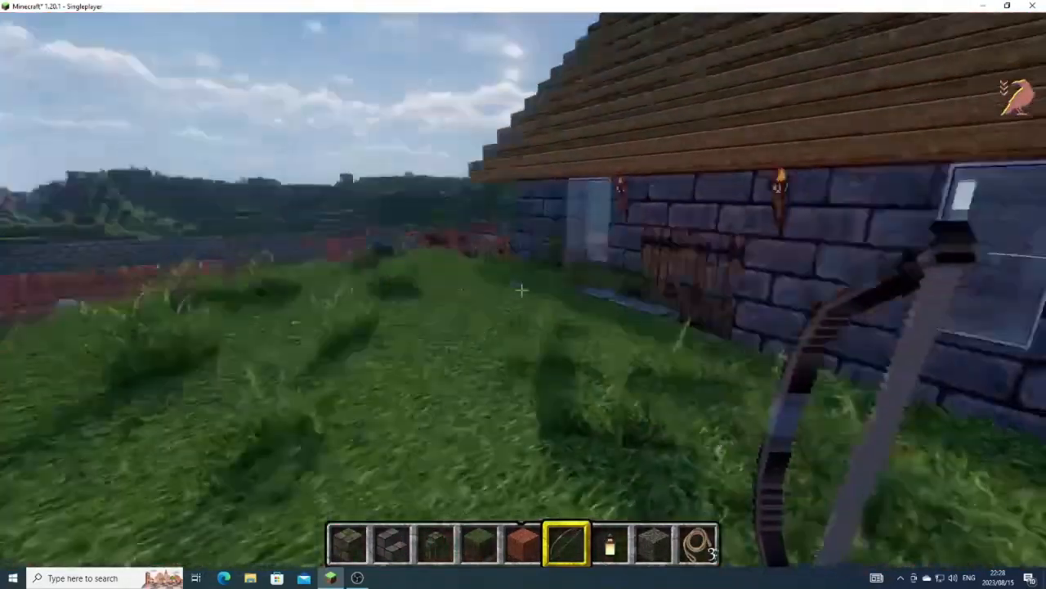
pyautogui.moveTo(523, 294)
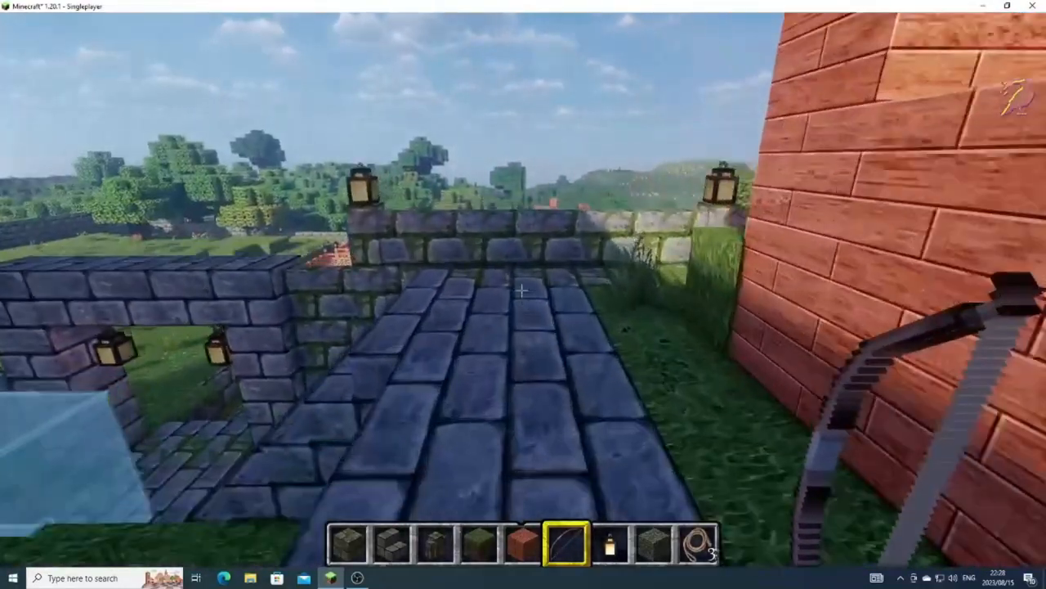
pyautogui.moveTo(524, 294)
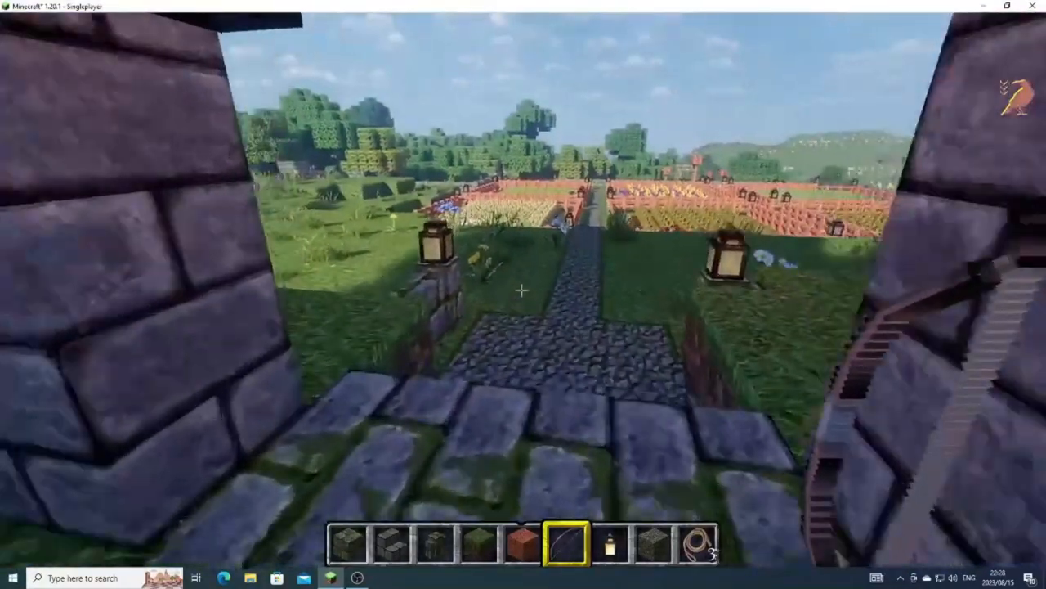
pyautogui.moveTo(523, 295)
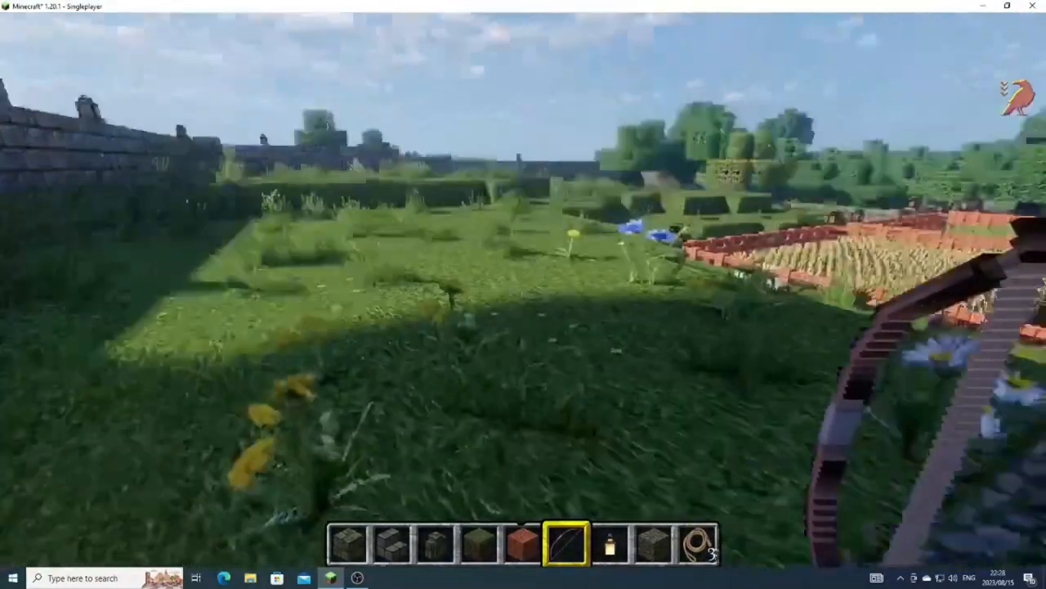
pyautogui.moveTo(523, 294)
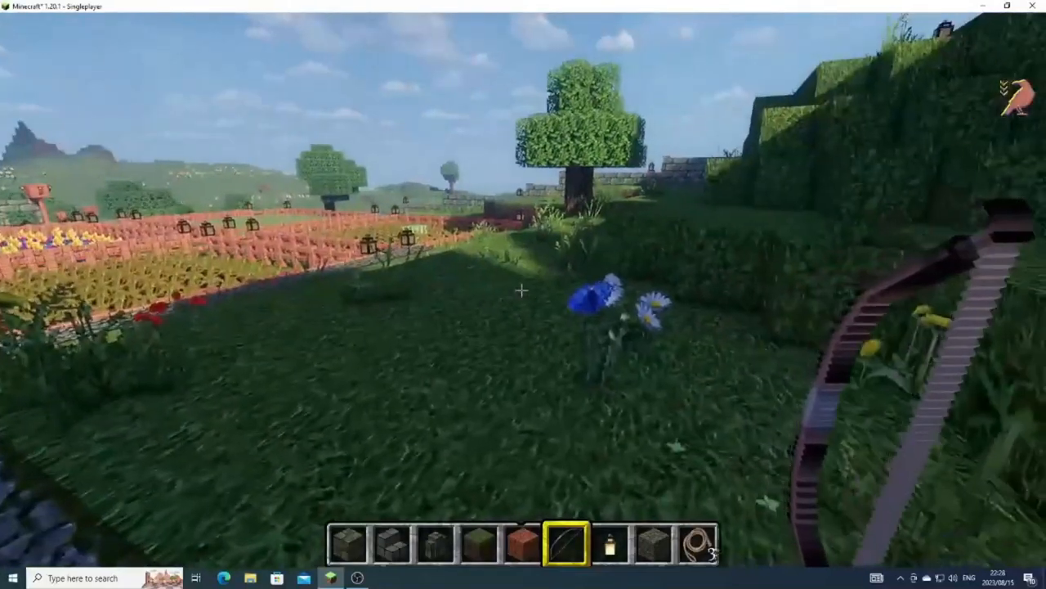
pyautogui.moveTo(523, 295)
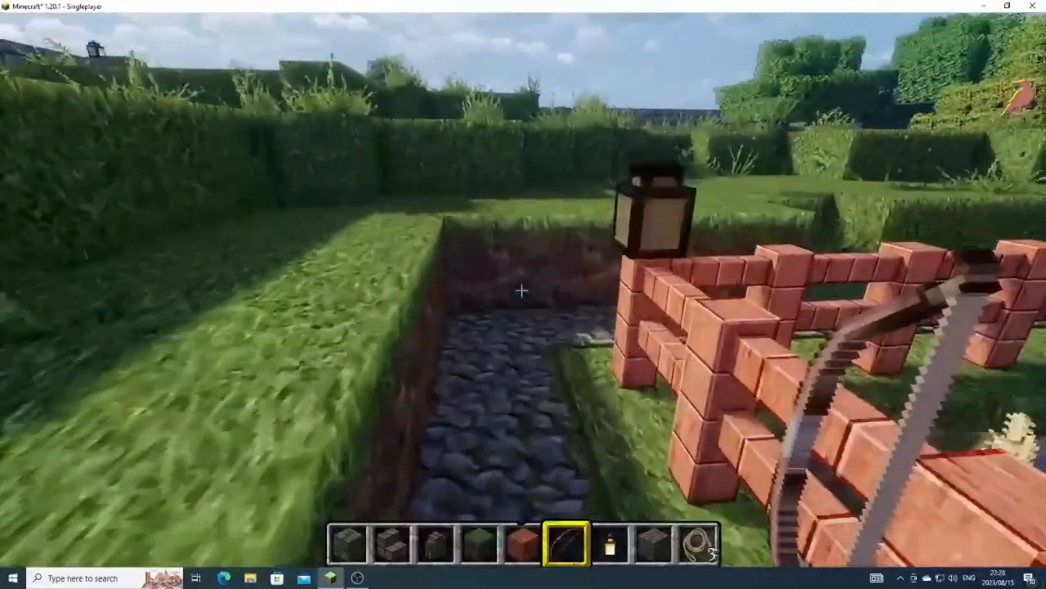
pyautogui.moveTo(523, 295)
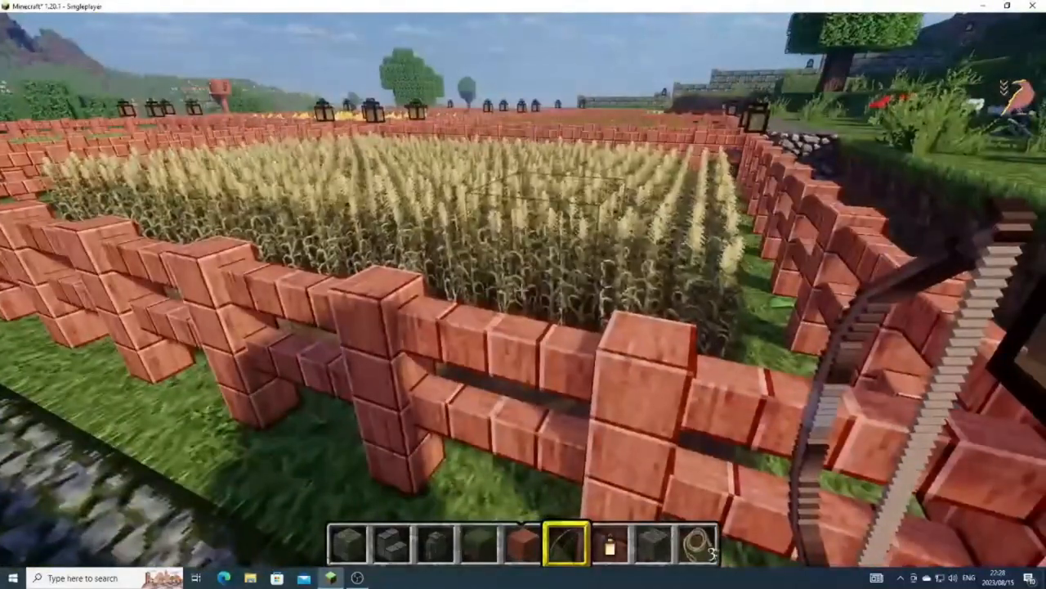
pyautogui.moveTo(523, 294)
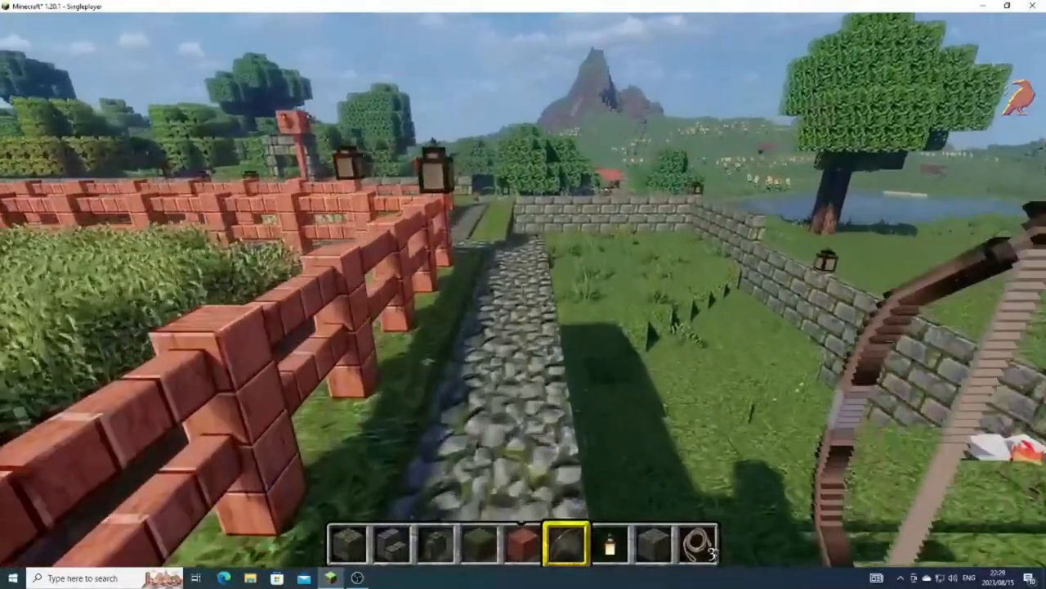
pyautogui.moveTo(523, 295)
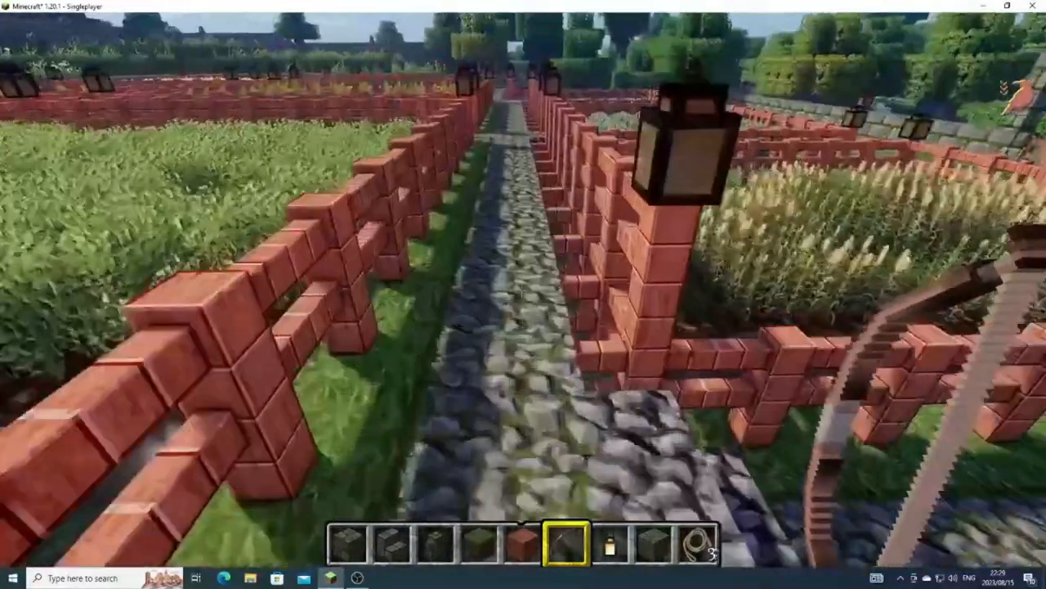
pyautogui.moveTo(523, 294)
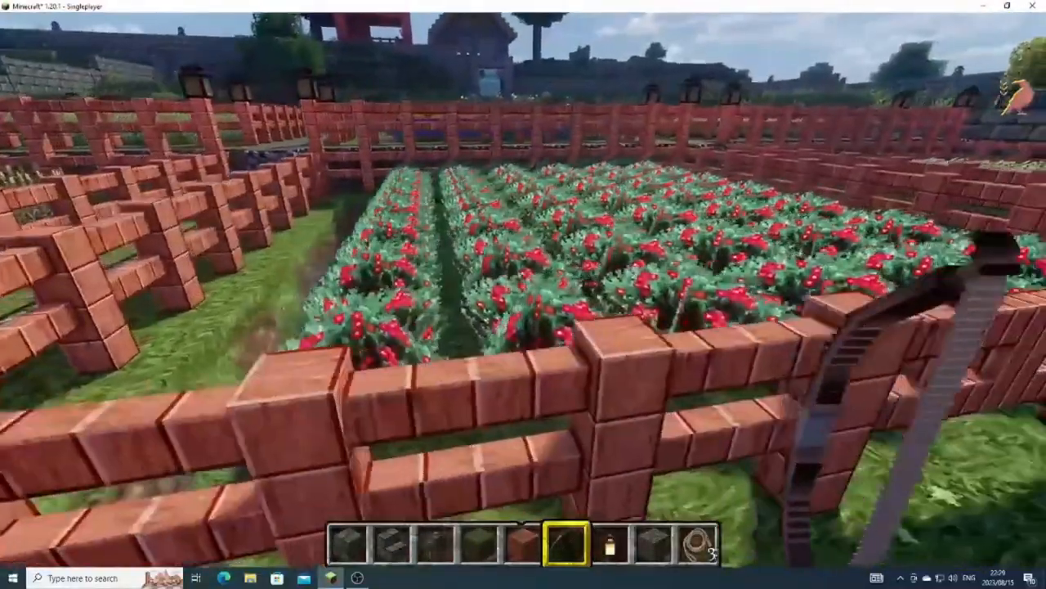
pyautogui.moveTo(524, 294)
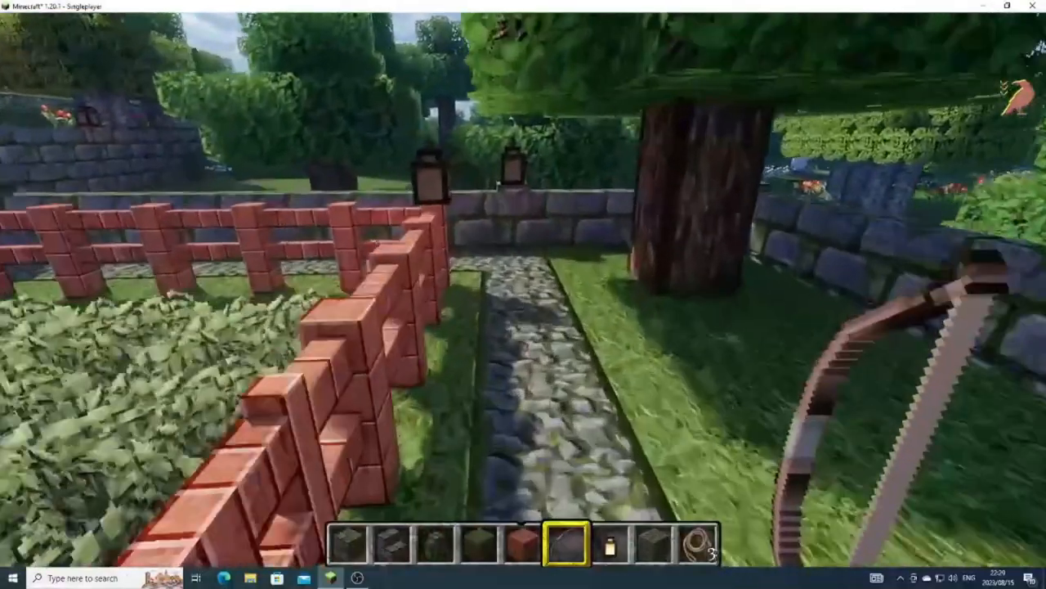
pyautogui.moveTo(523, 294)
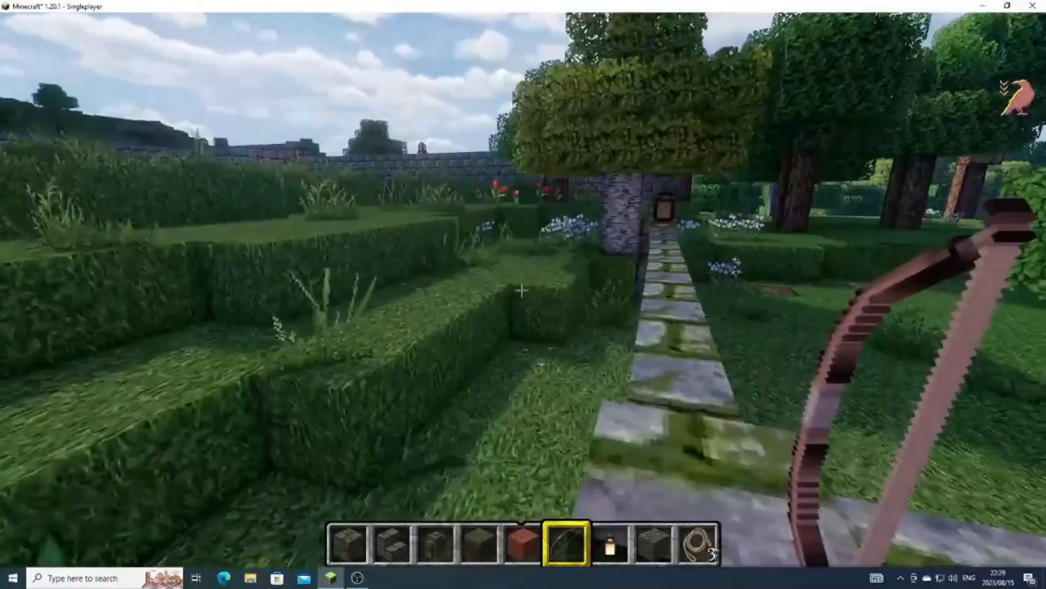
pyautogui.moveTo(524, 295)
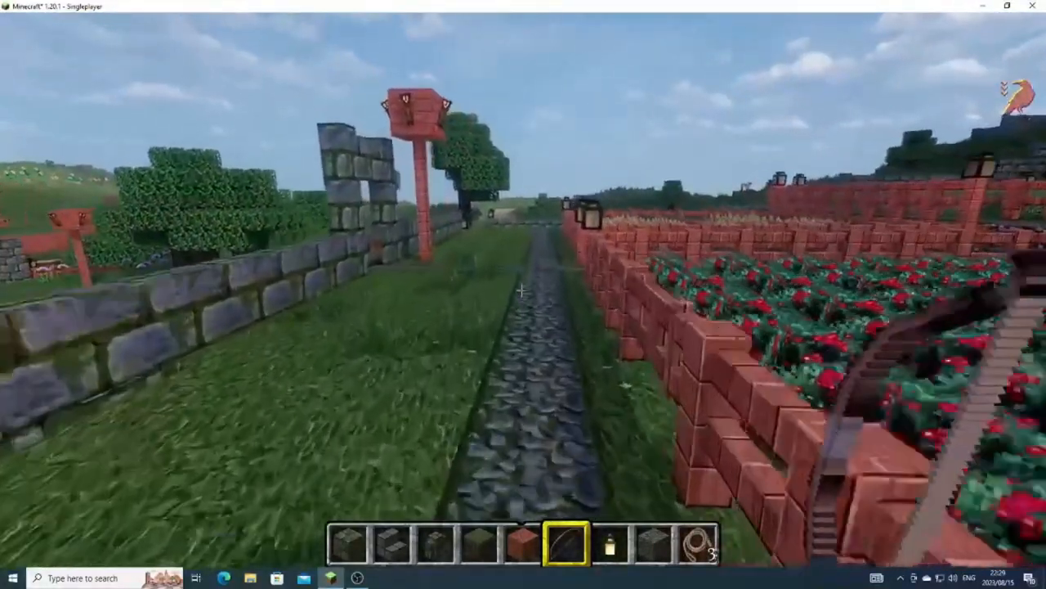
pyautogui.moveTo(523, 294)
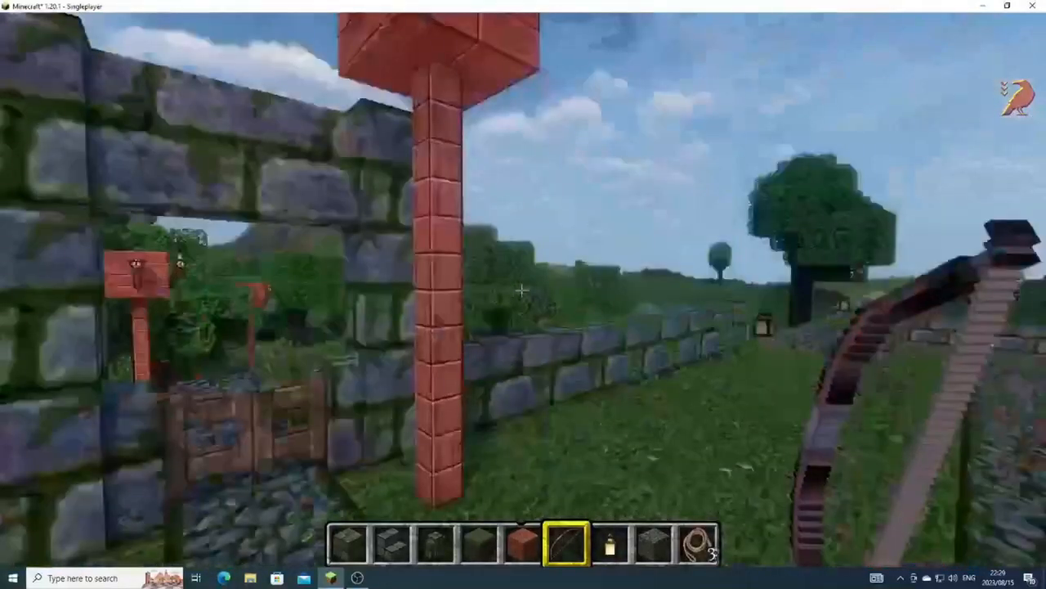
pyautogui.moveTo(523, 295)
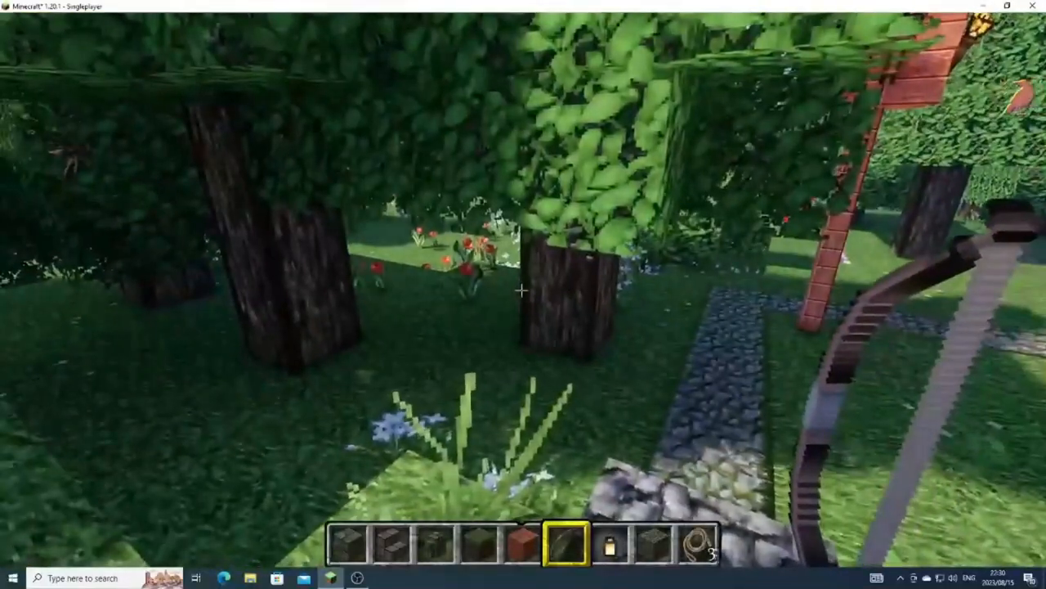
pyautogui.moveTo(523, 290)
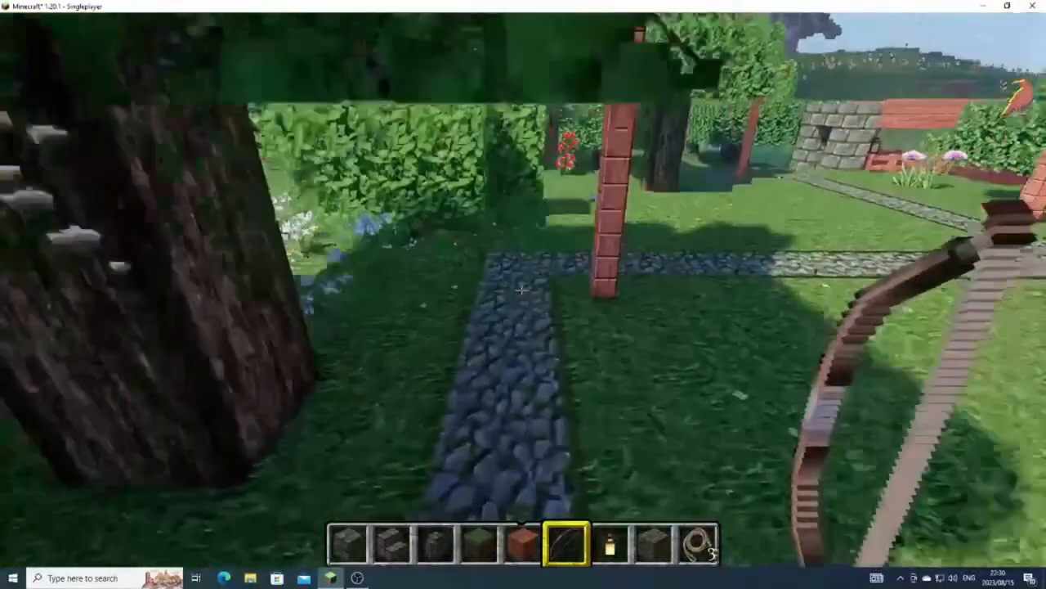
pyautogui.moveTo(523, 295)
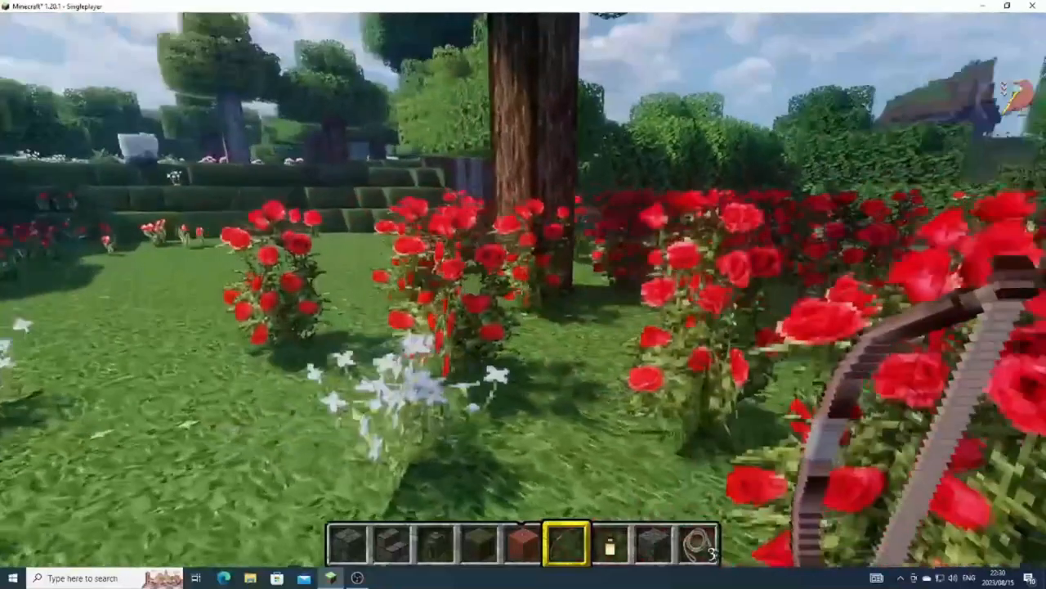
pyautogui.moveTo(523, 295)
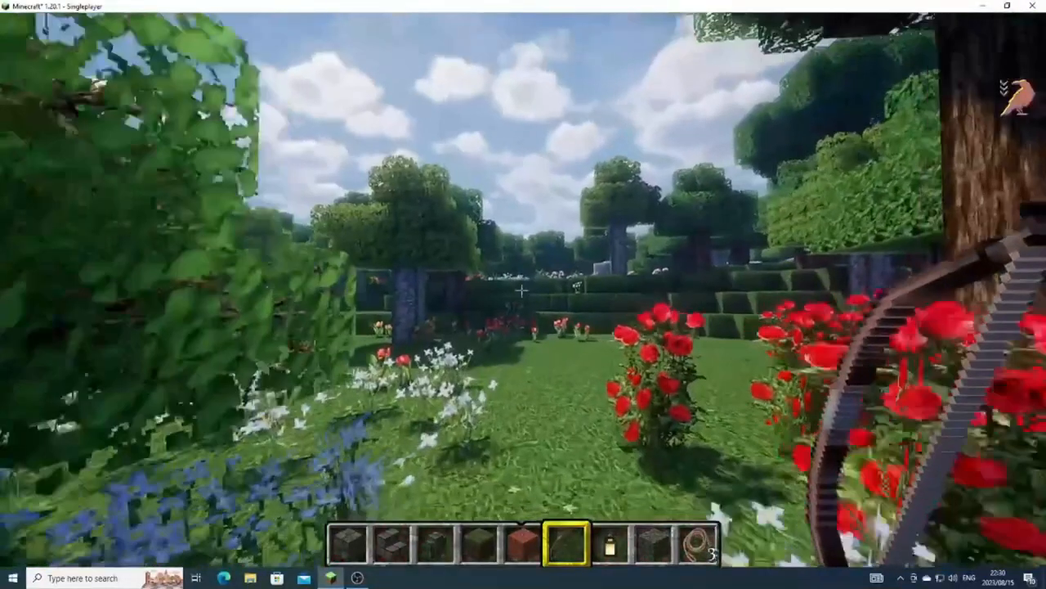
pyautogui.moveTo(523, 295)
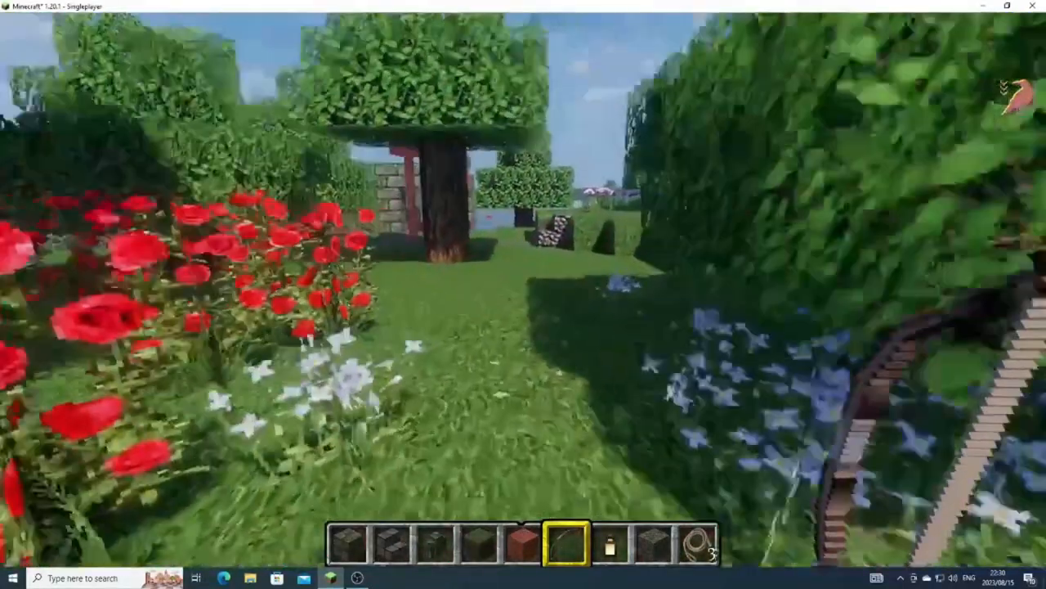
pyautogui.moveTo(523, 294)
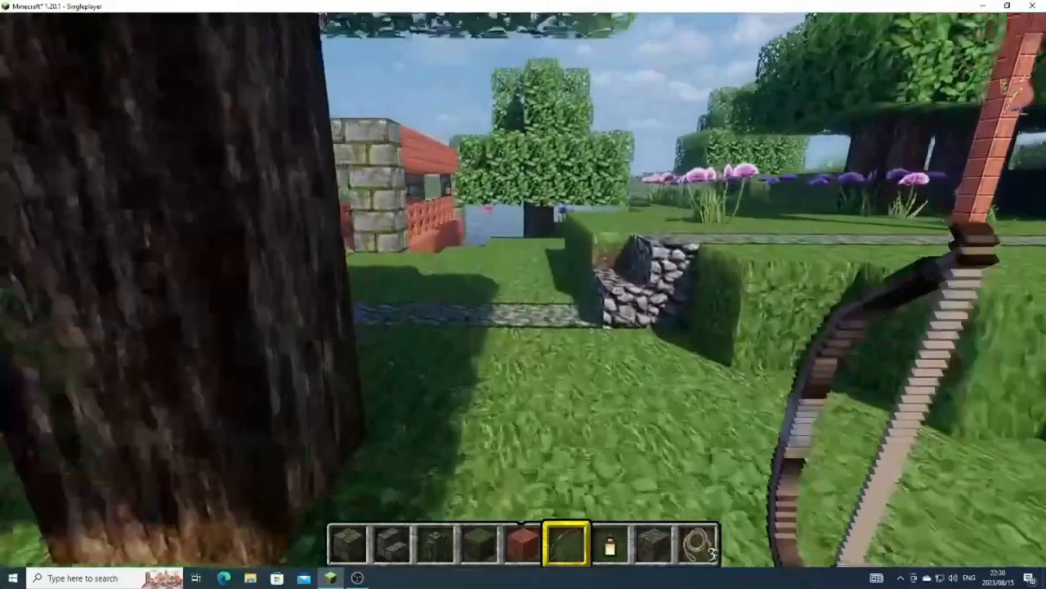
pyautogui.moveTo(523, 295)
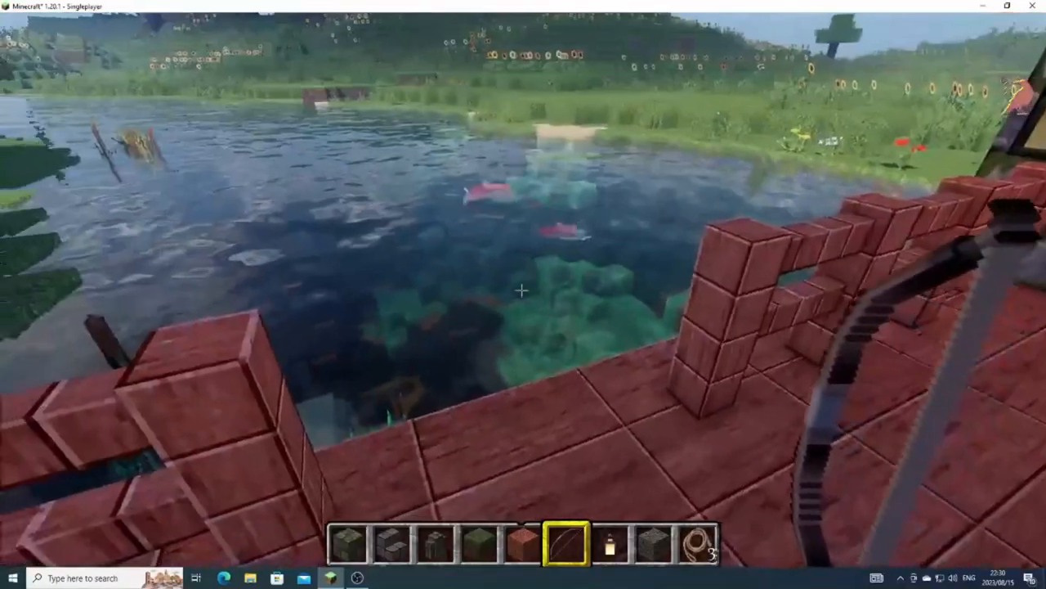
pyautogui.moveTo(523, 294)
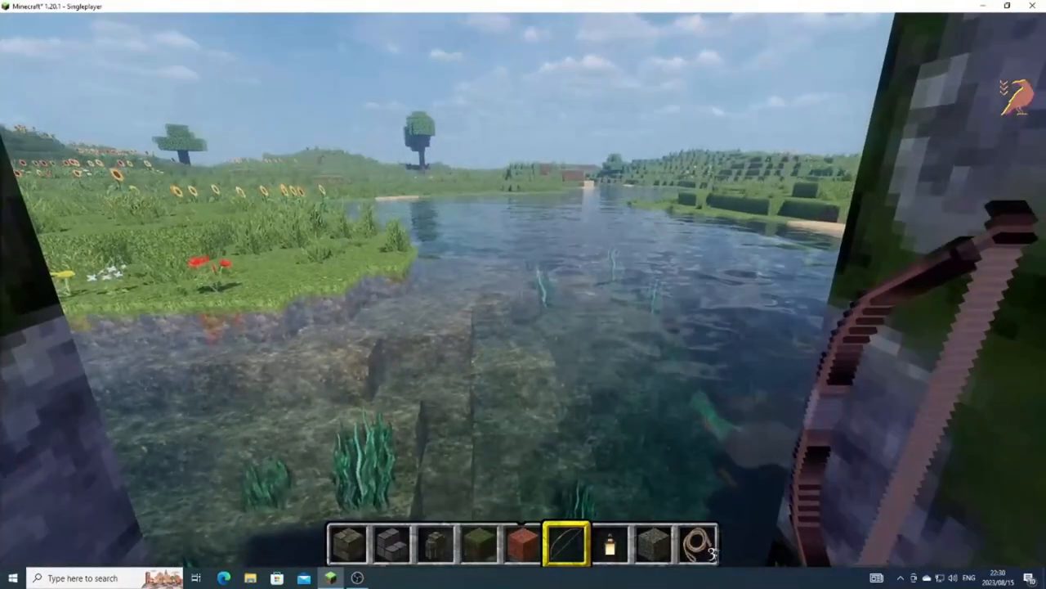
pyautogui.moveTo(523, 294)
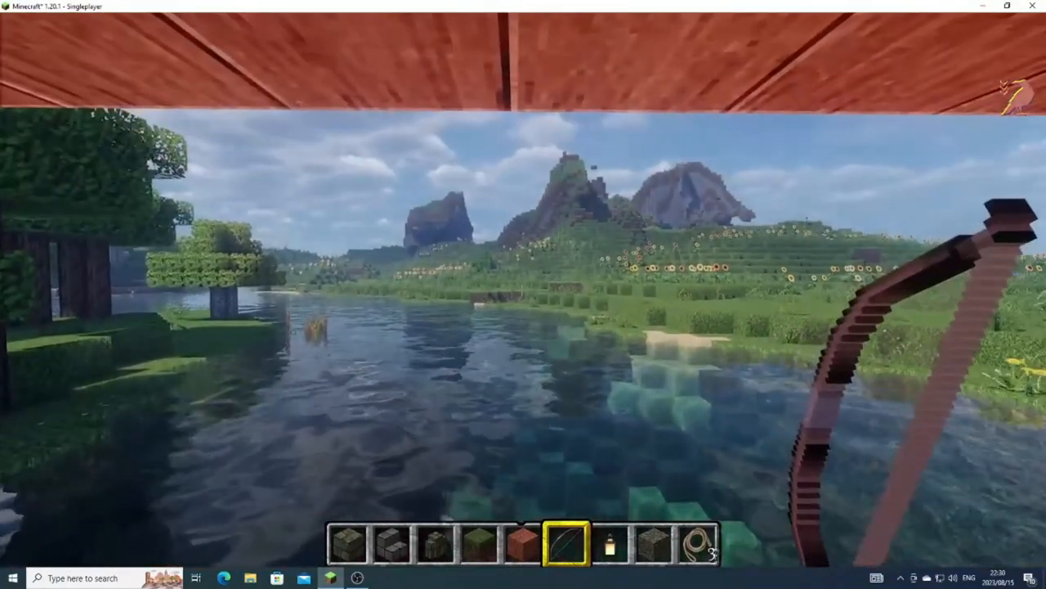
pyautogui.moveTo(523, 295)
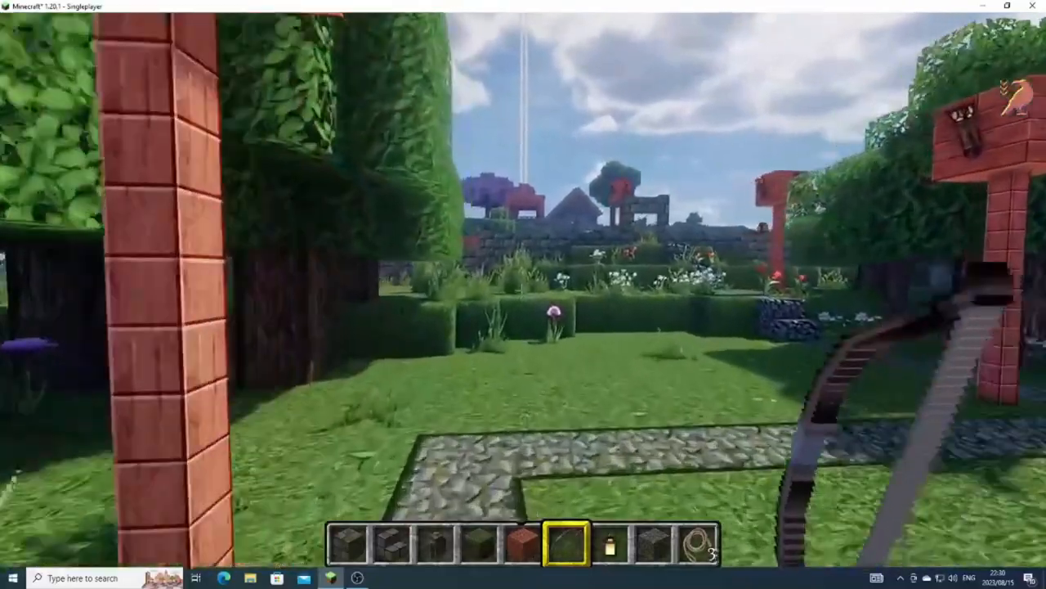
pyautogui.moveTo(523, 295)
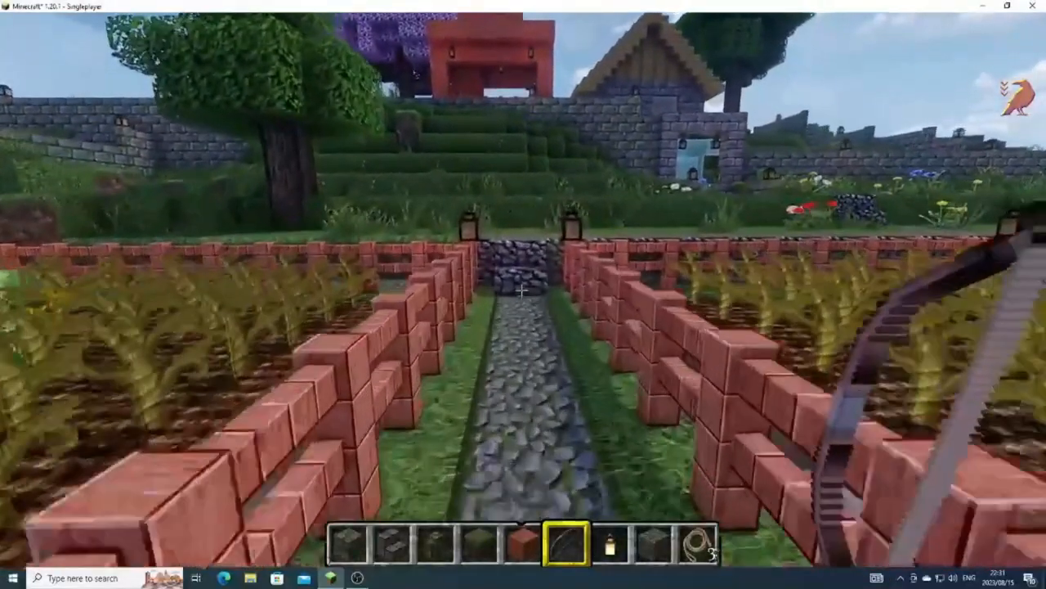
pyautogui.moveTo(523, 294)
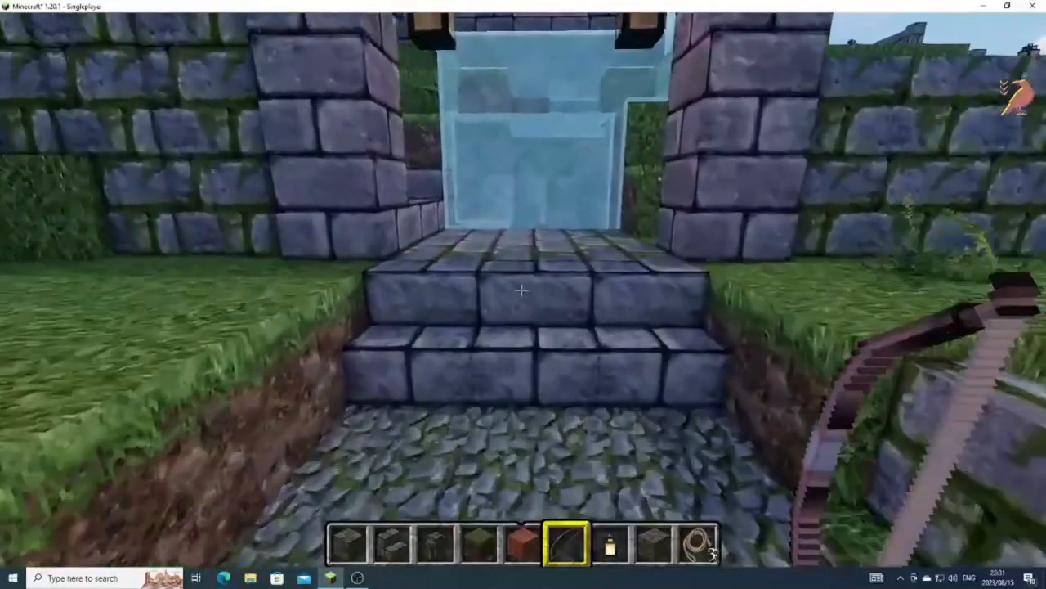
pyautogui.moveTo(524, 290)
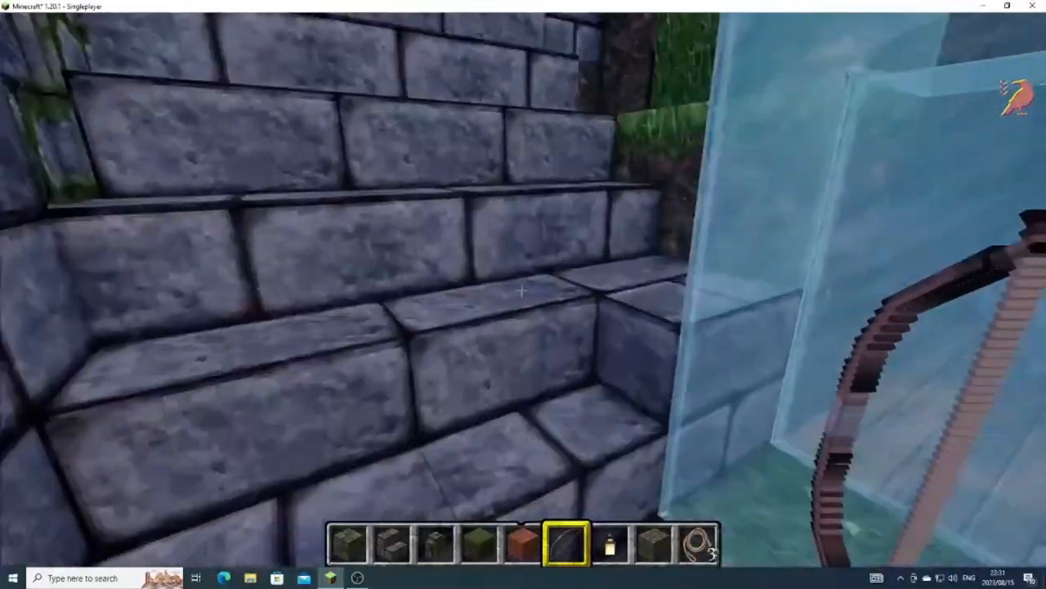
pyautogui.moveTo(524, 295)
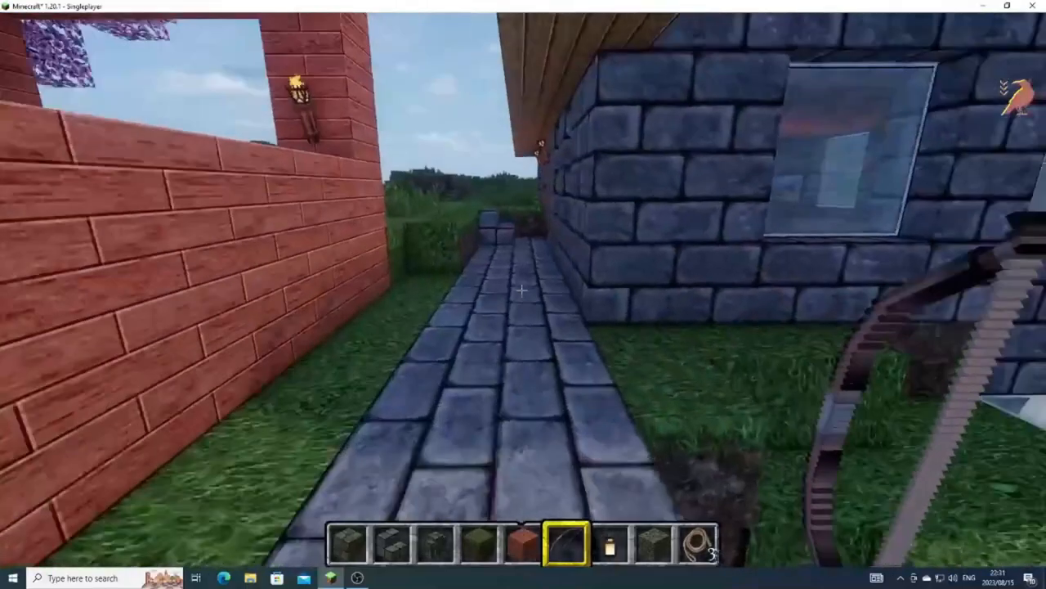
pyautogui.moveTo(524, 294)
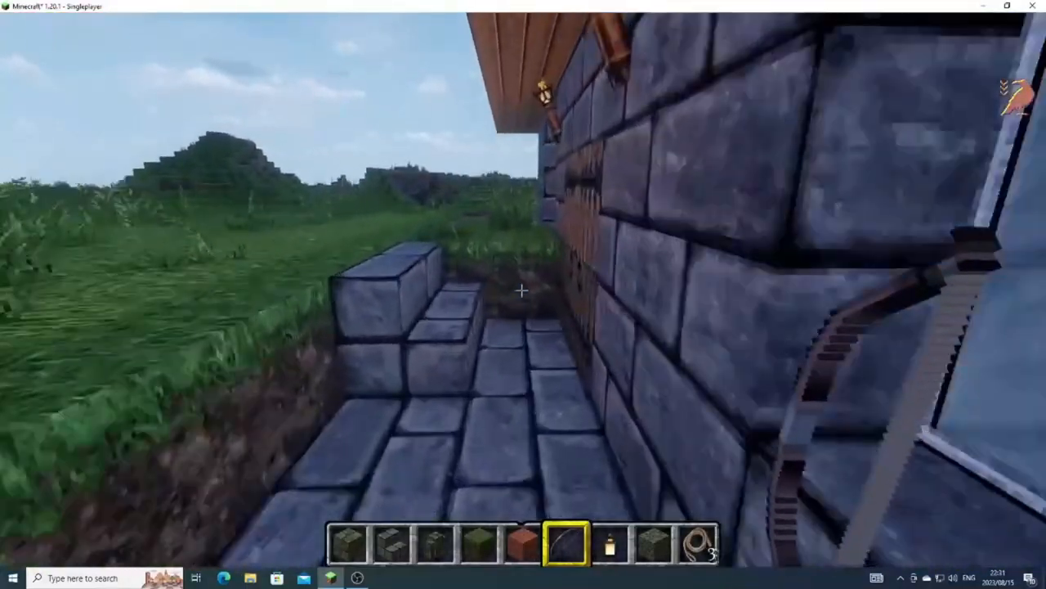
pyautogui.moveTo(523, 294)
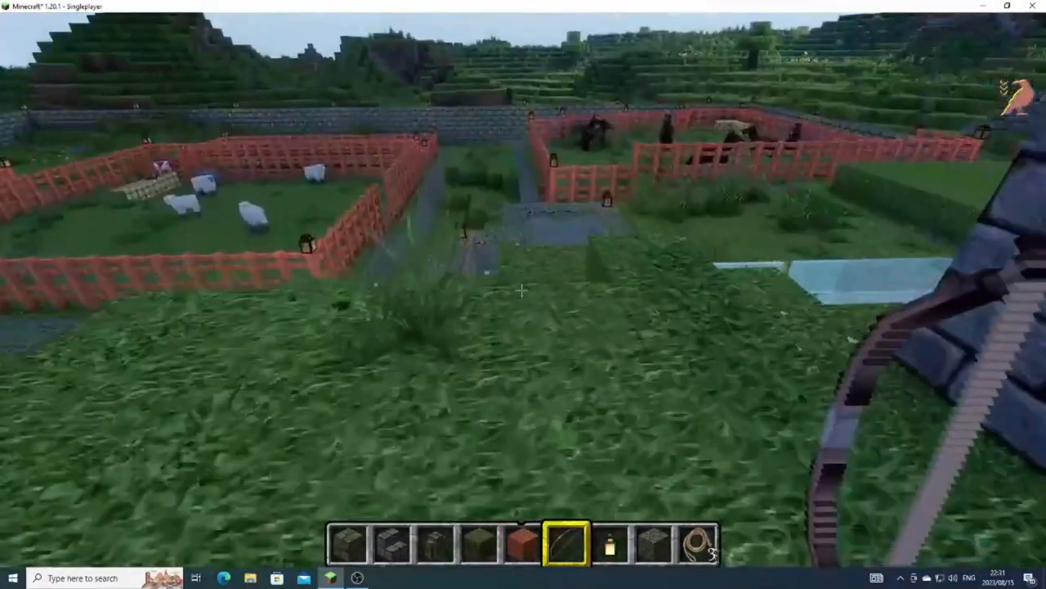
pyautogui.moveTo(523, 295)
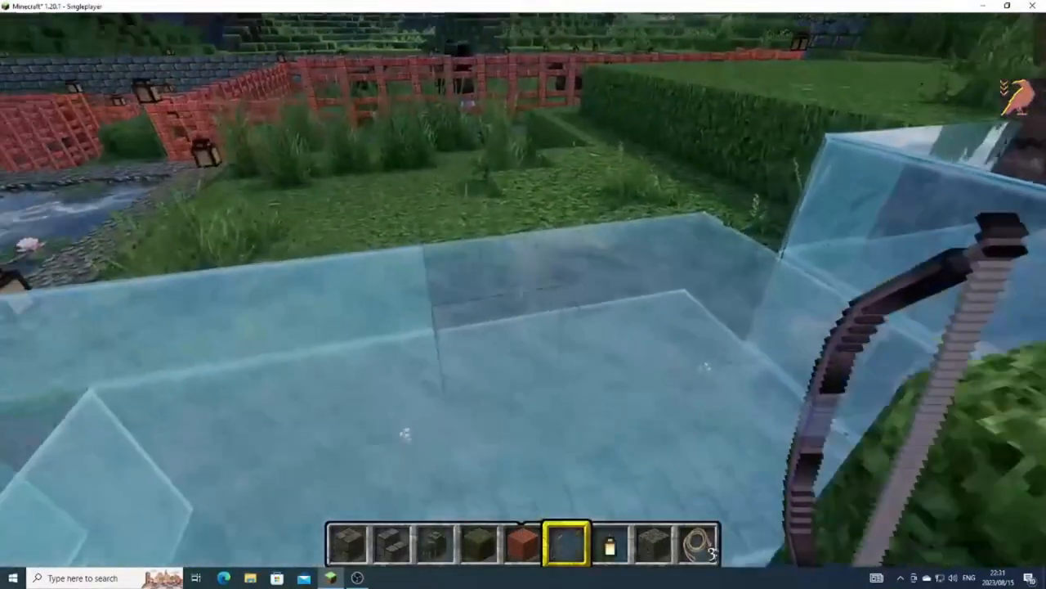
pyautogui.moveTo(523, 295)
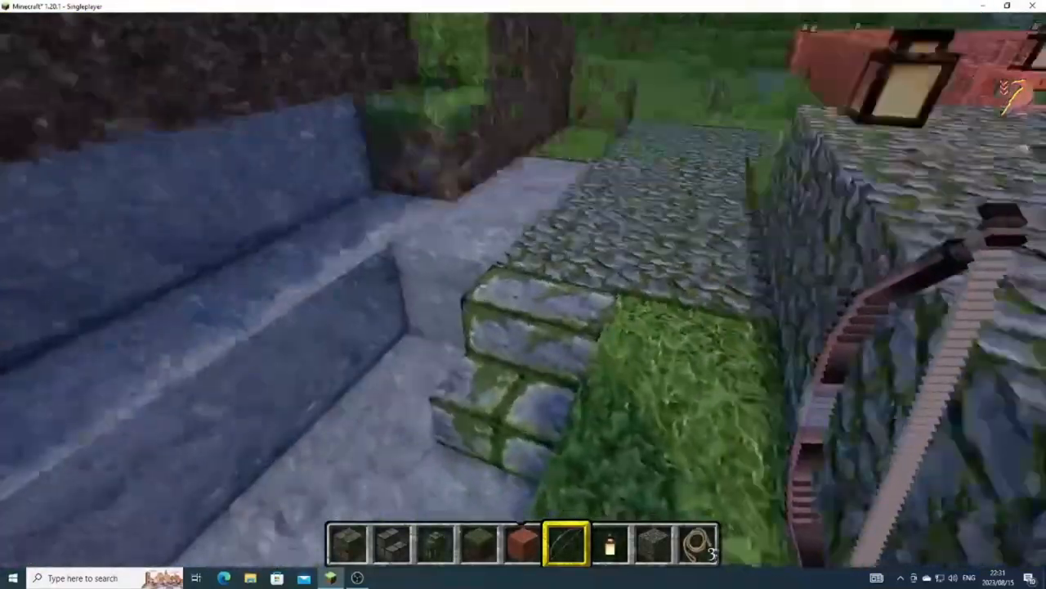
pyautogui.moveTo(523, 294)
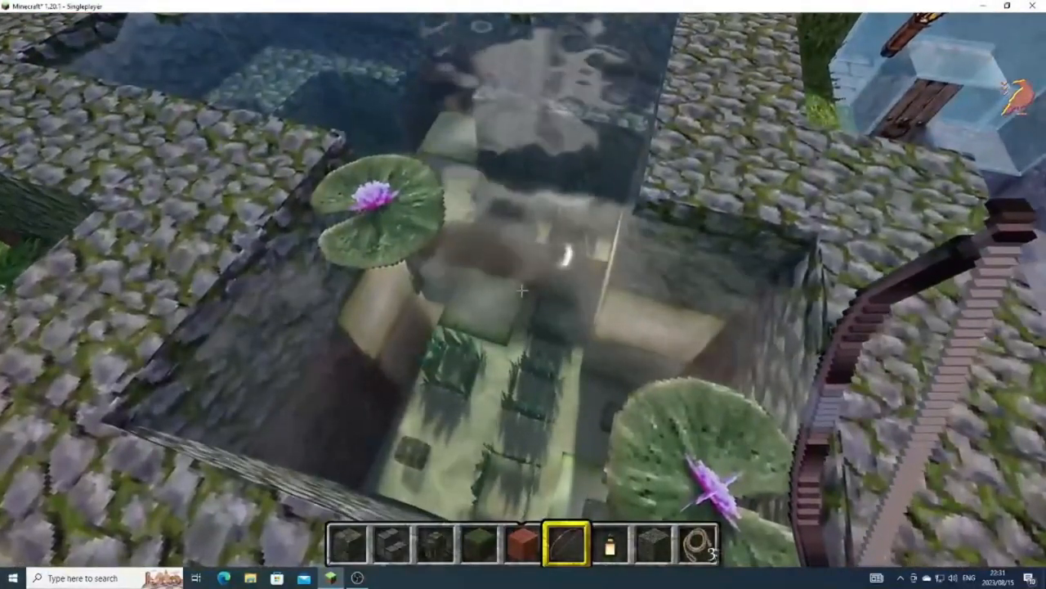
pyautogui.moveTo(523, 295)
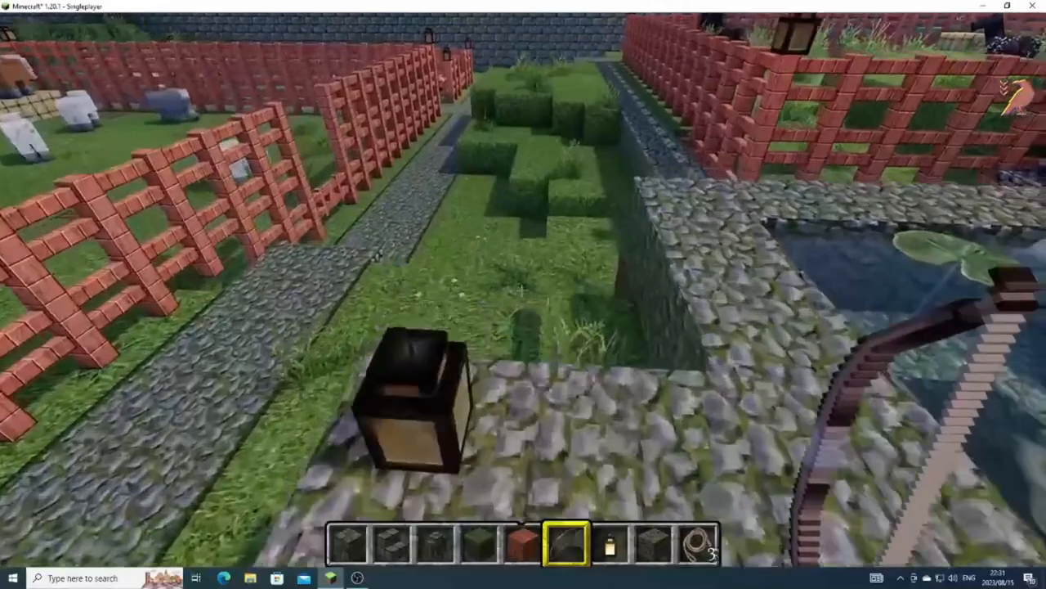
pyautogui.moveTo(523, 295)
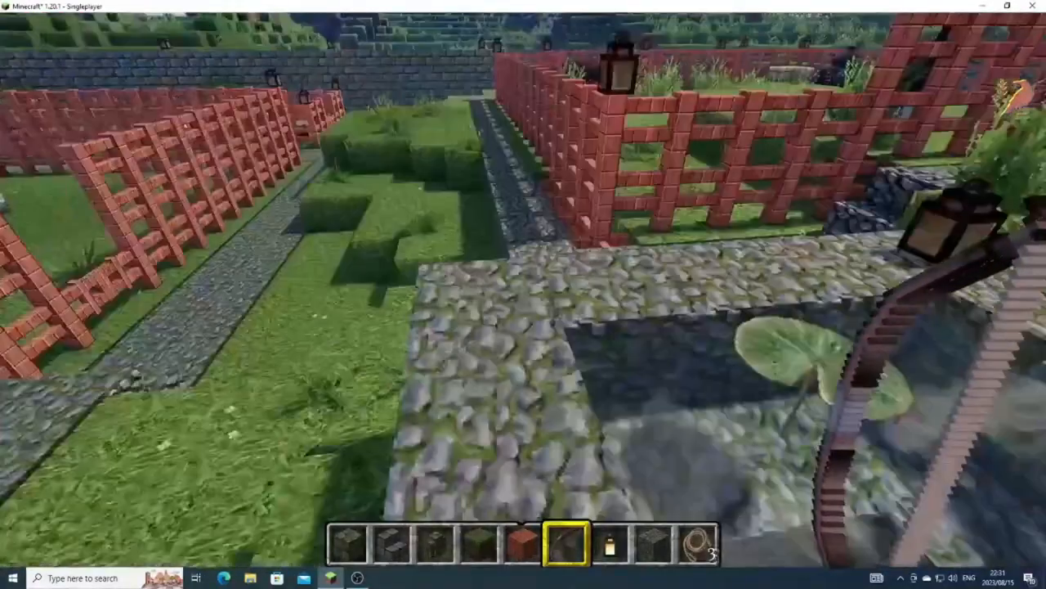
pyautogui.moveTo(523, 294)
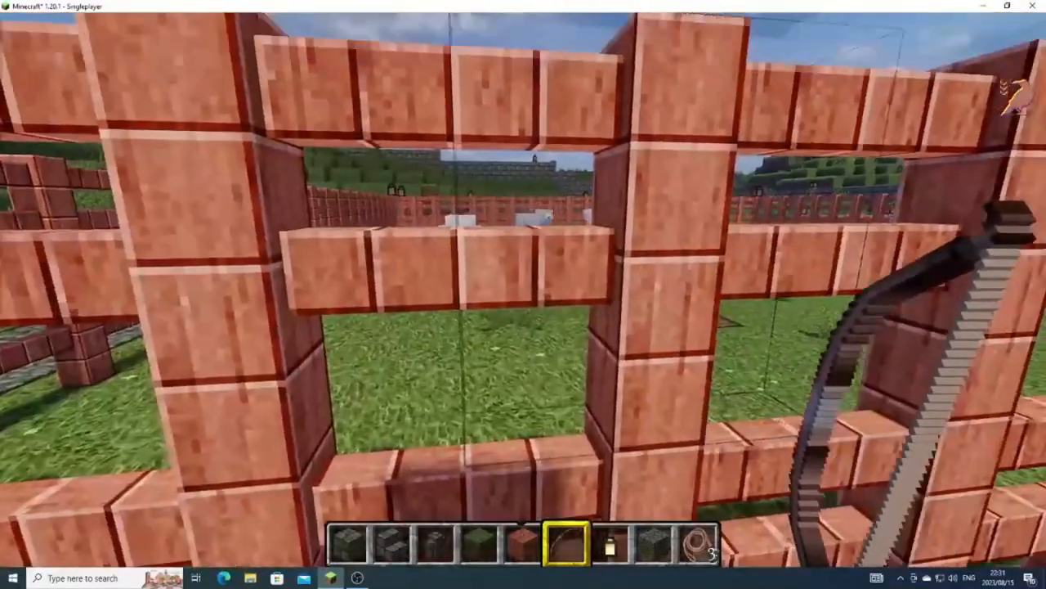
pyautogui.moveTo(524, 294)
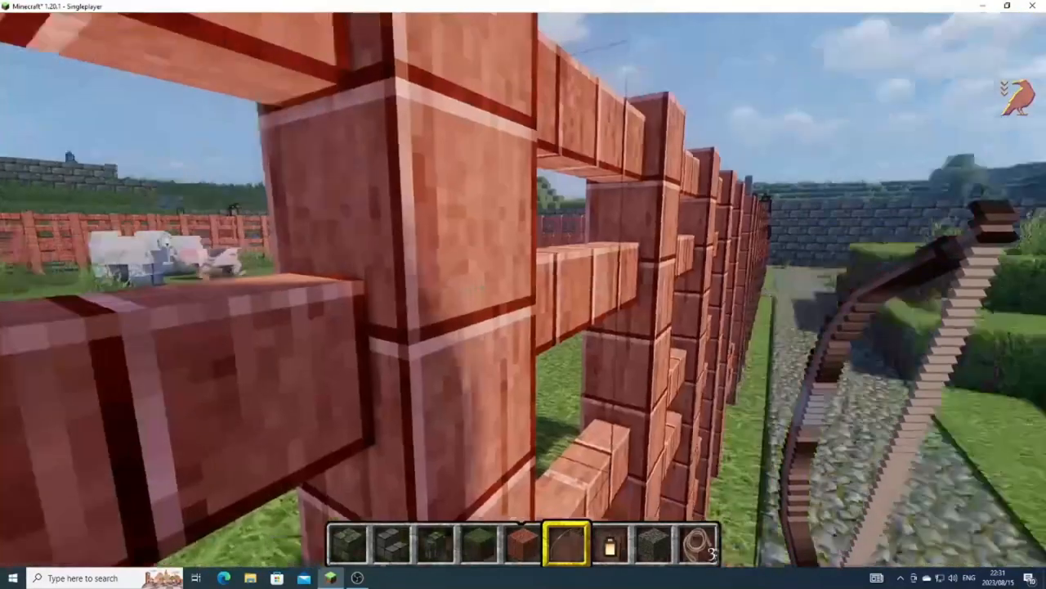
pyautogui.moveTo(523, 294)
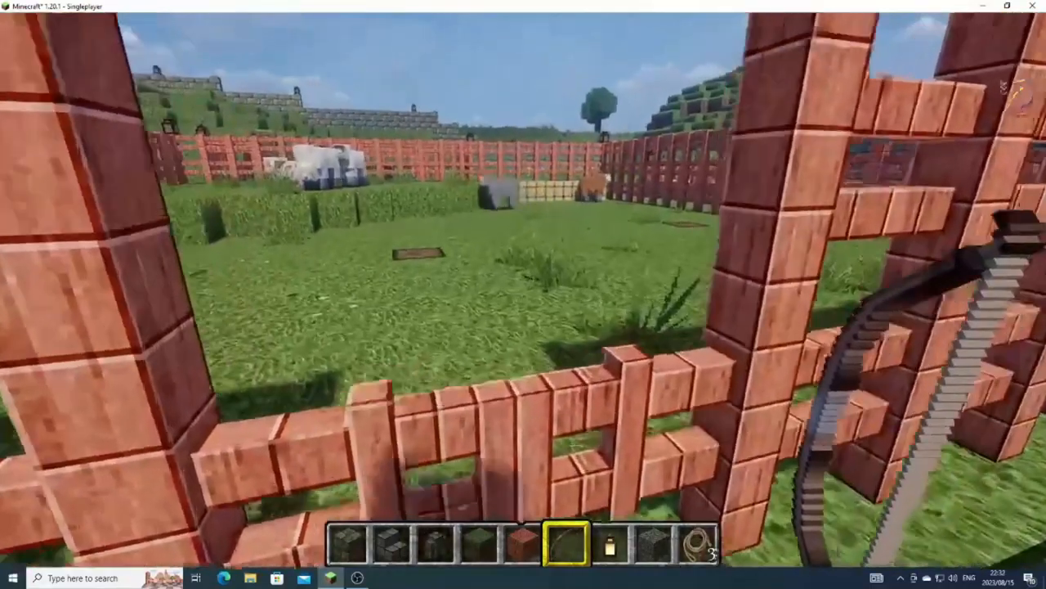
pyautogui.moveTo(524, 295)
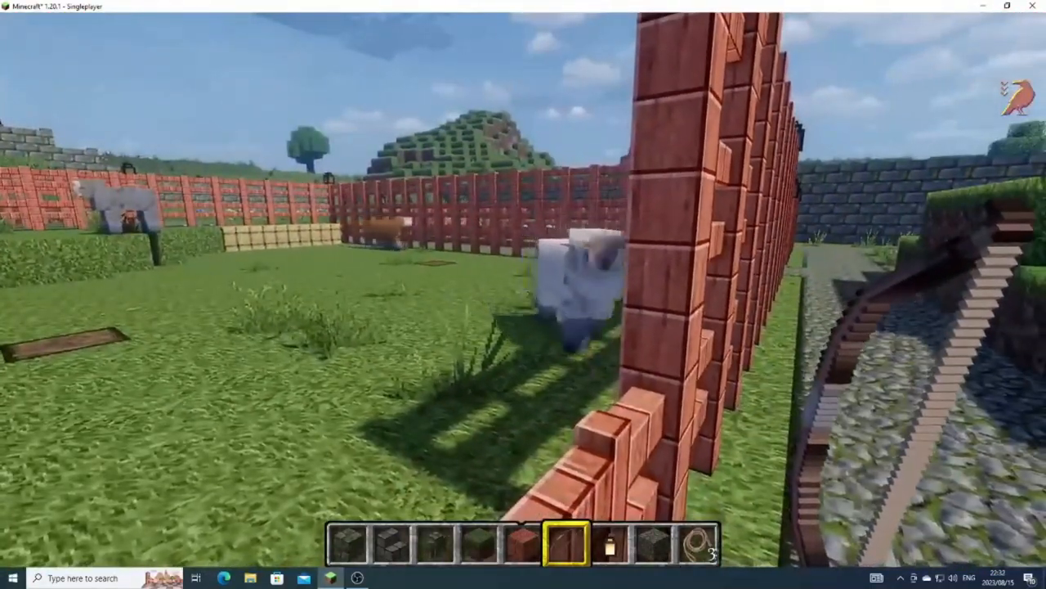
pyautogui.moveTo(524, 295)
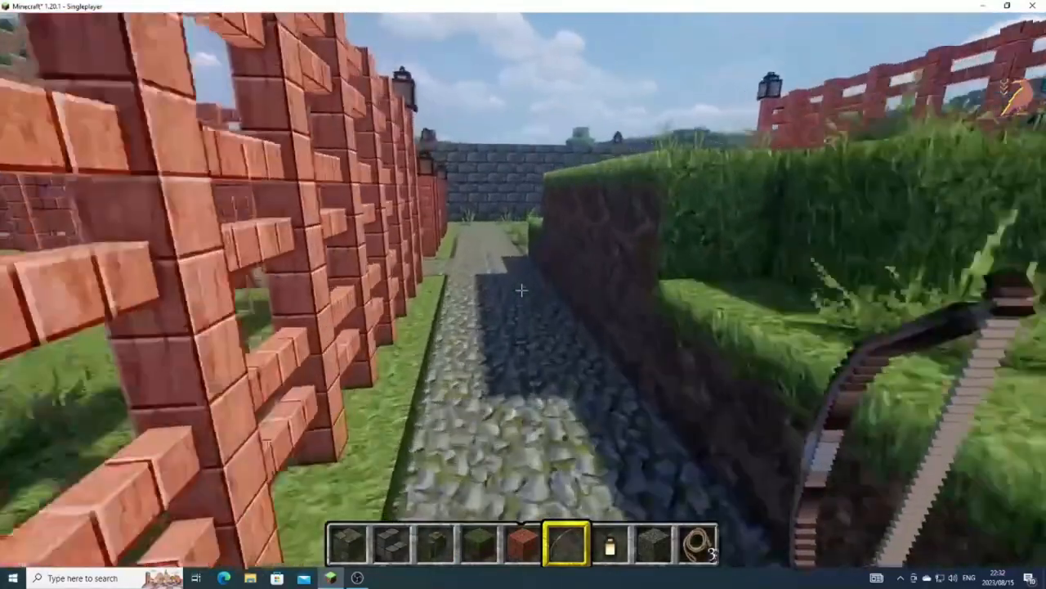
pyautogui.moveTo(523, 294)
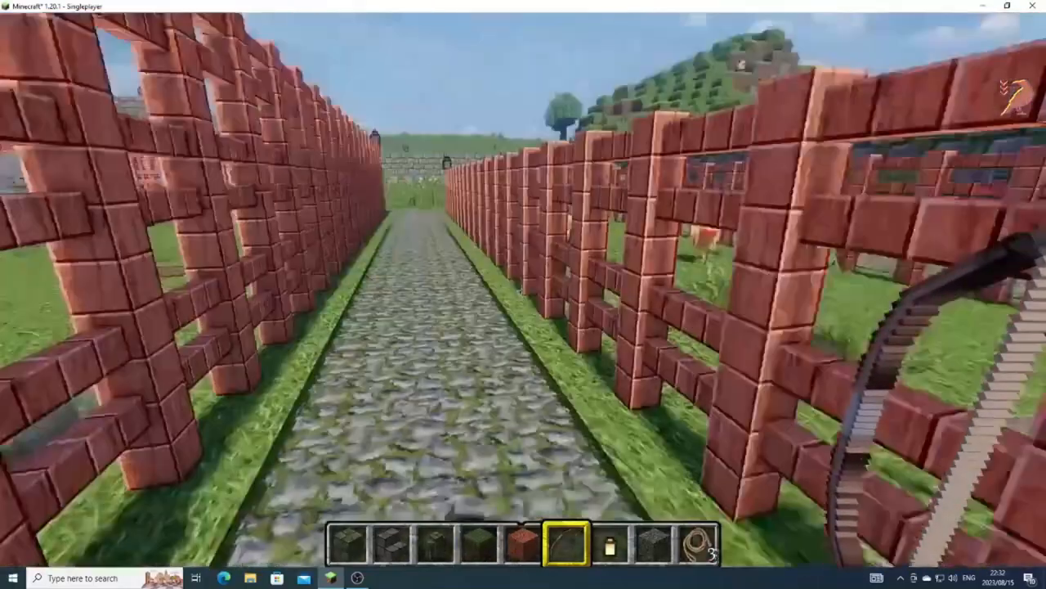
pyautogui.moveTo(523, 295)
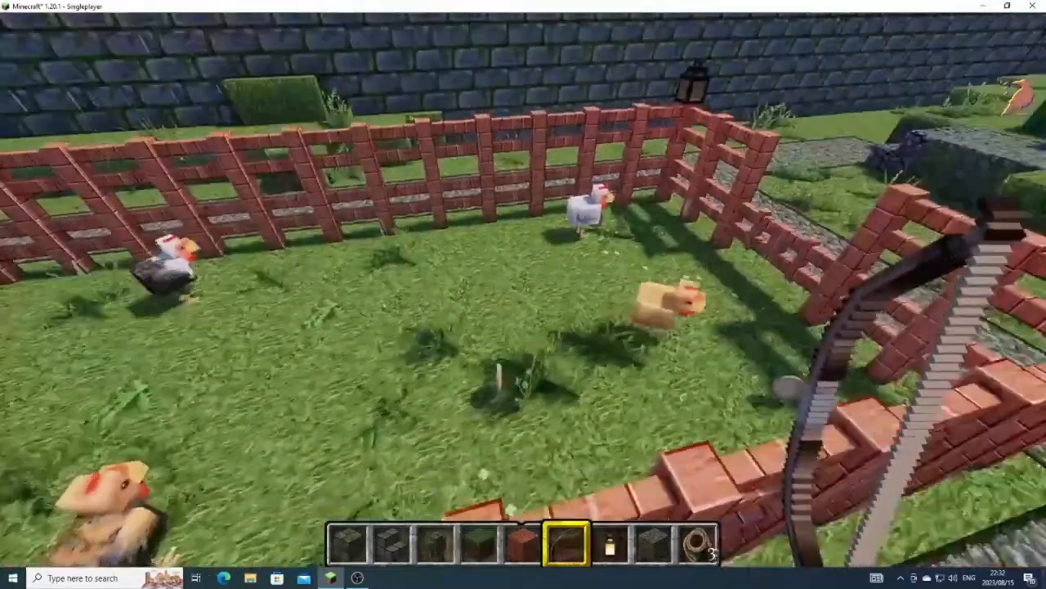
pyautogui.moveTo(523, 294)
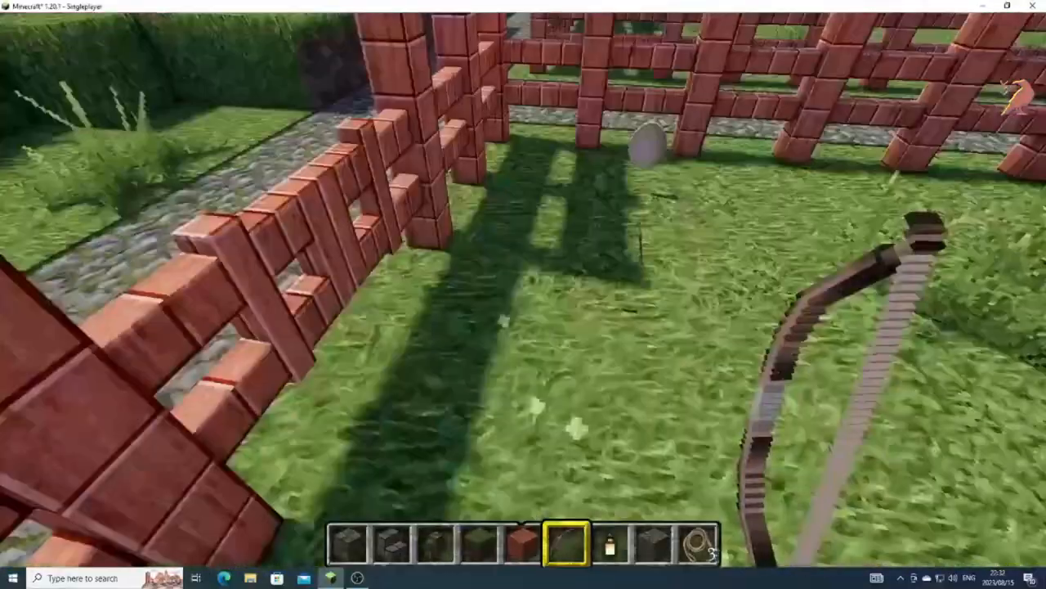
pyautogui.moveTo(523, 295)
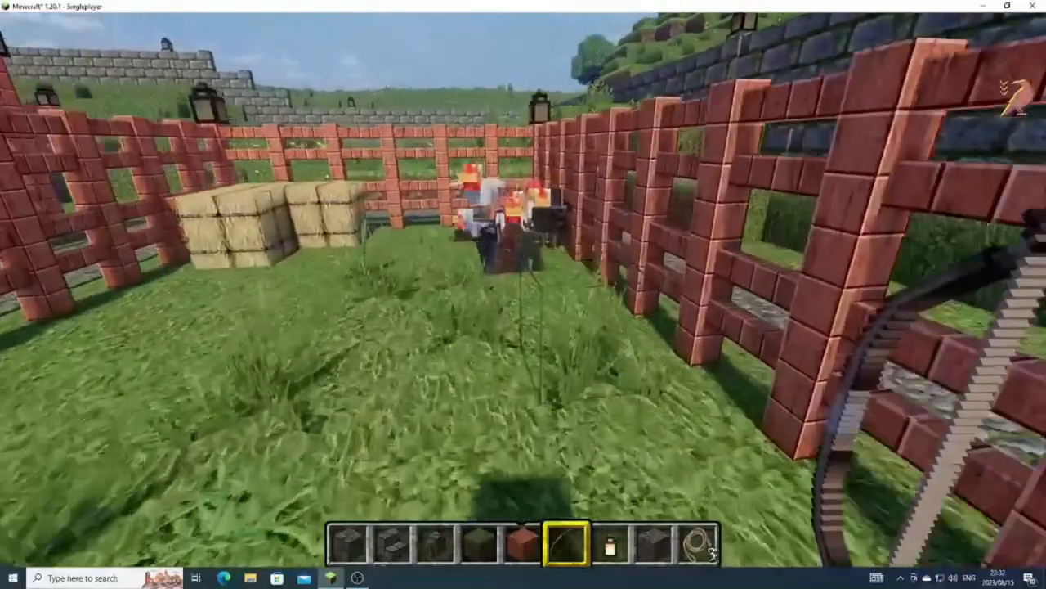
pyautogui.moveTo(523, 295)
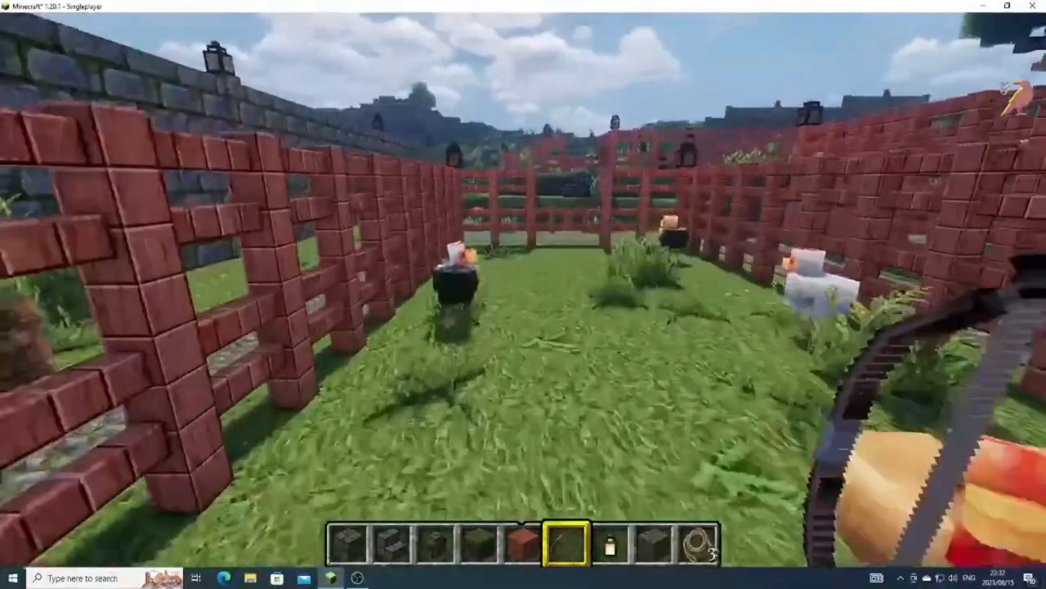
pyautogui.moveTo(524, 295)
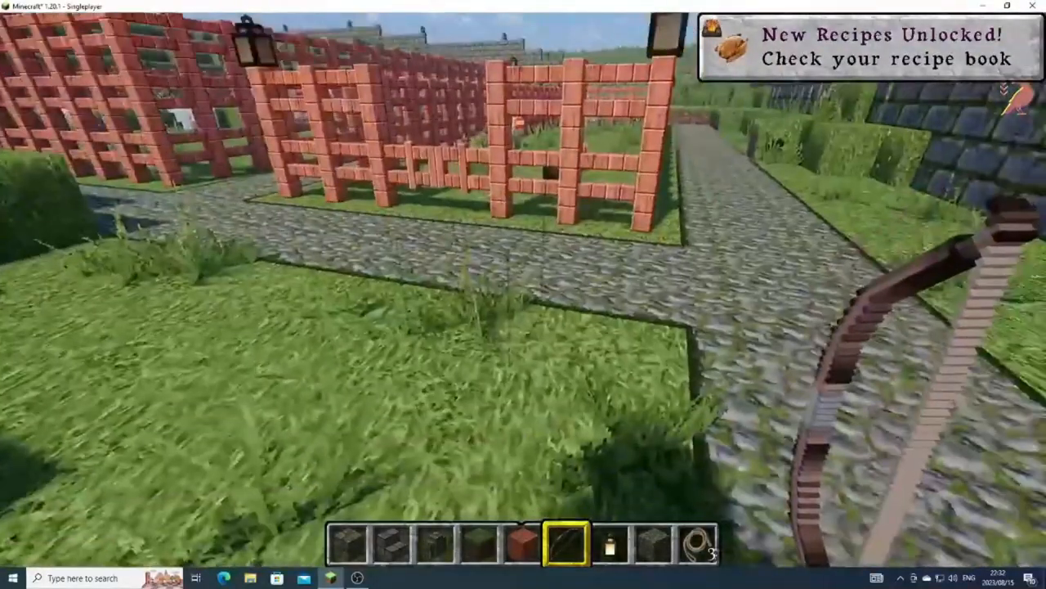
pyautogui.moveTo(523, 294)
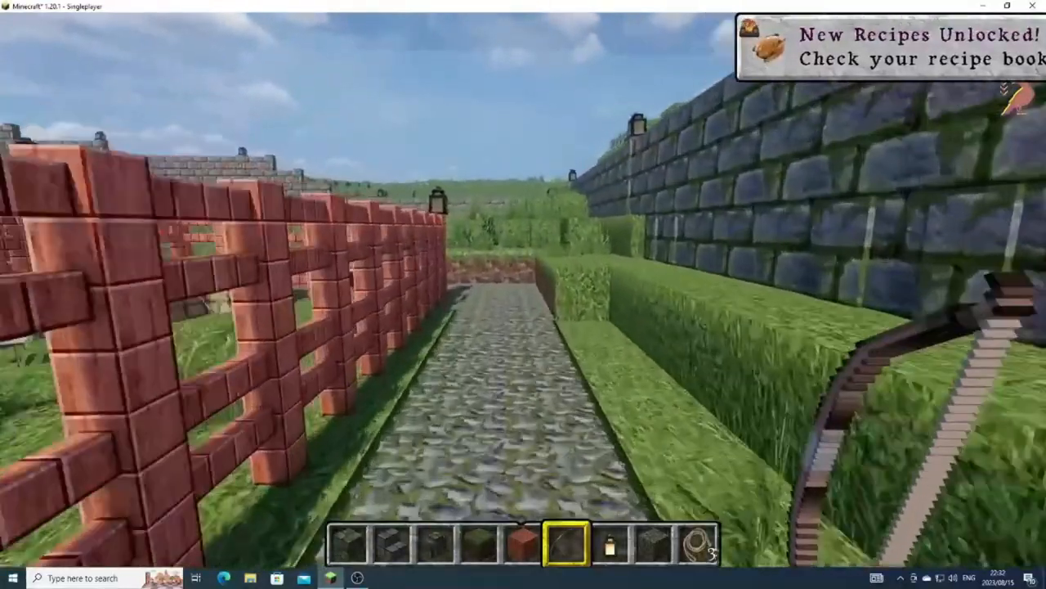
pyautogui.moveTo(523, 295)
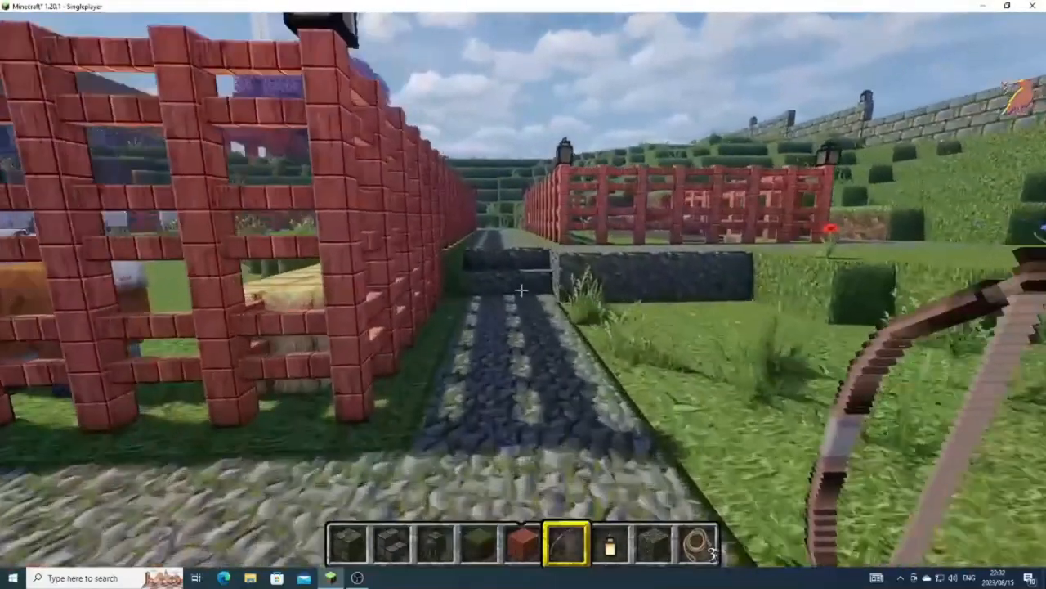
pyautogui.moveTo(523, 294)
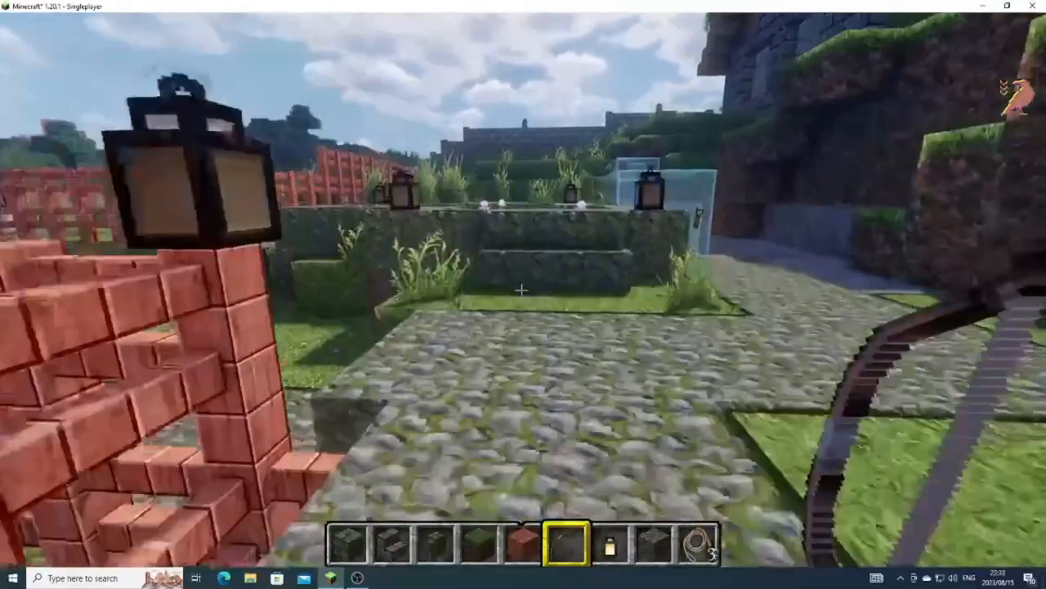
pyautogui.moveTo(523, 294)
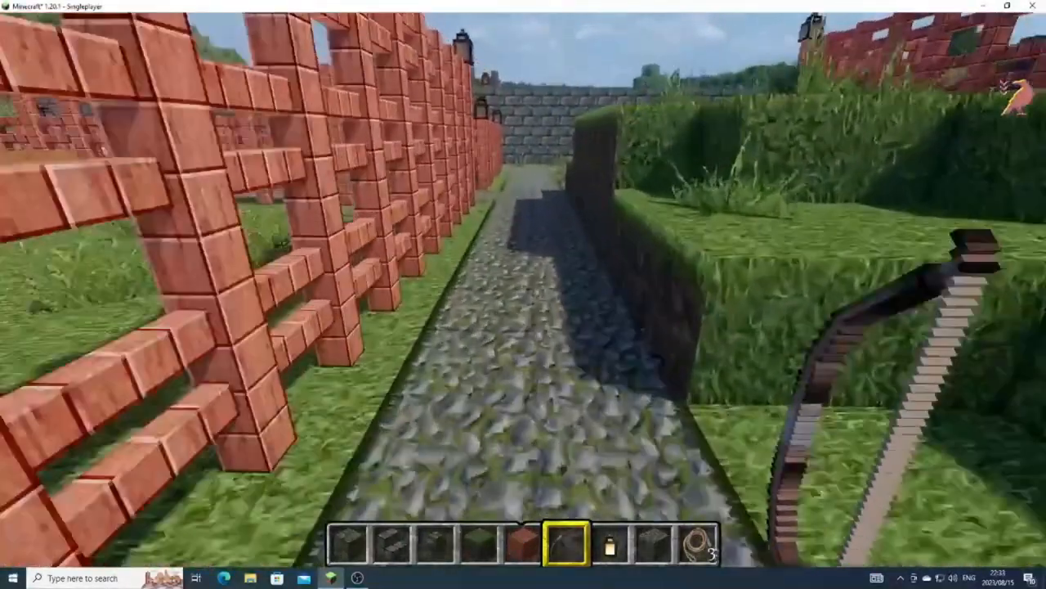
pyautogui.moveTo(524, 294)
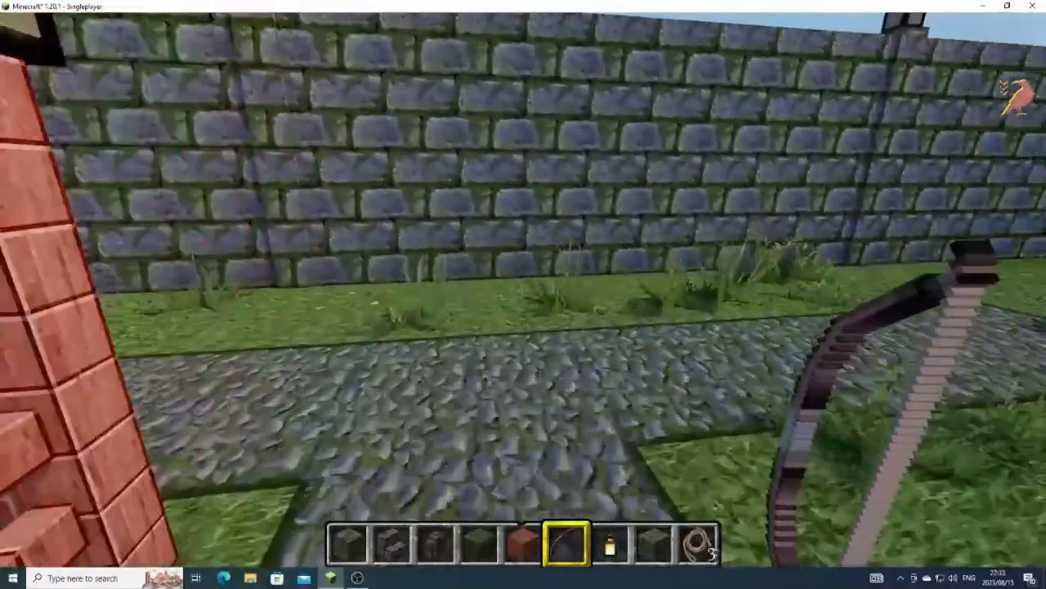
pyautogui.moveTo(523, 295)
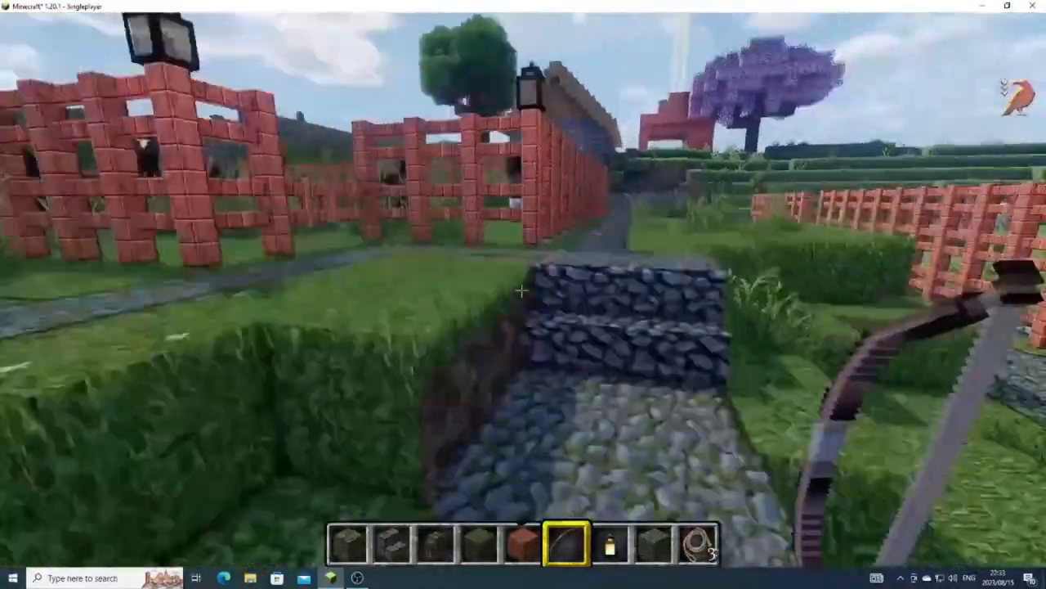
pyautogui.moveTo(523, 294)
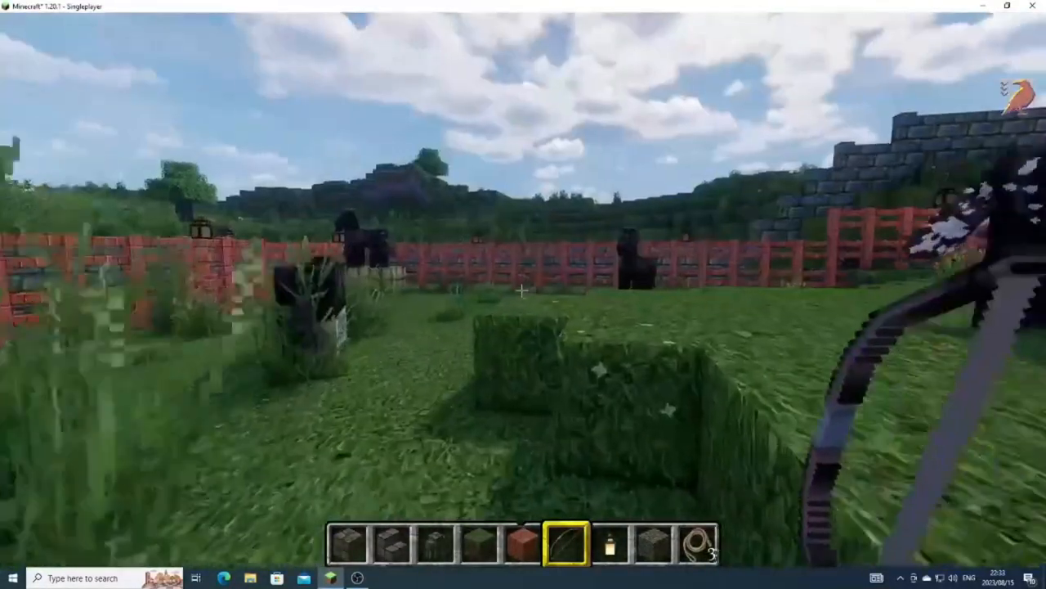
pyautogui.moveTo(523, 294)
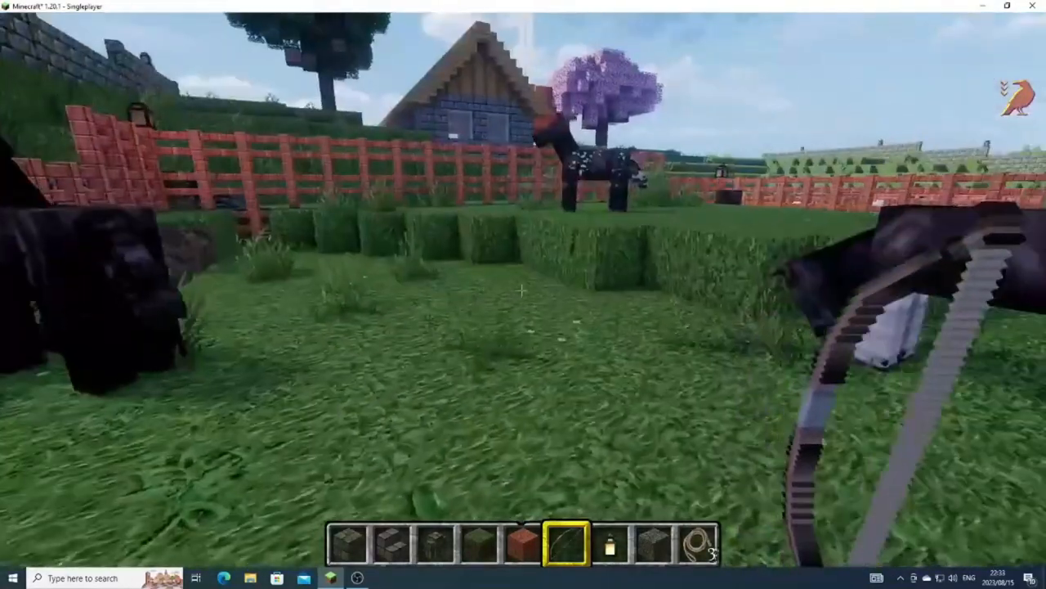
pyautogui.moveTo(523, 295)
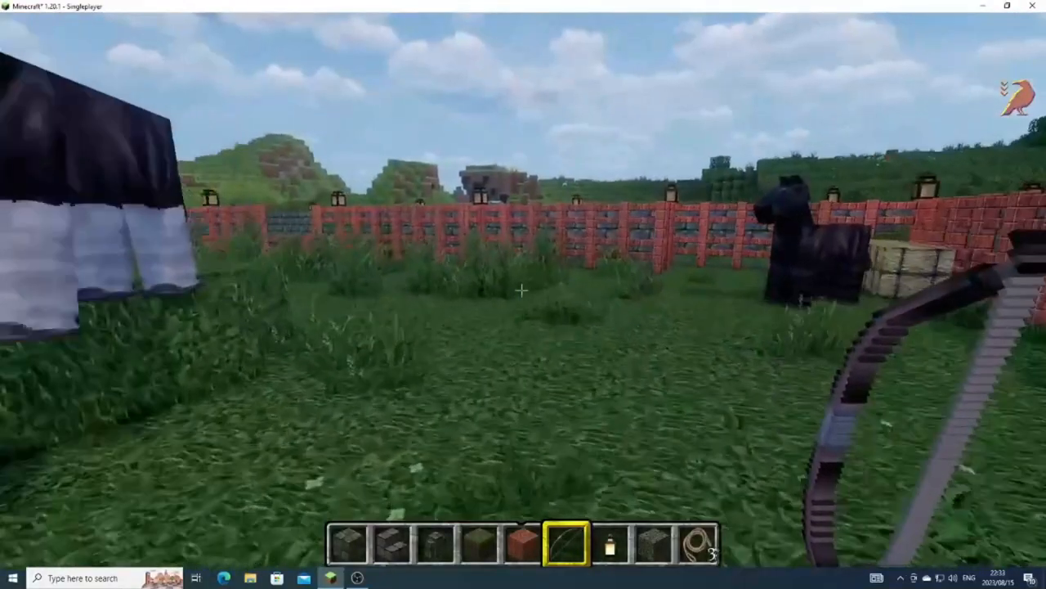
pyautogui.moveTo(523, 290)
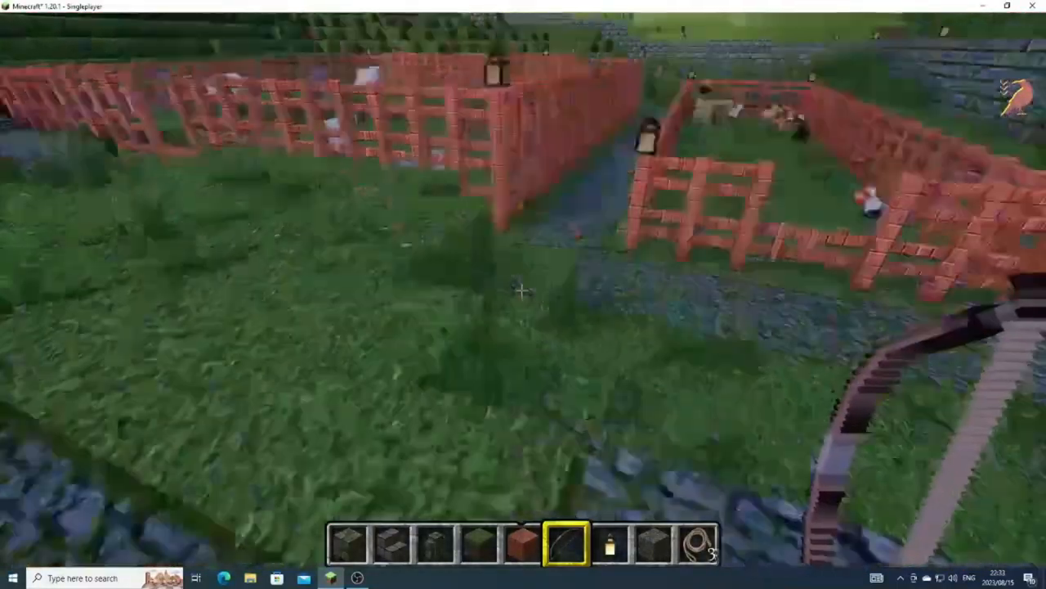
pyautogui.moveTo(523, 295)
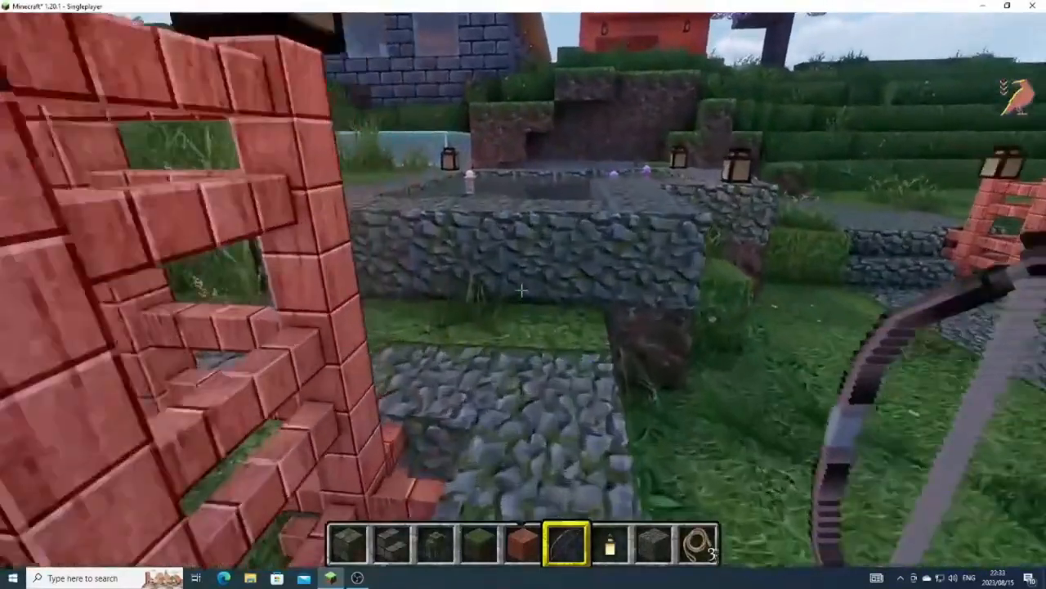
pyautogui.moveTo(523, 294)
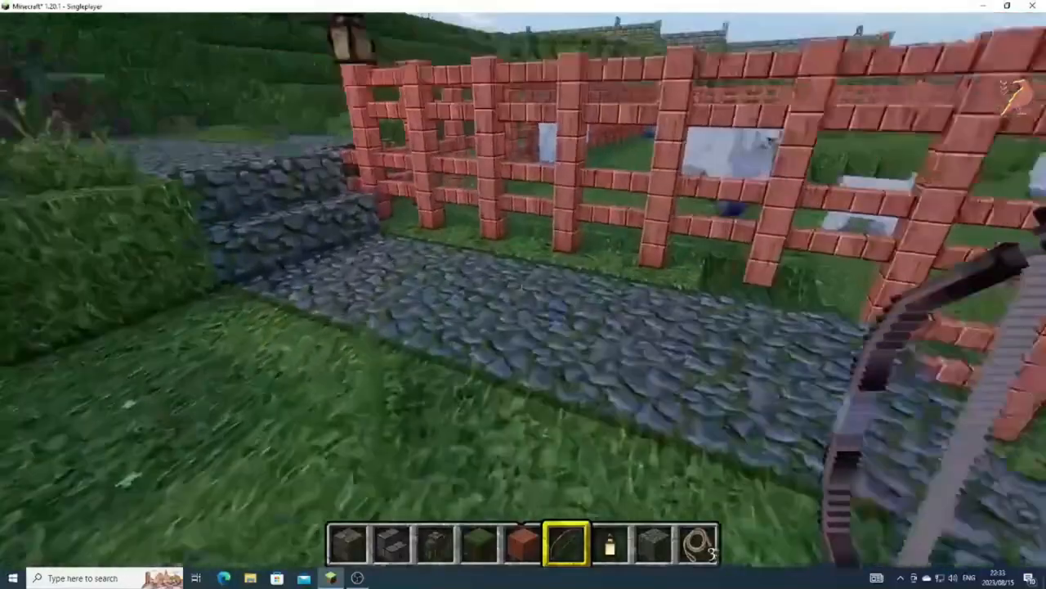
pyautogui.moveTo(523, 291)
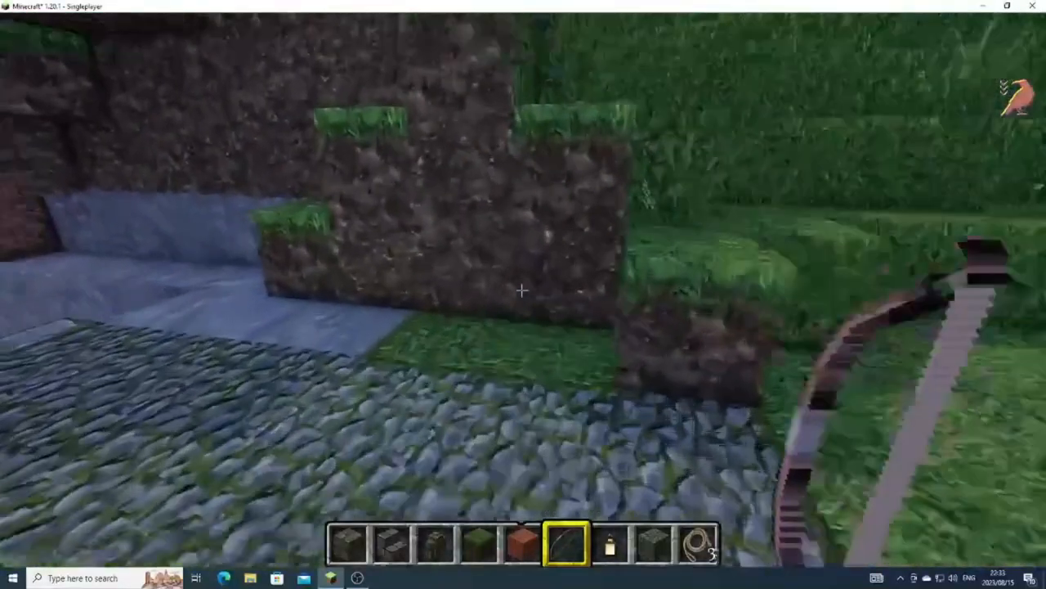
pyautogui.moveTo(523, 294)
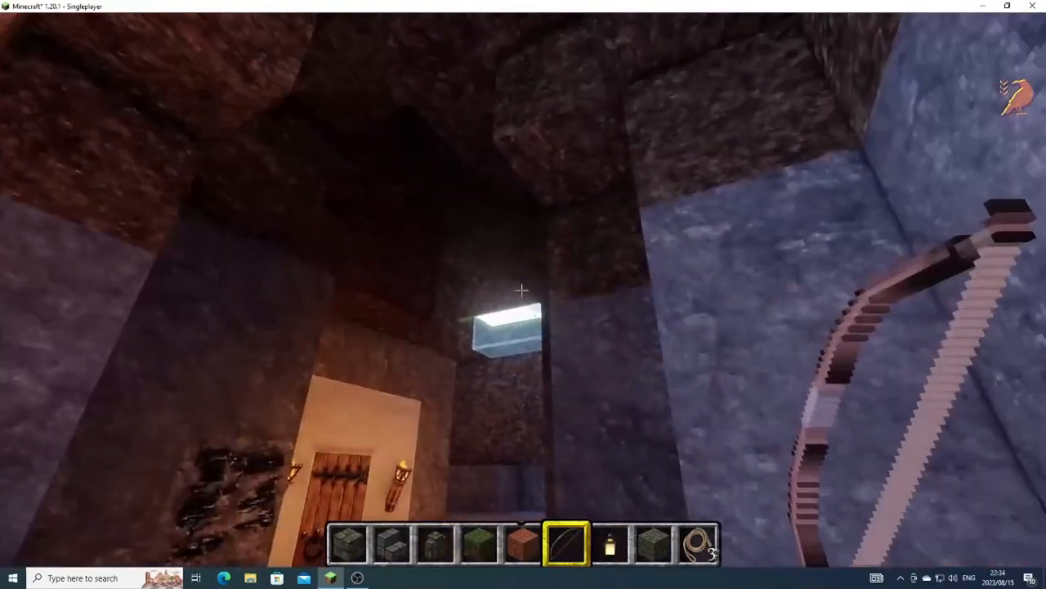
pyautogui.moveTo(523, 295)
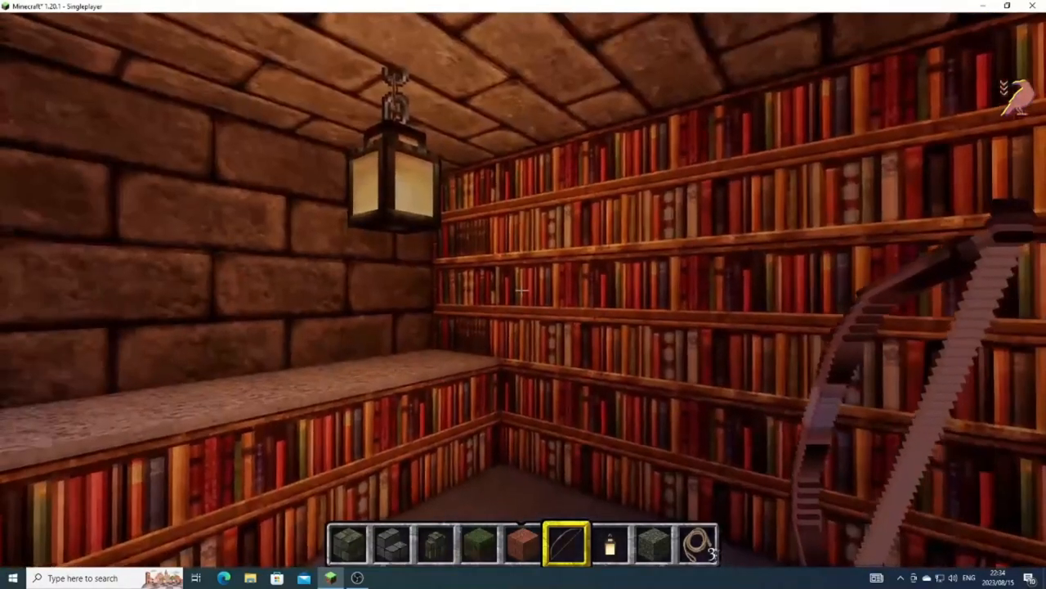
pyautogui.moveTo(523, 294)
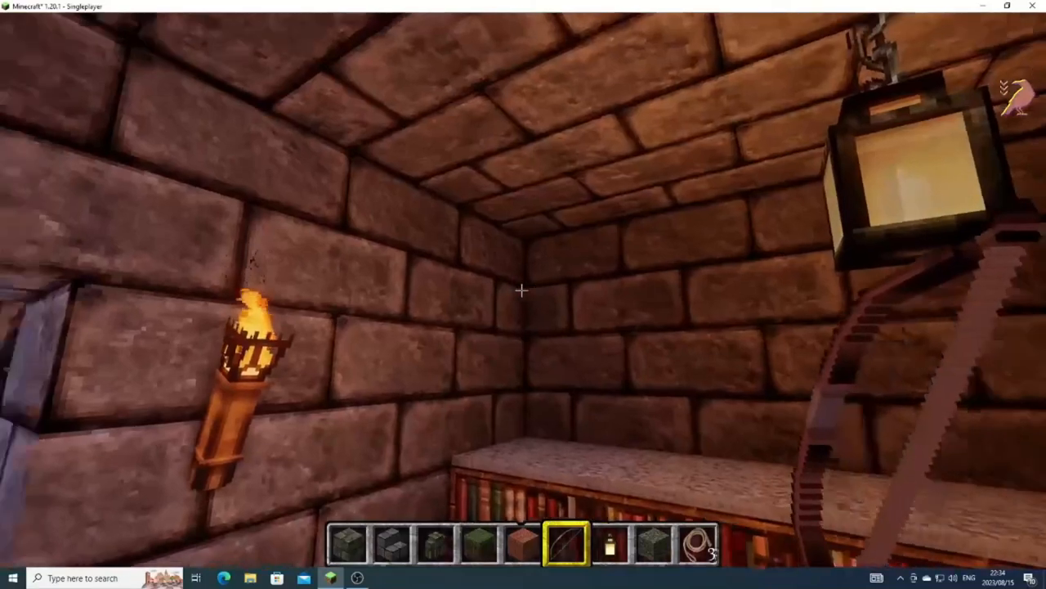
pyautogui.moveTo(523, 290)
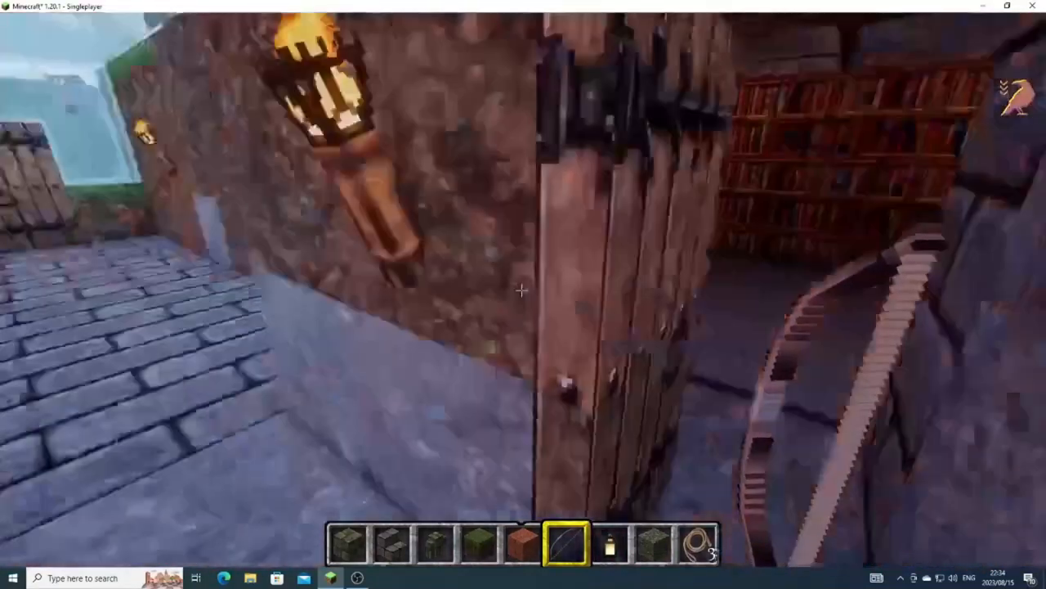
pyautogui.moveTo(523, 294)
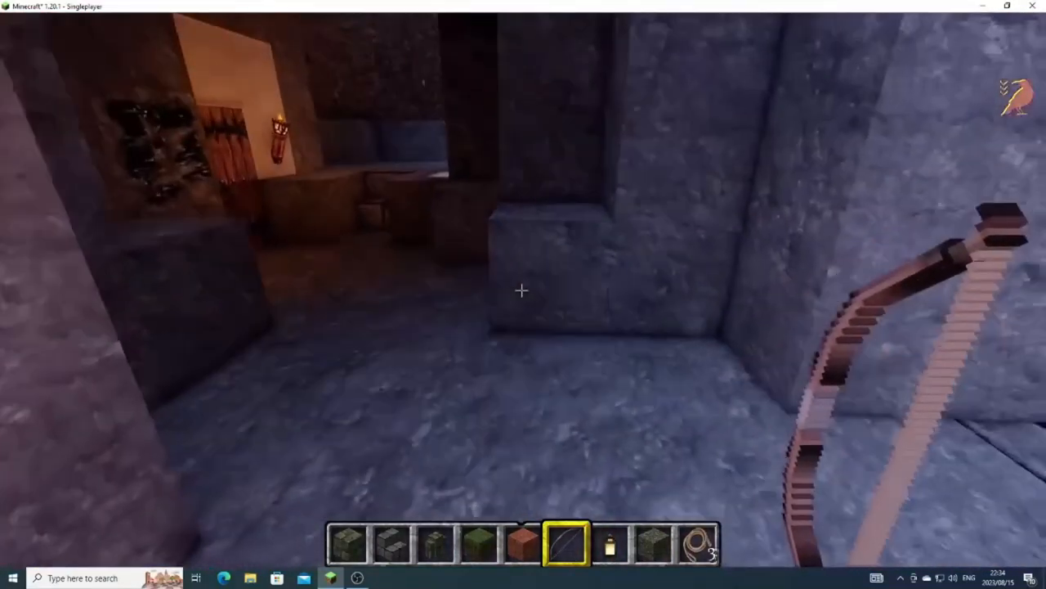
pyautogui.moveTo(523, 290)
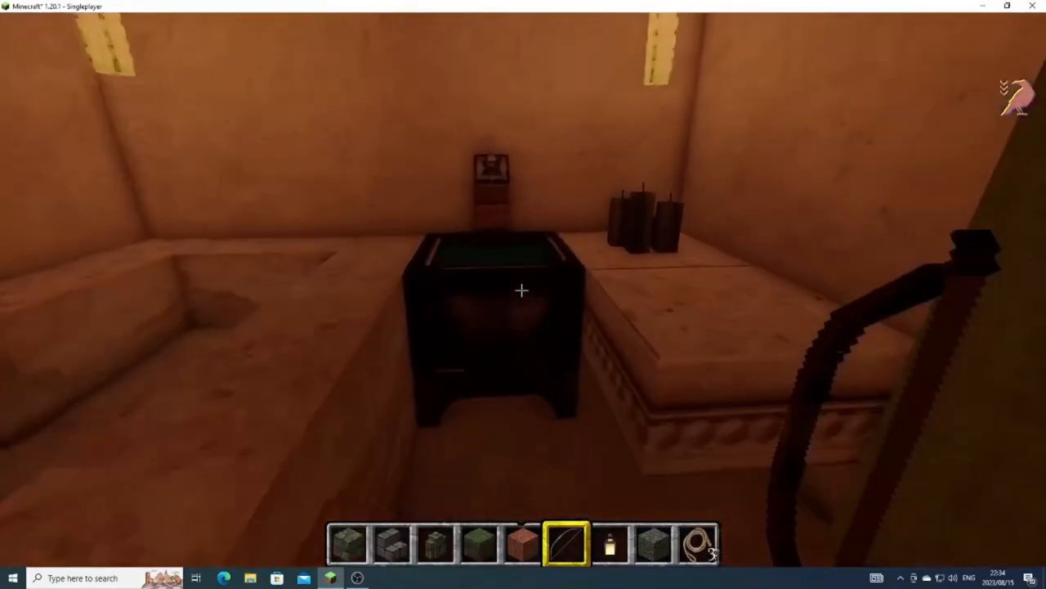
pyautogui.moveTo(523, 290)
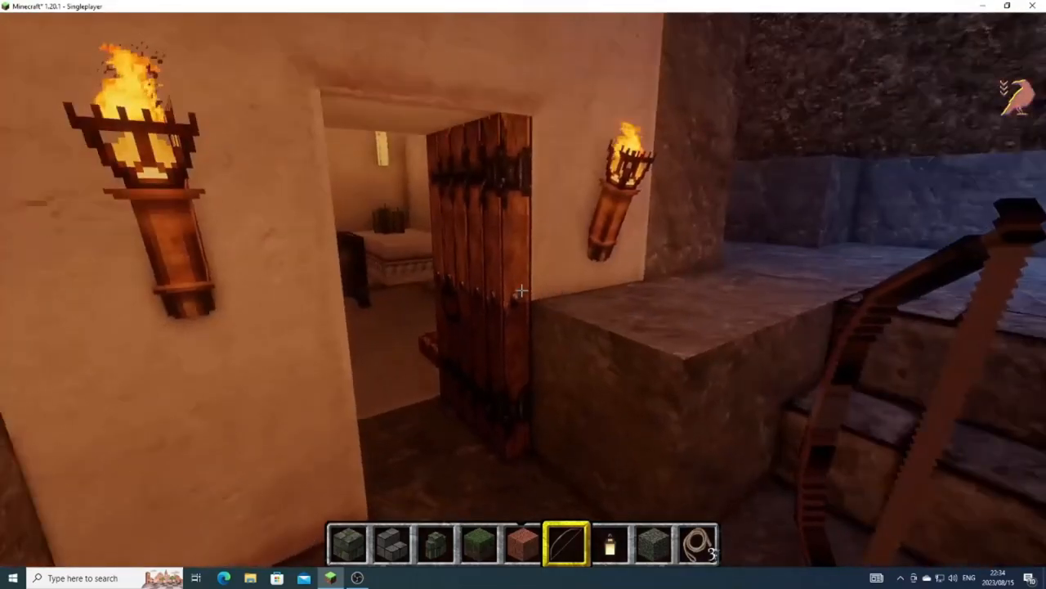
pyautogui.moveTo(523, 294)
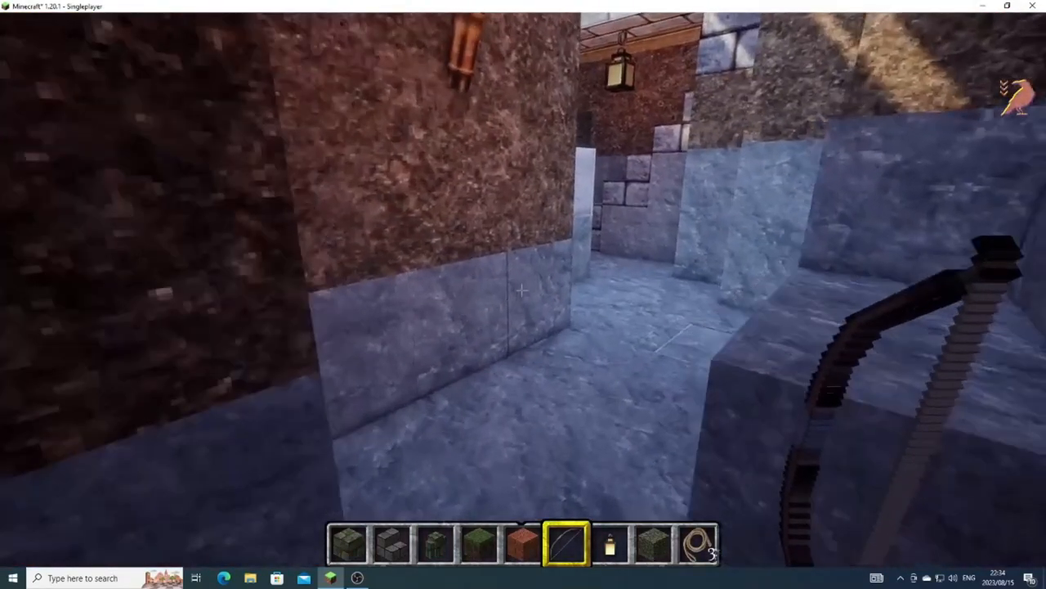
pyautogui.moveTo(523, 294)
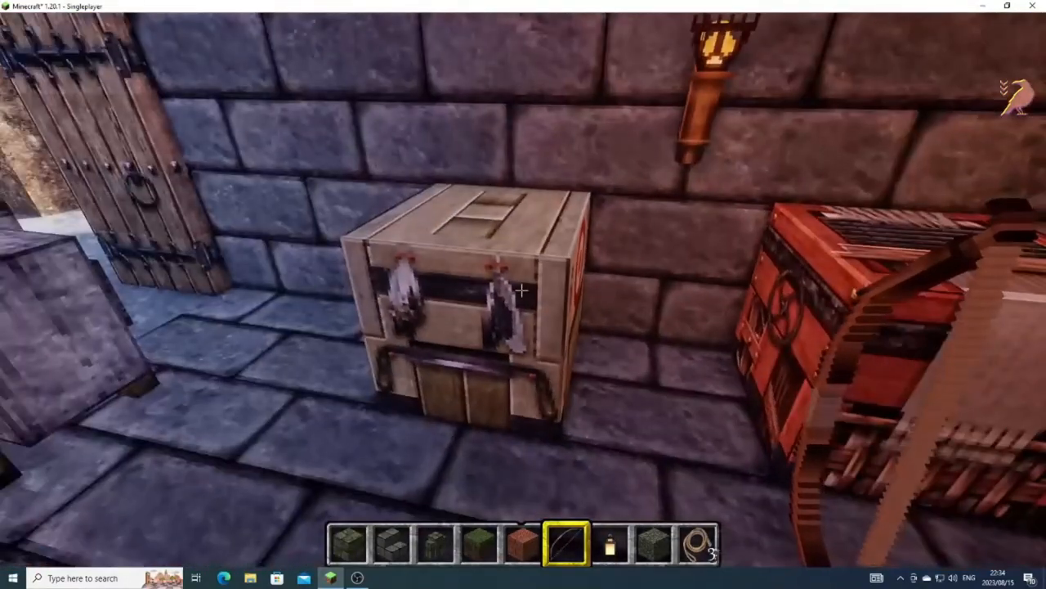
pyautogui.moveTo(523, 294)
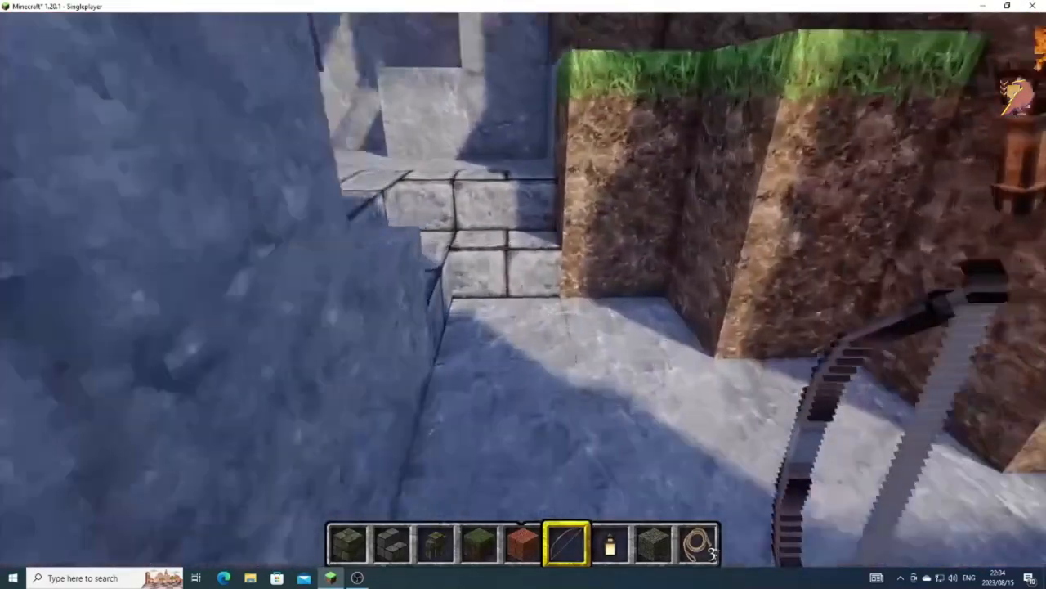
pyautogui.moveTo(523, 294)
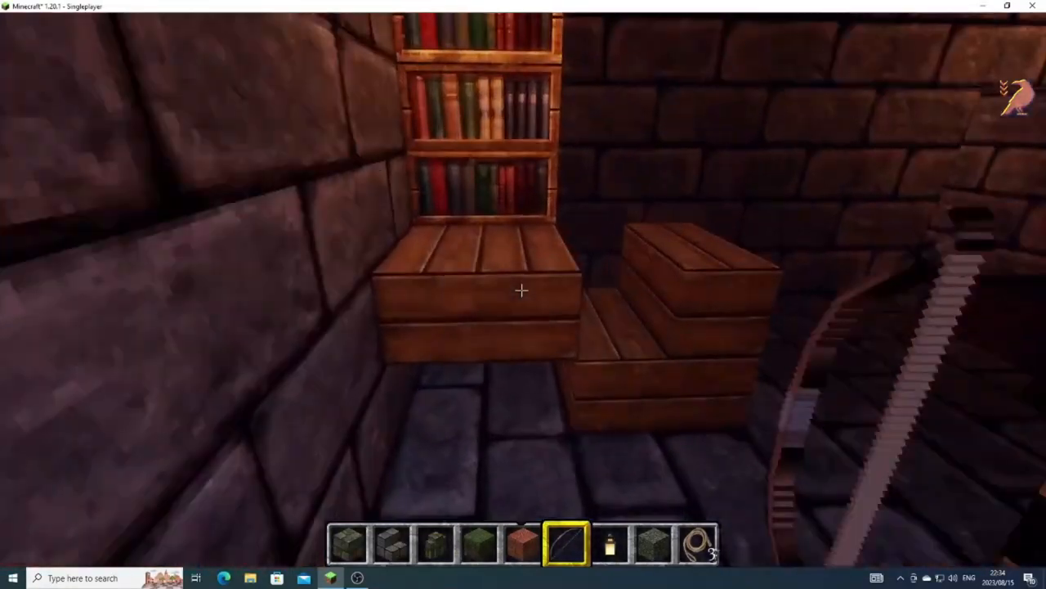
pyautogui.moveTo(524, 294)
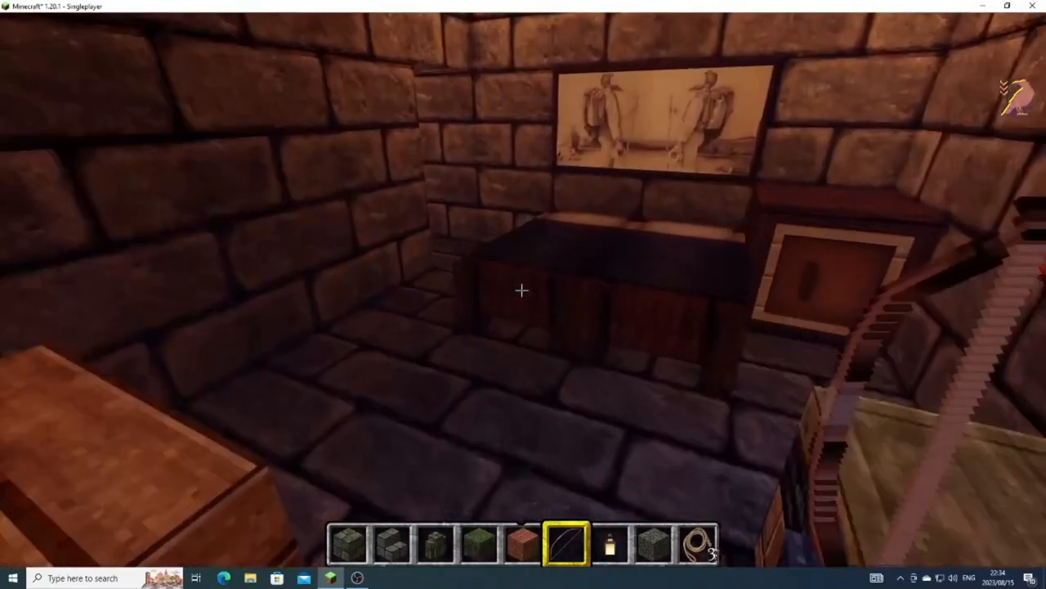
pyautogui.moveTo(523, 290)
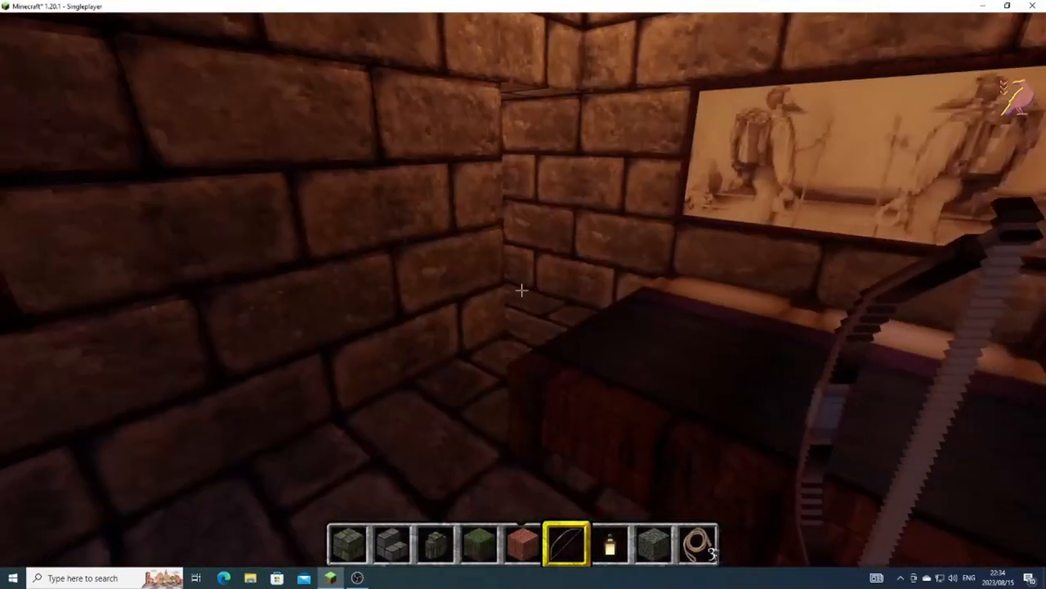
pyautogui.moveTo(524, 290)
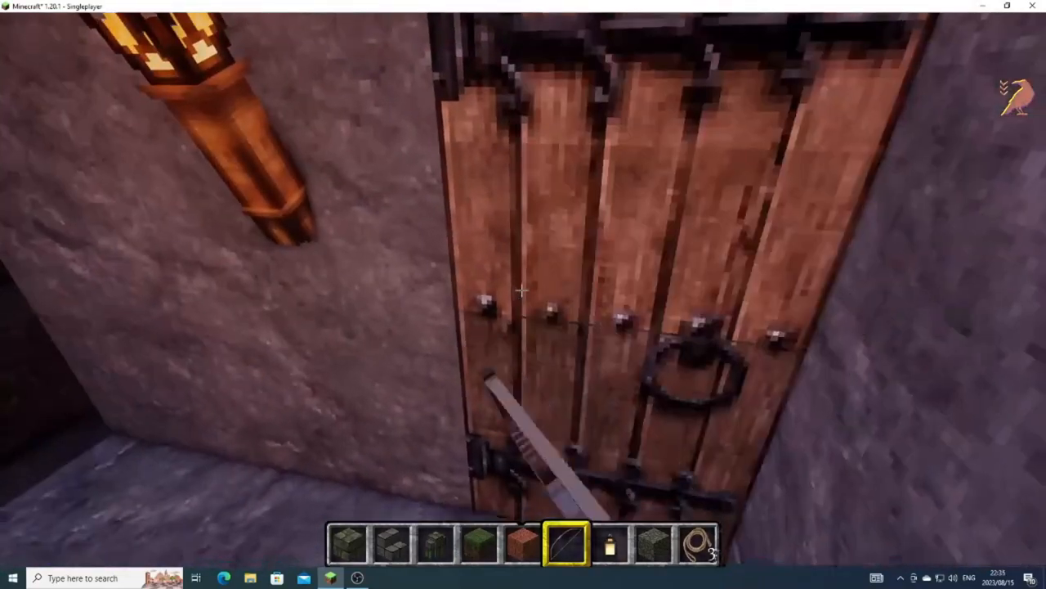
pyautogui.moveTo(523, 290)
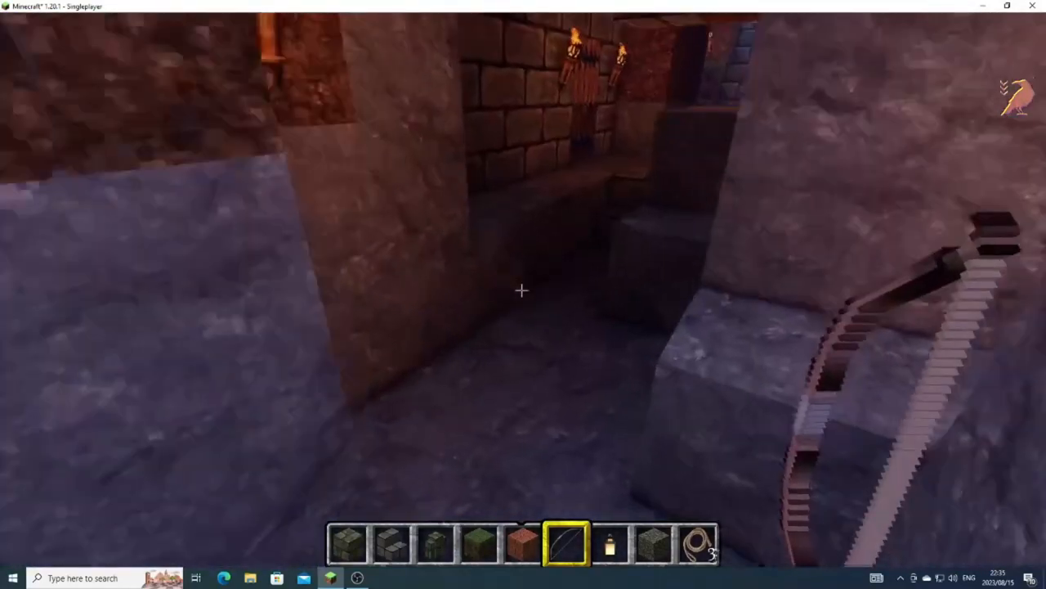
pyautogui.moveTo(523, 295)
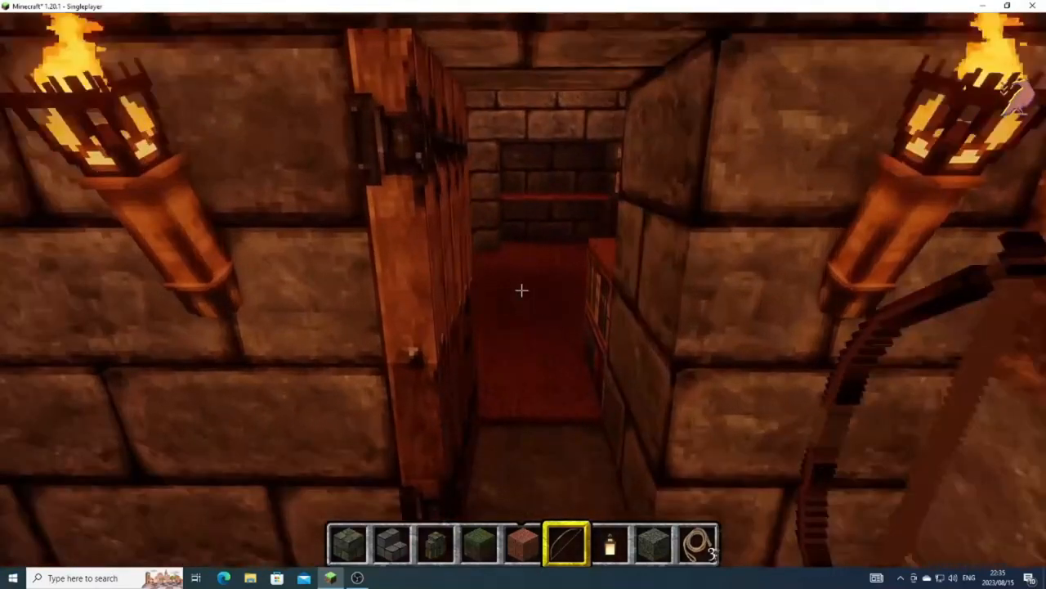
pyautogui.moveTo(523, 290)
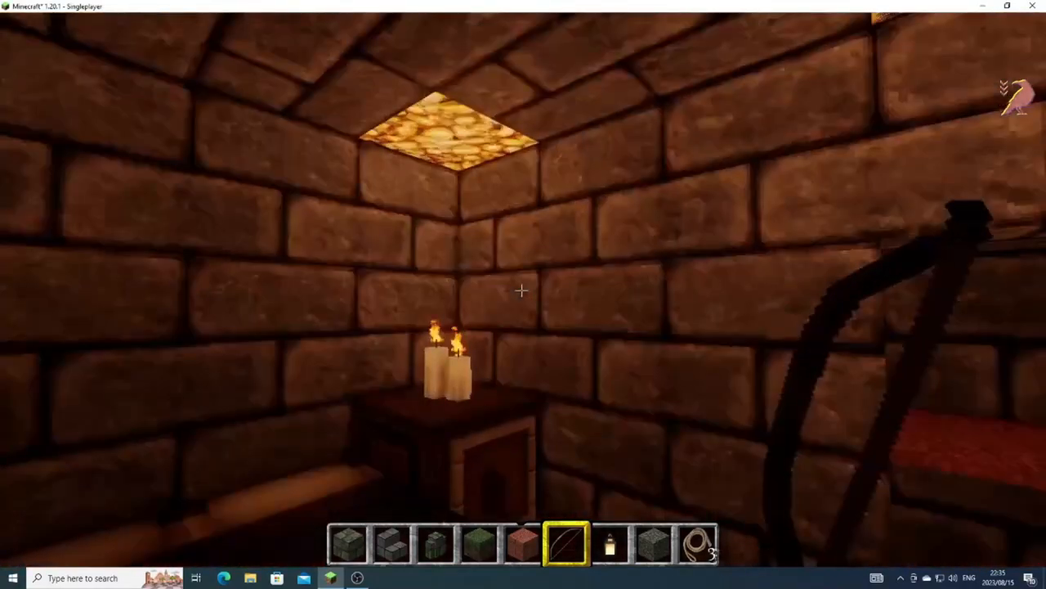
pyautogui.moveTo(523, 295)
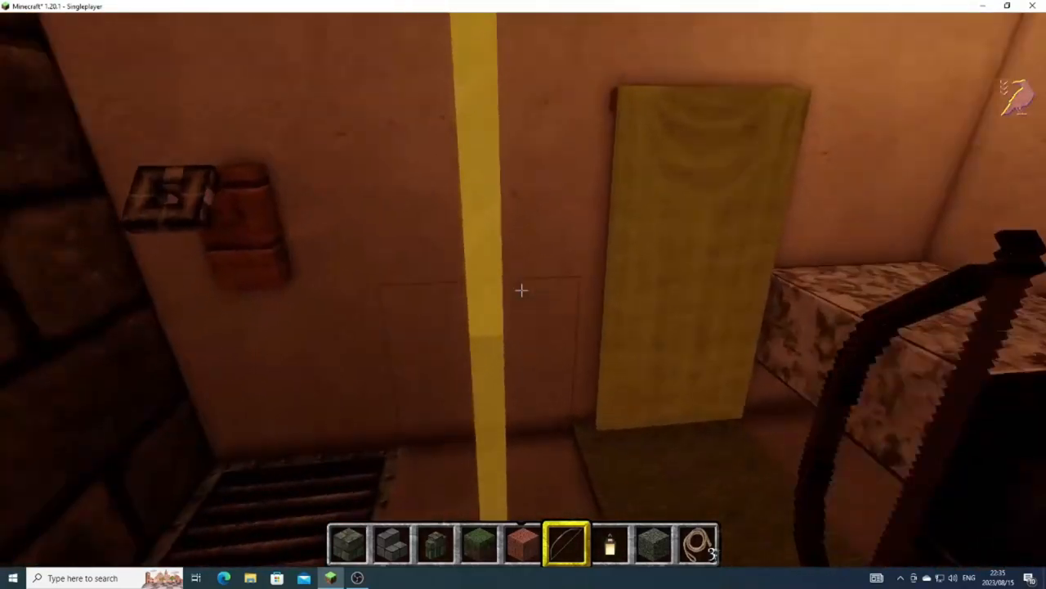
pyautogui.moveTo(523, 294)
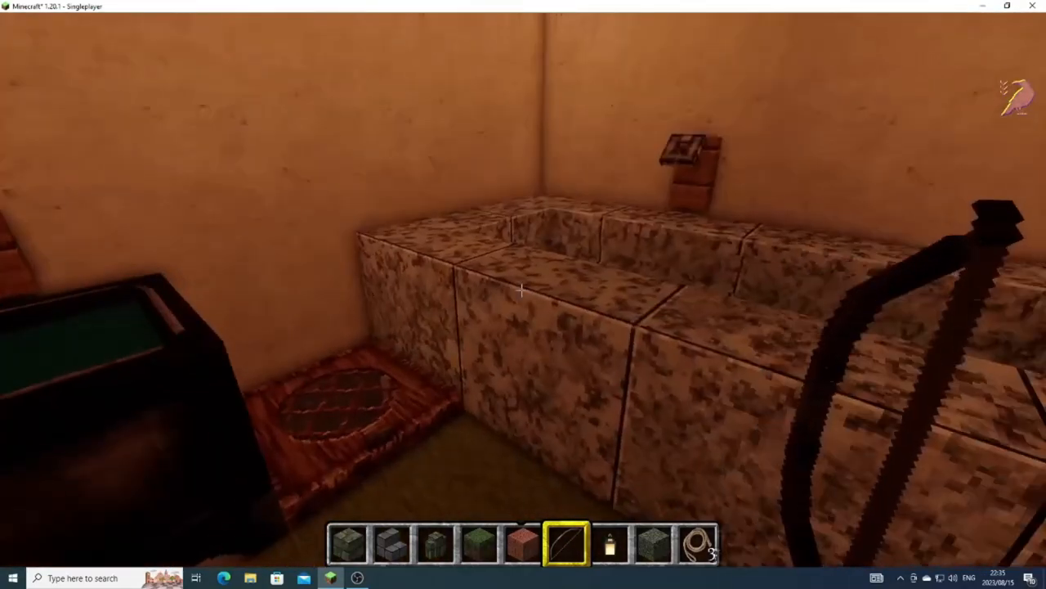
pyautogui.moveTo(524, 290)
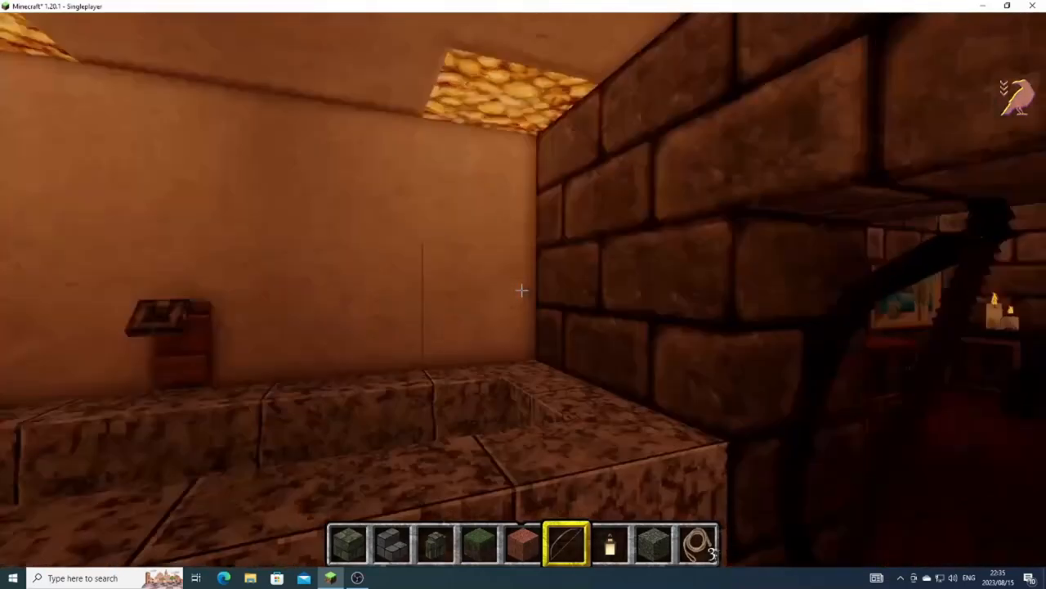
pyautogui.moveTo(523, 291)
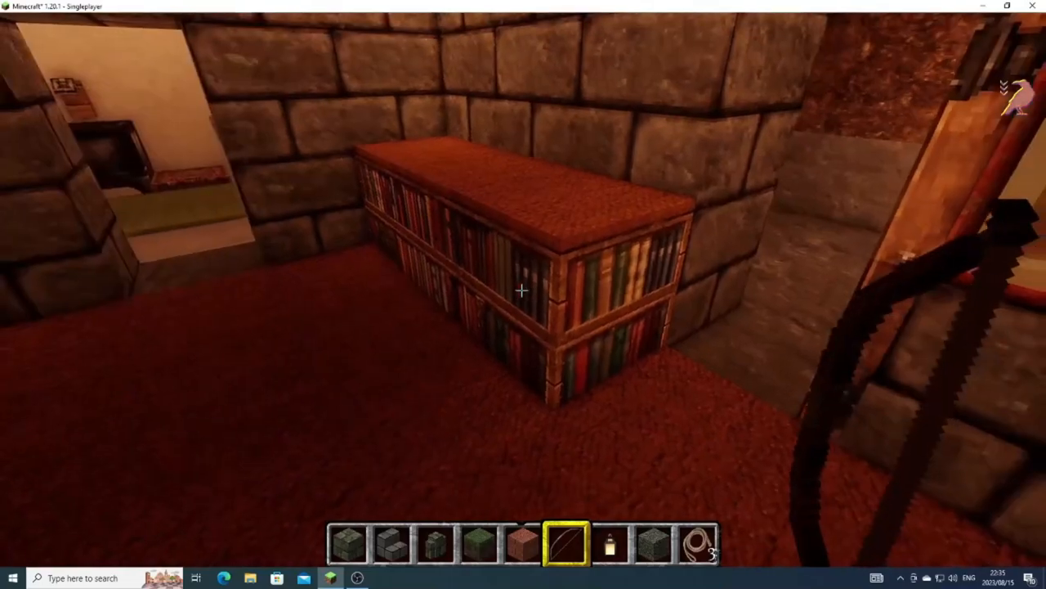
pyautogui.moveTo(523, 291)
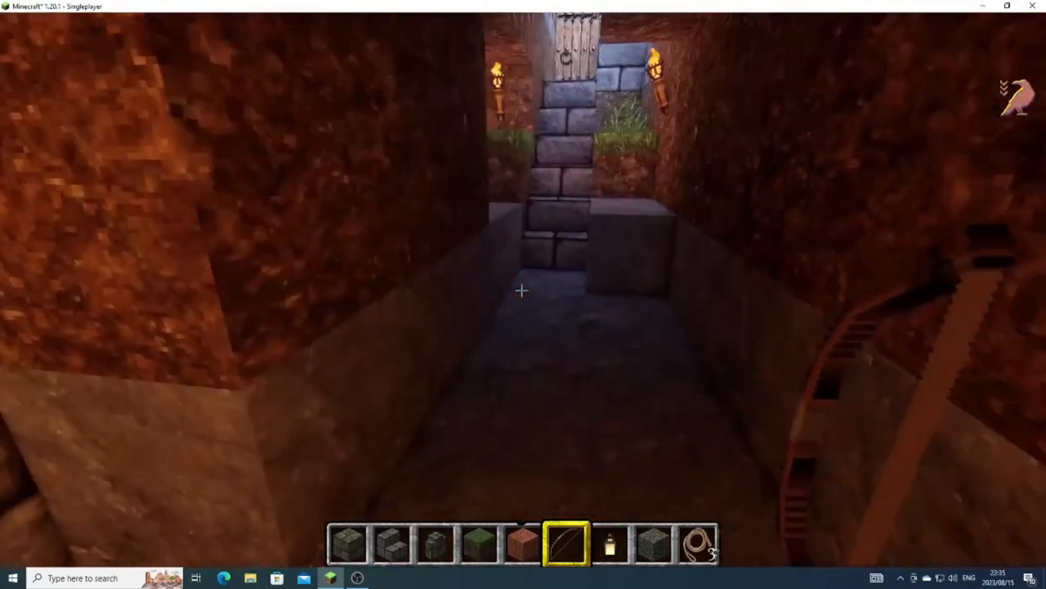
pyautogui.moveTo(524, 294)
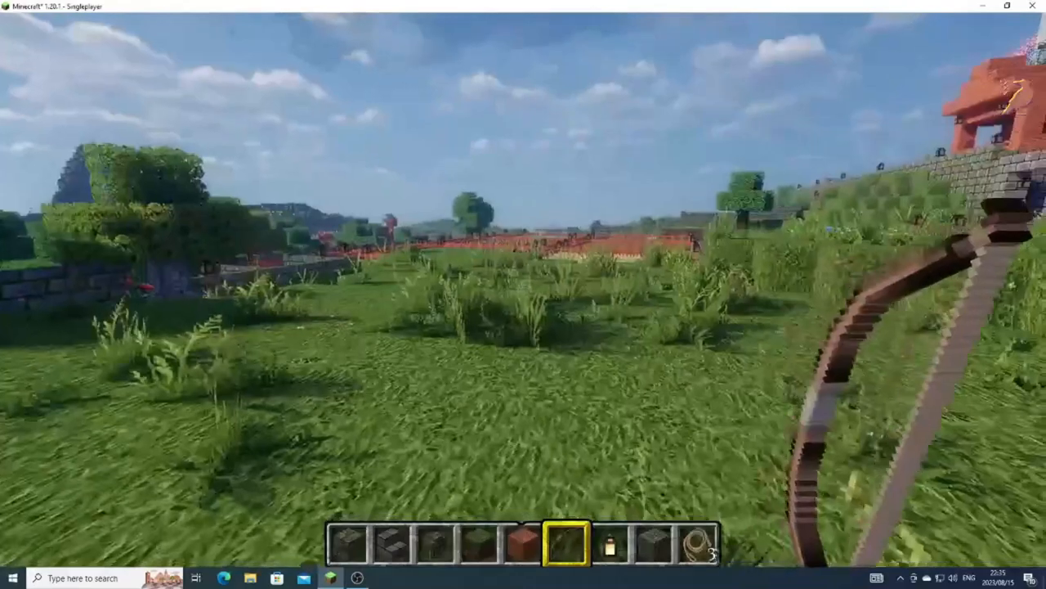
pyautogui.moveTo(524, 294)
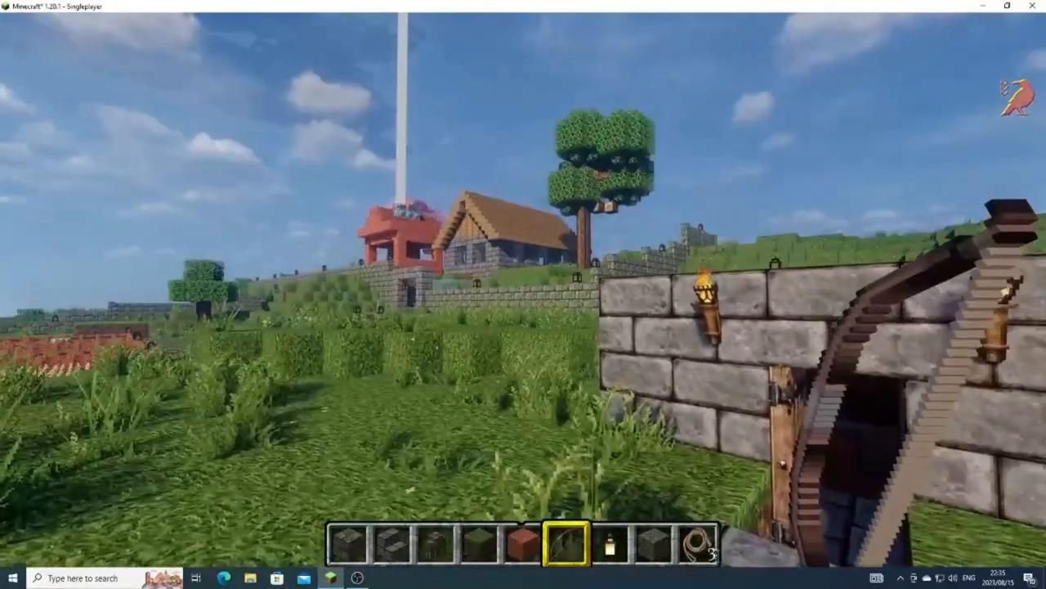
pyautogui.moveTo(524, 294)
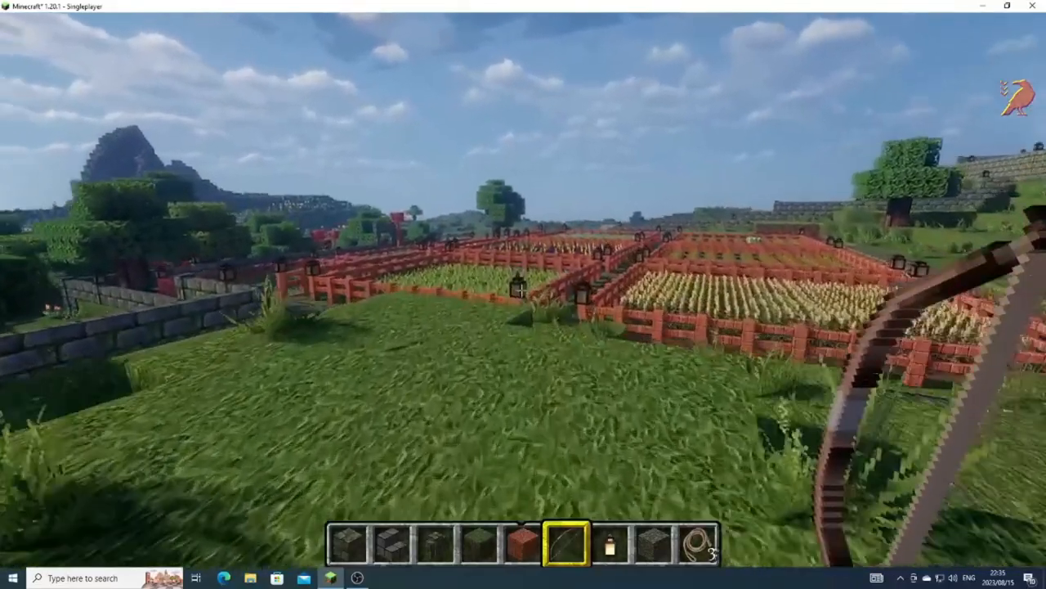
pyautogui.moveTo(523, 295)
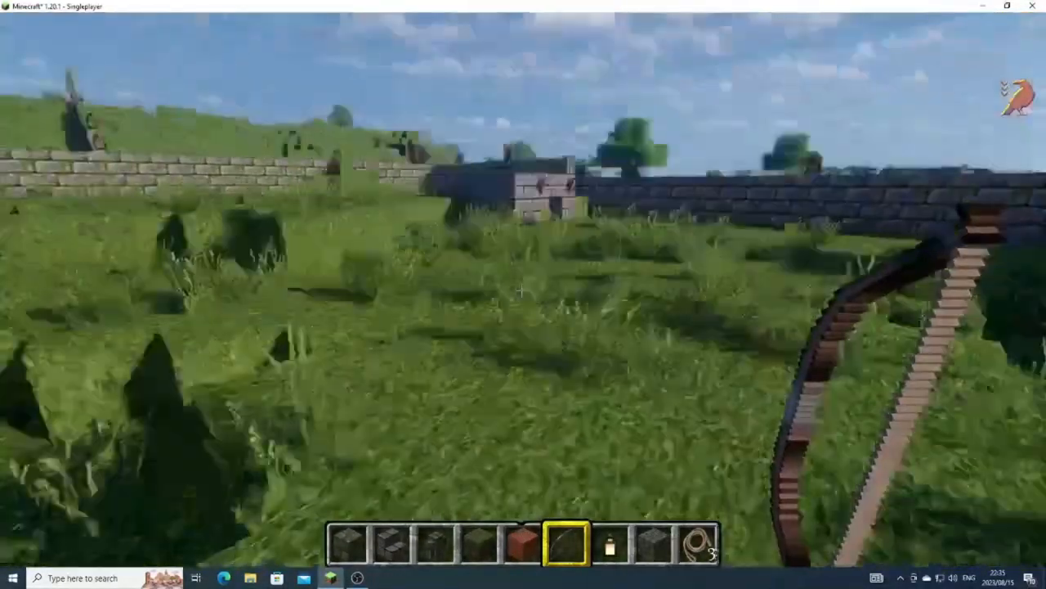
pyautogui.moveTo(523, 294)
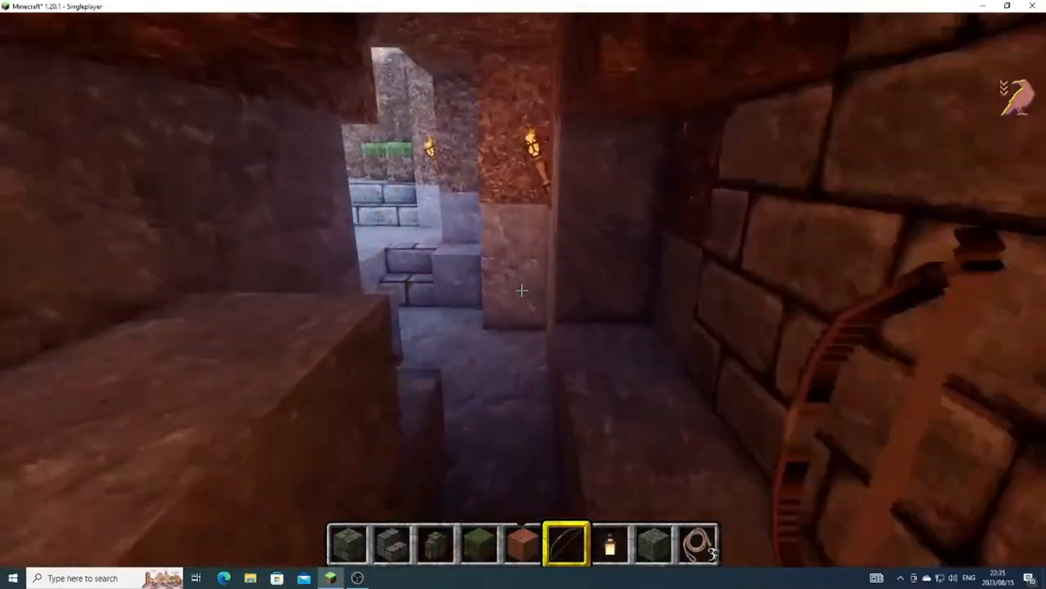
pyautogui.moveTo(523, 294)
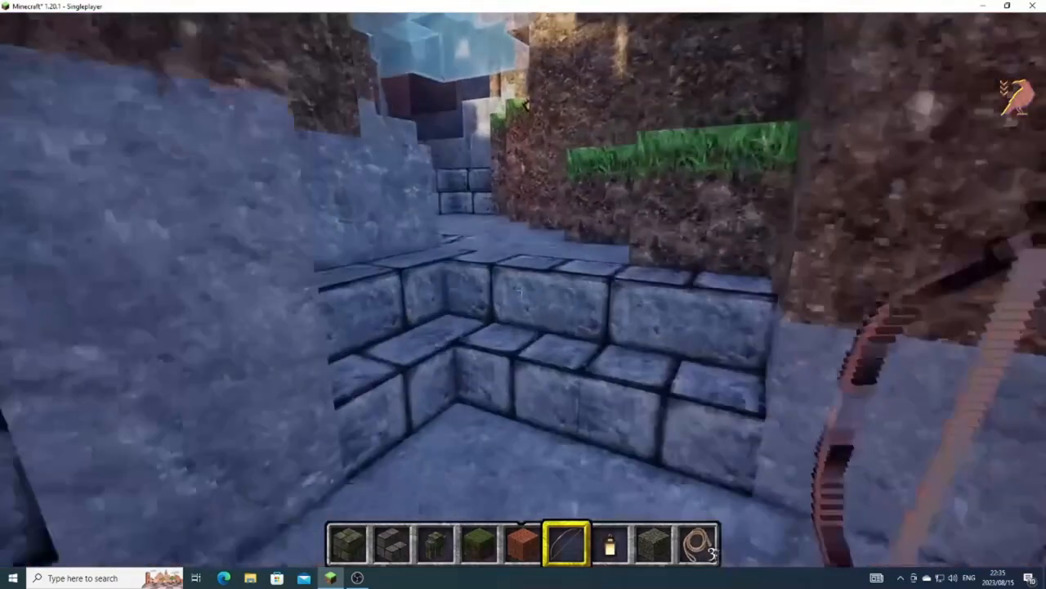
pyautogui.moveTo(523, 294)
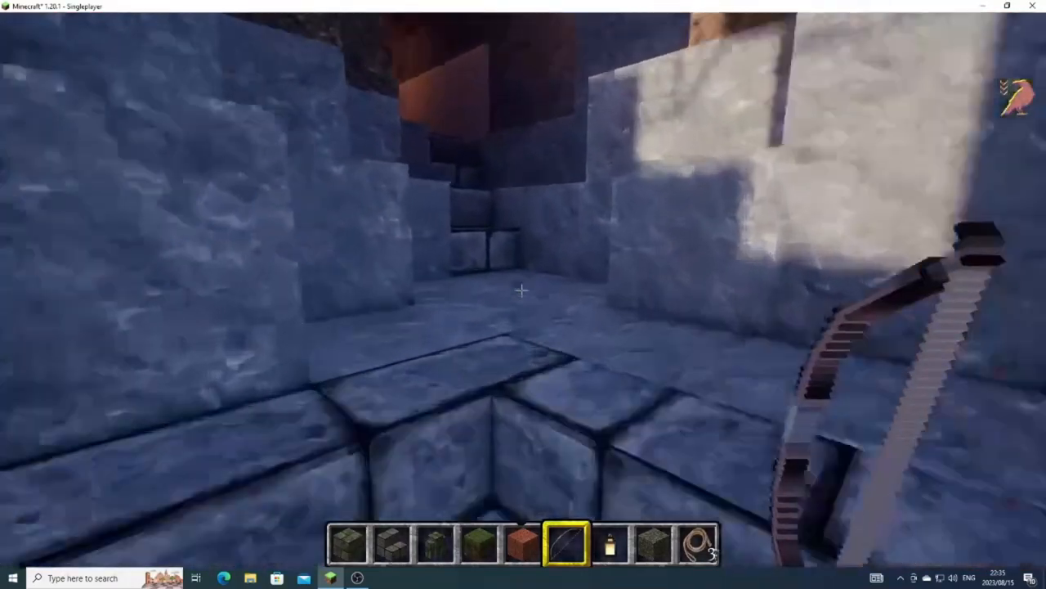
pyautogui.moveTo(524, 290)
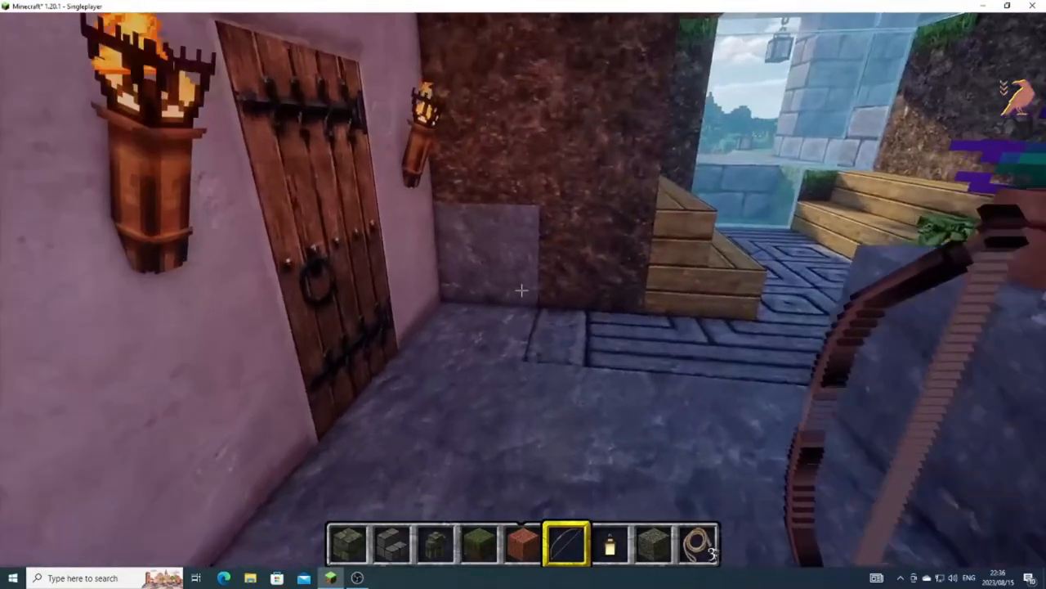
pyautogui.moveTo(523, 294)
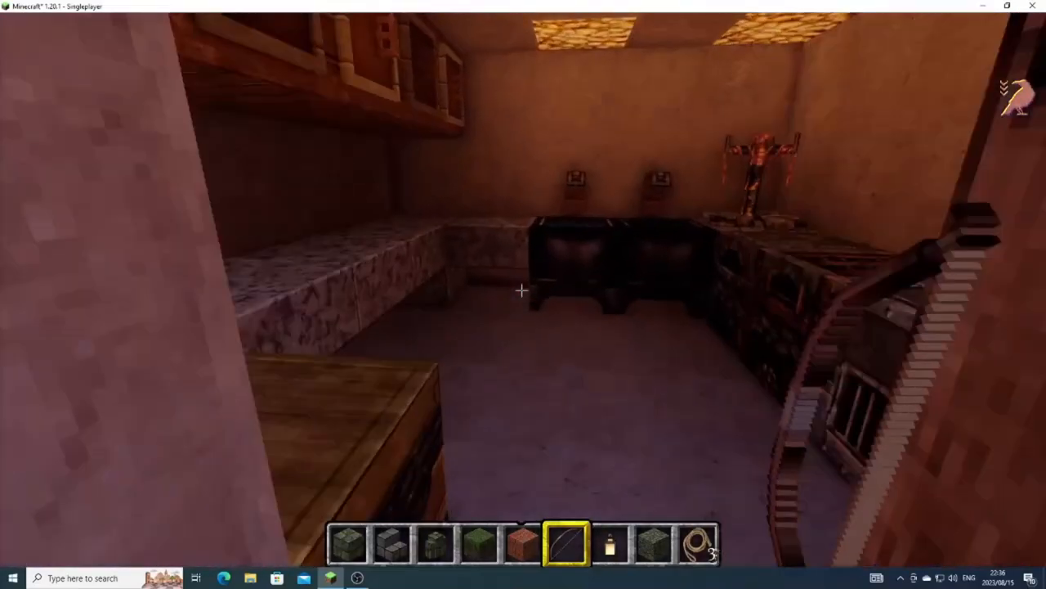
pyautogui.moveTo(523, 294)
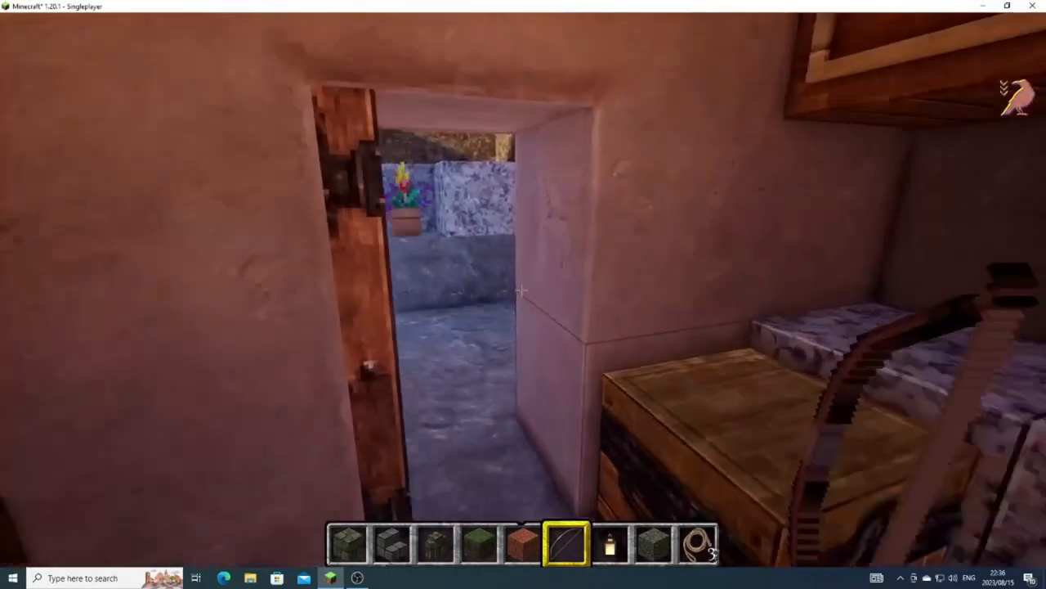
pyautogui.moveTo(523, 294)
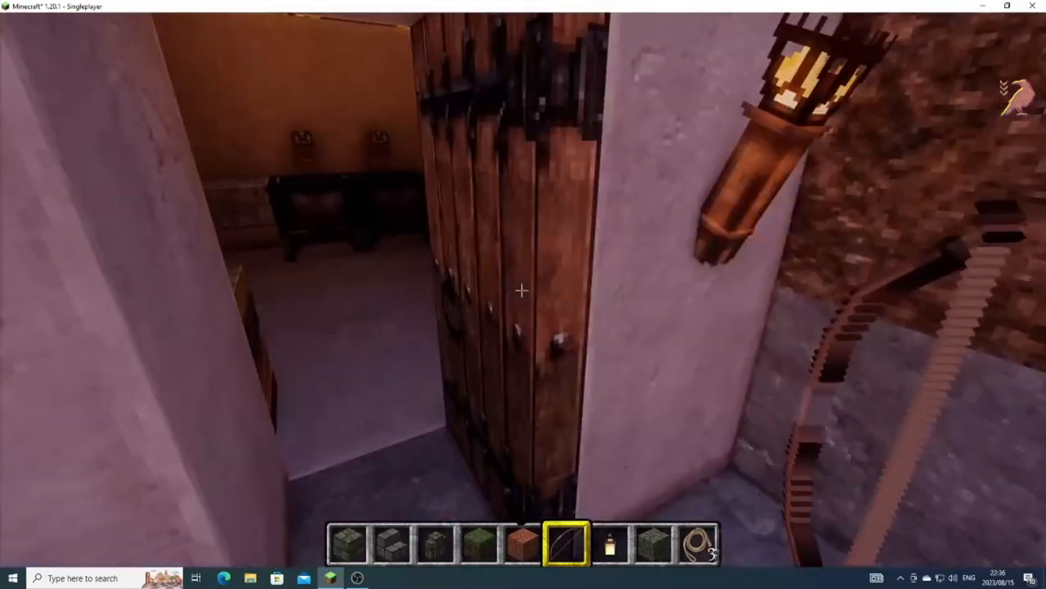
pyautogui.moveTo(524, 294)
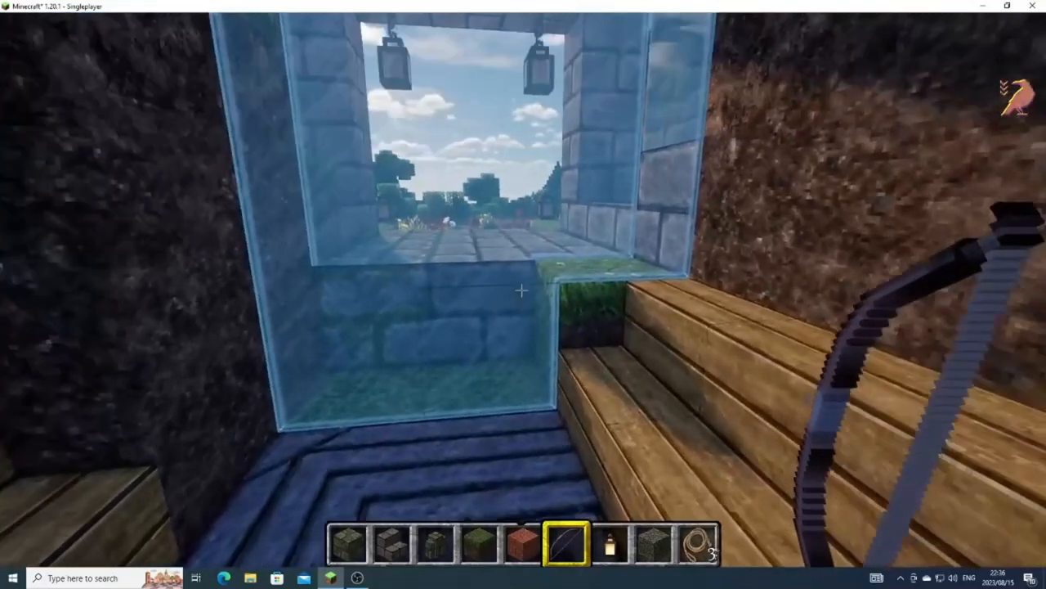
pyautogui.moveTo(524, 295)
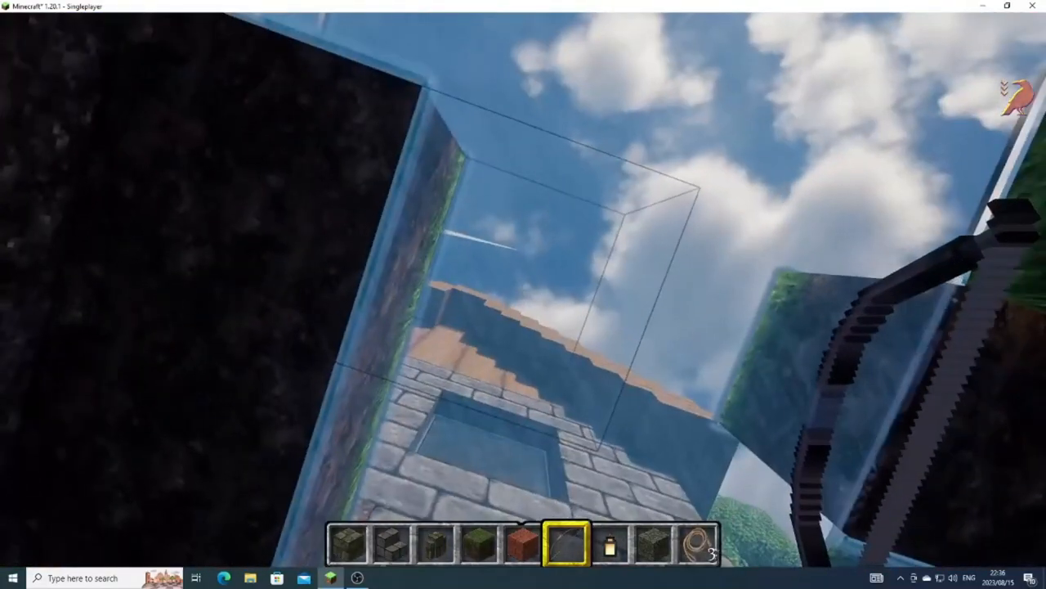
pyautogui.moveTo(524, 295)
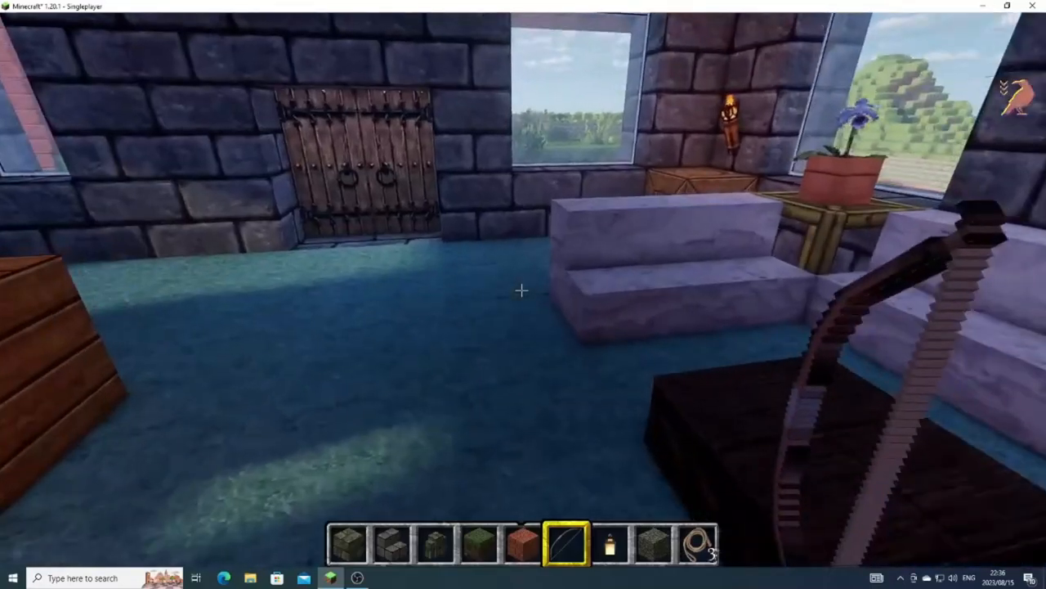
pyautogui.moveTo(523, 290)
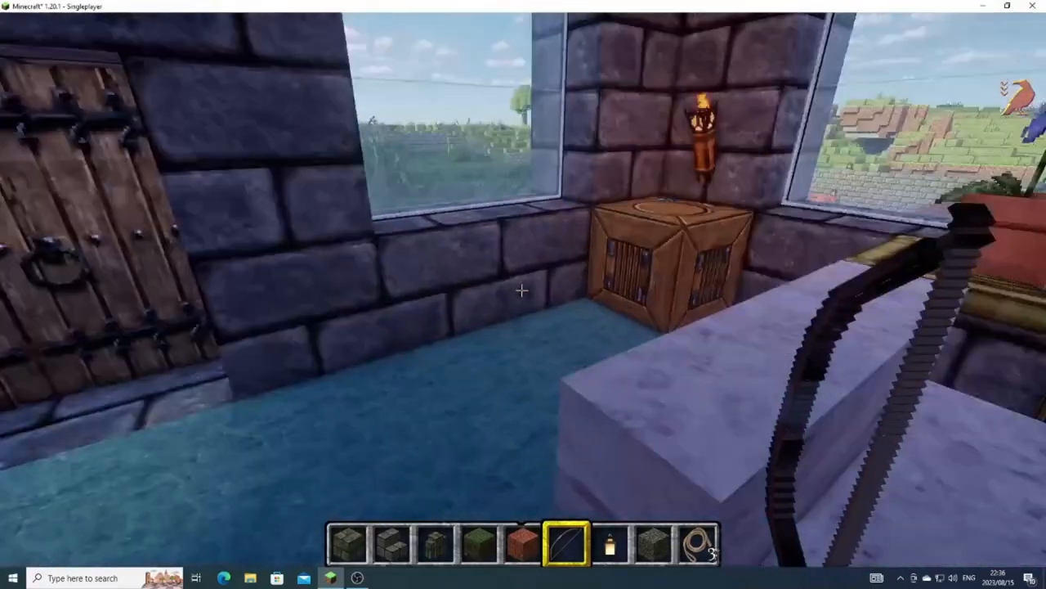
pyautogui.moveTo(523, 294)
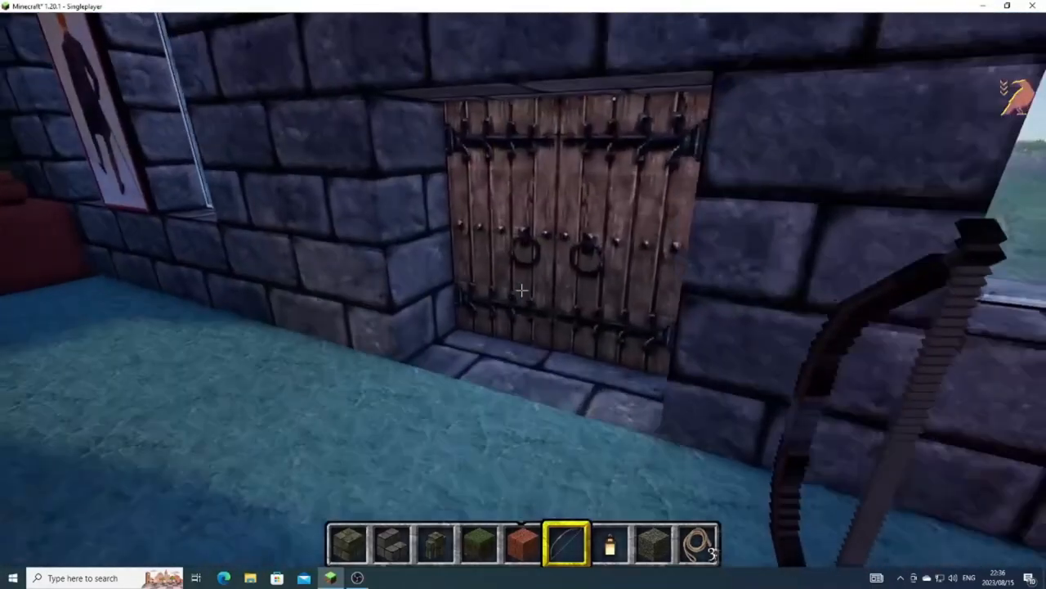
pyautogui.moveTo(523, 291)
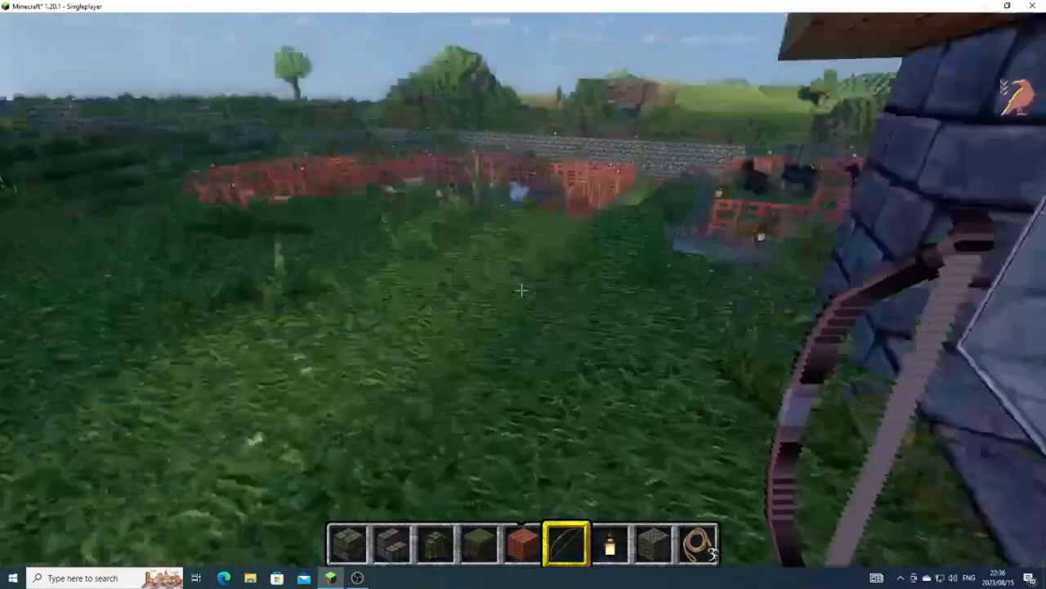
pyautogui.moveTo(523, 291)
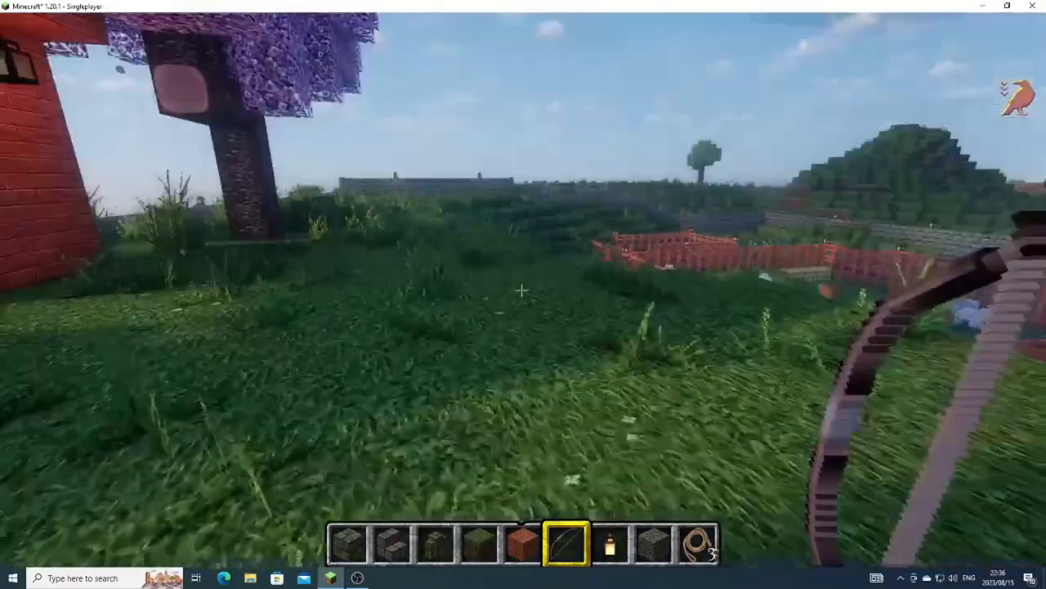
pyautogui.moveTo(523, 294)
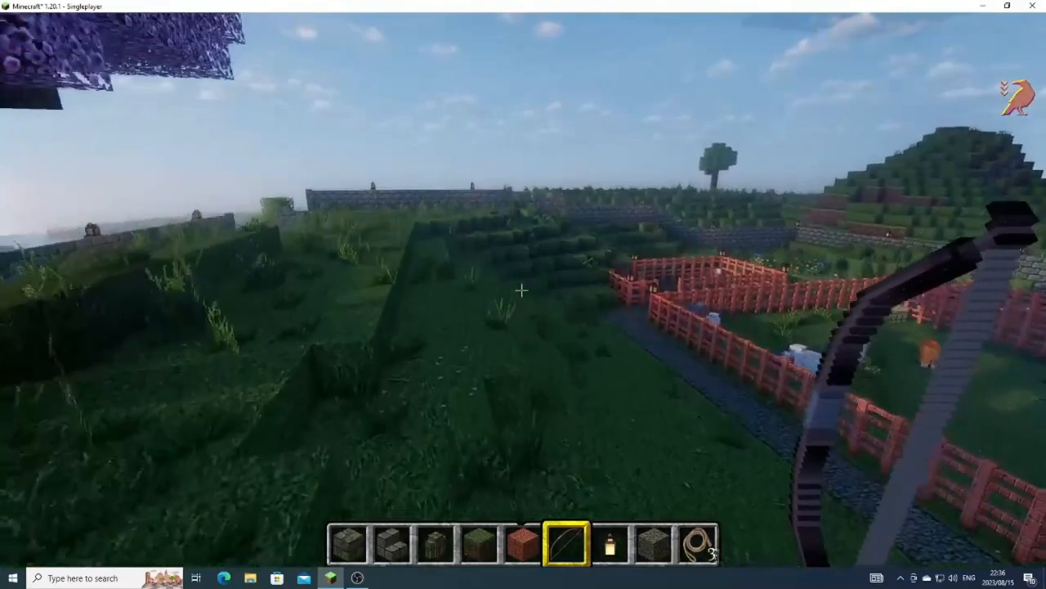
pyautogui.moveTo(523, 290)
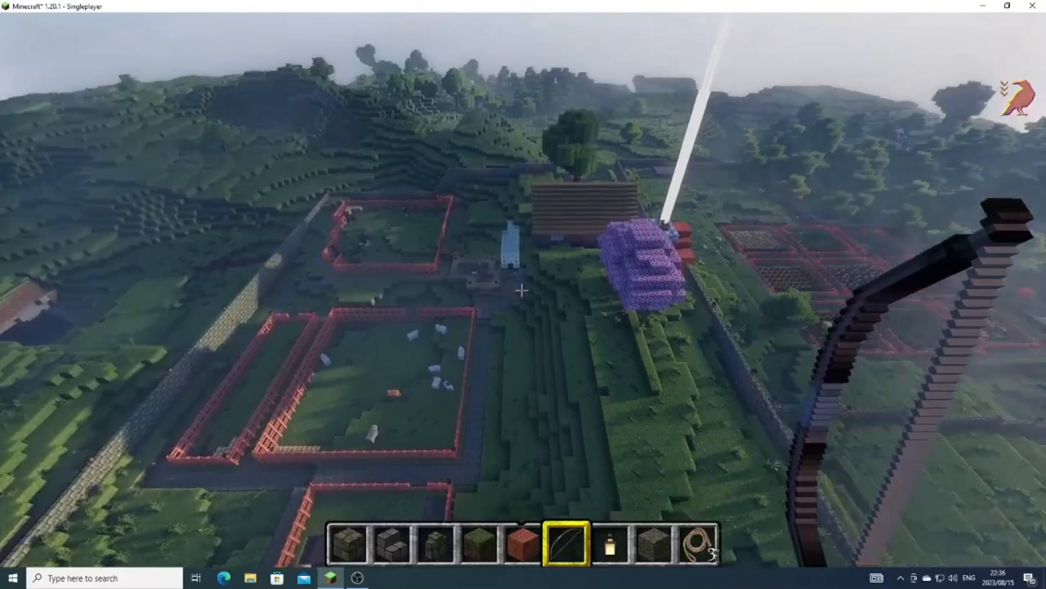
pyautogui.moveTo(524, 295)
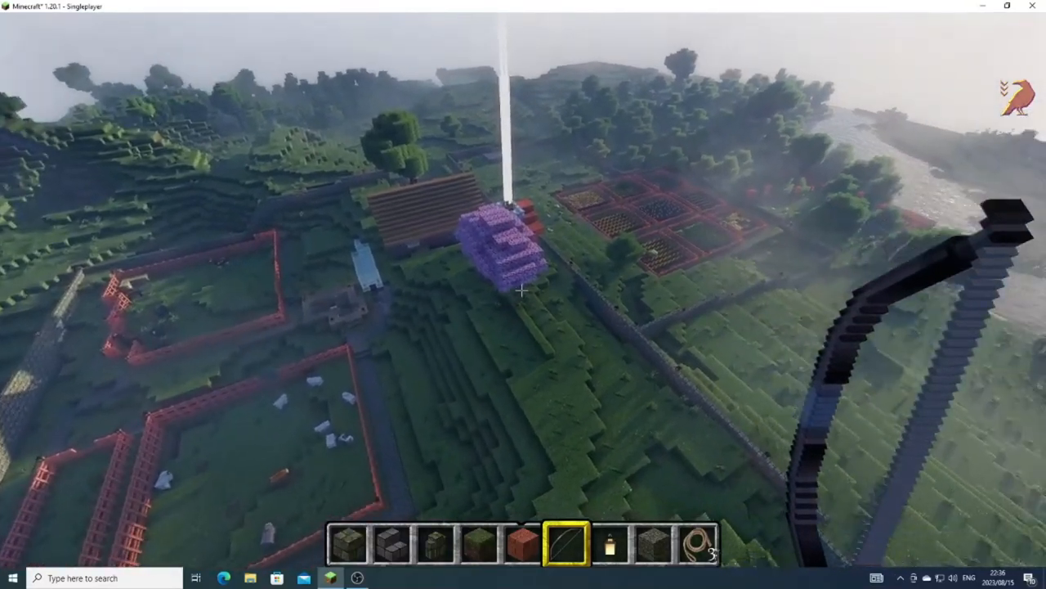
pyautogui.moveTo(523, 295)
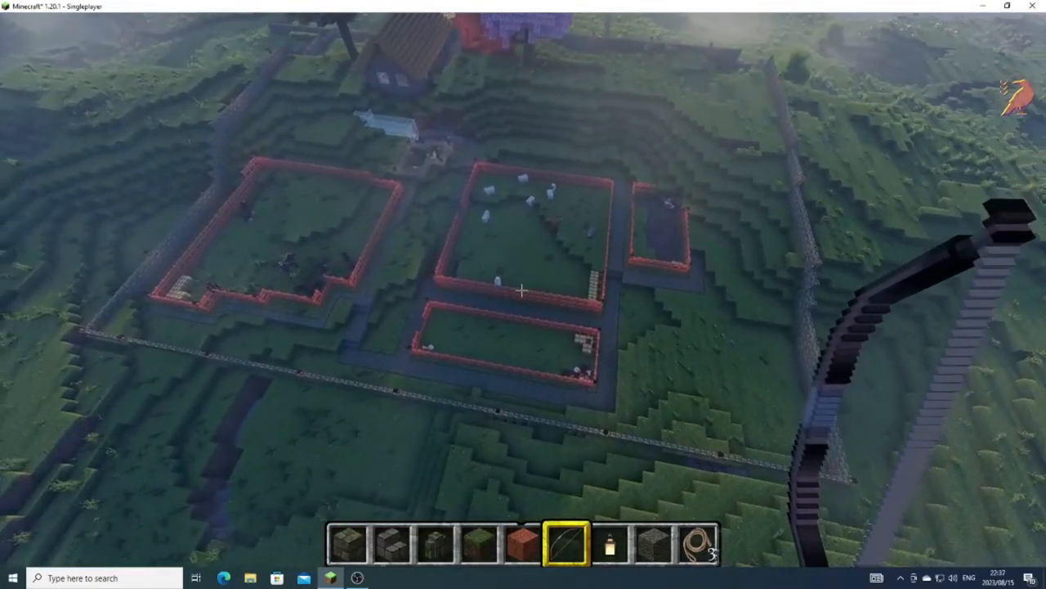
pyautogui.moveTo(524, 295)
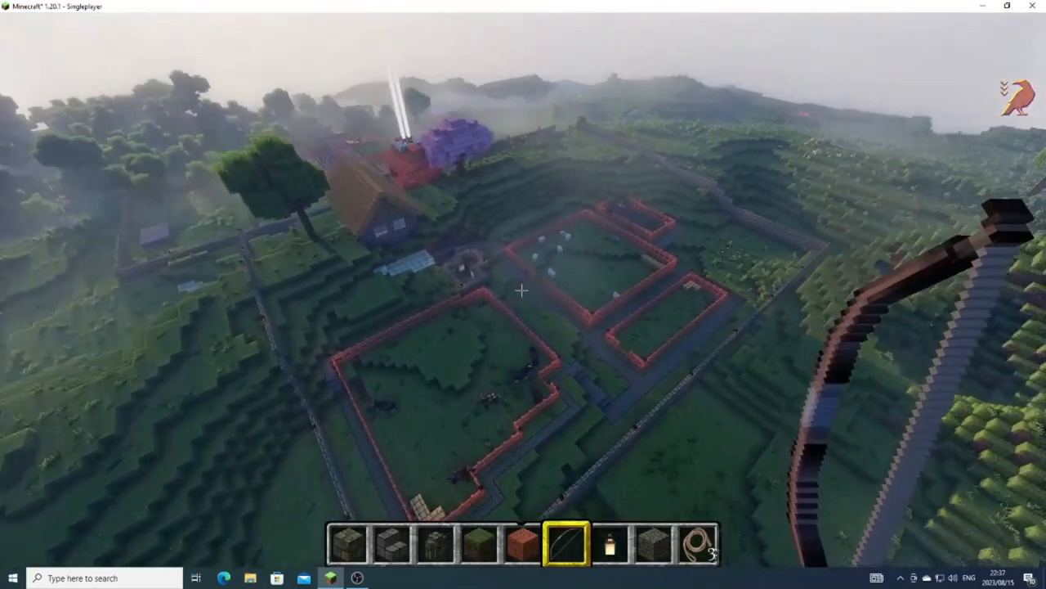
pyautogui.moveTo(523, 294)
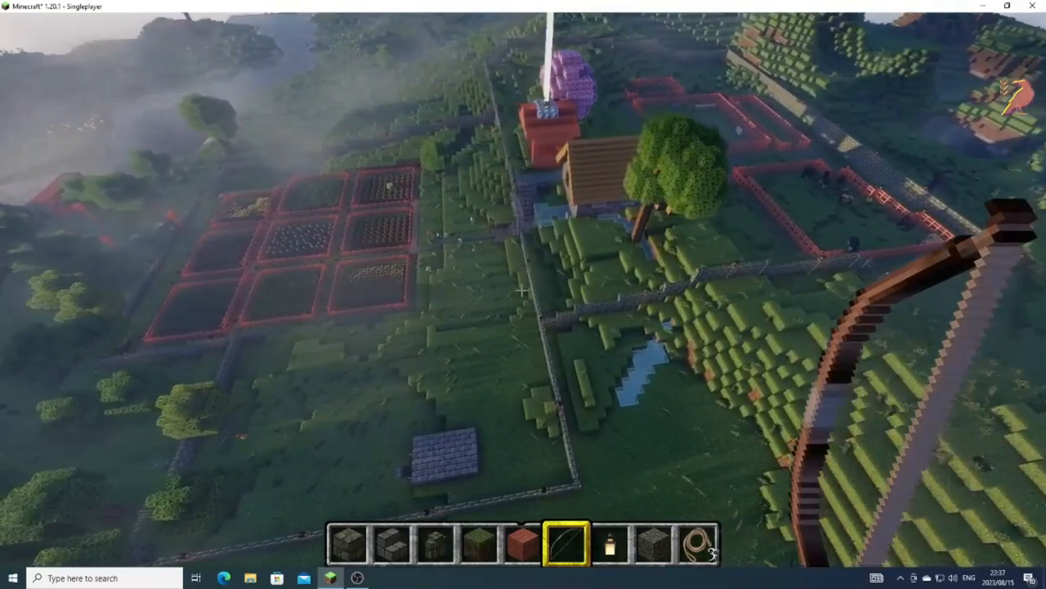
pyautogui.moveTo(523, 294)
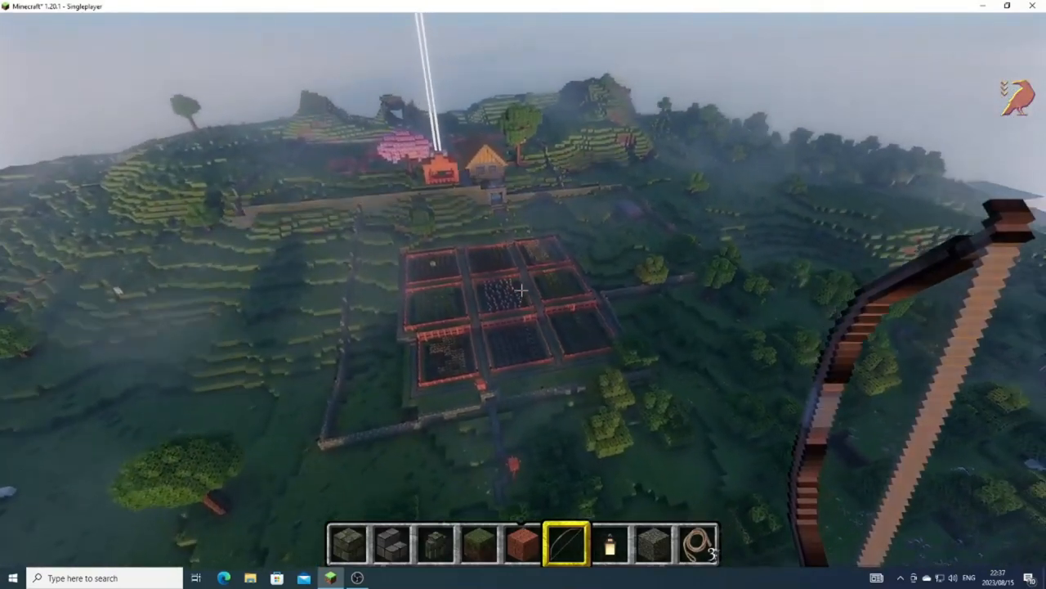
pyautogui.moveTo(523, 294)
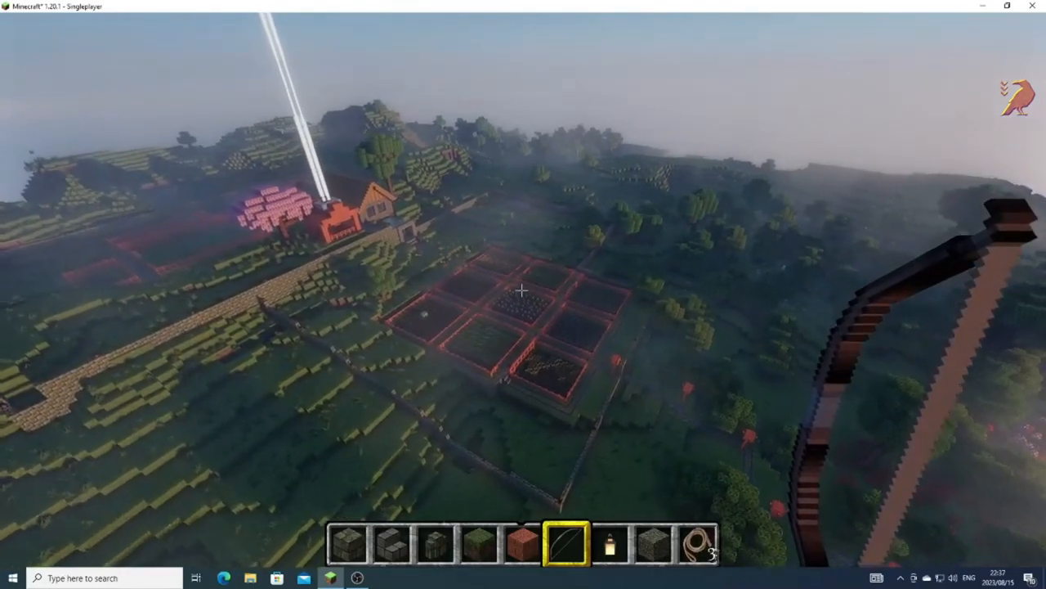
pyautogui.moveTo(524, 295)
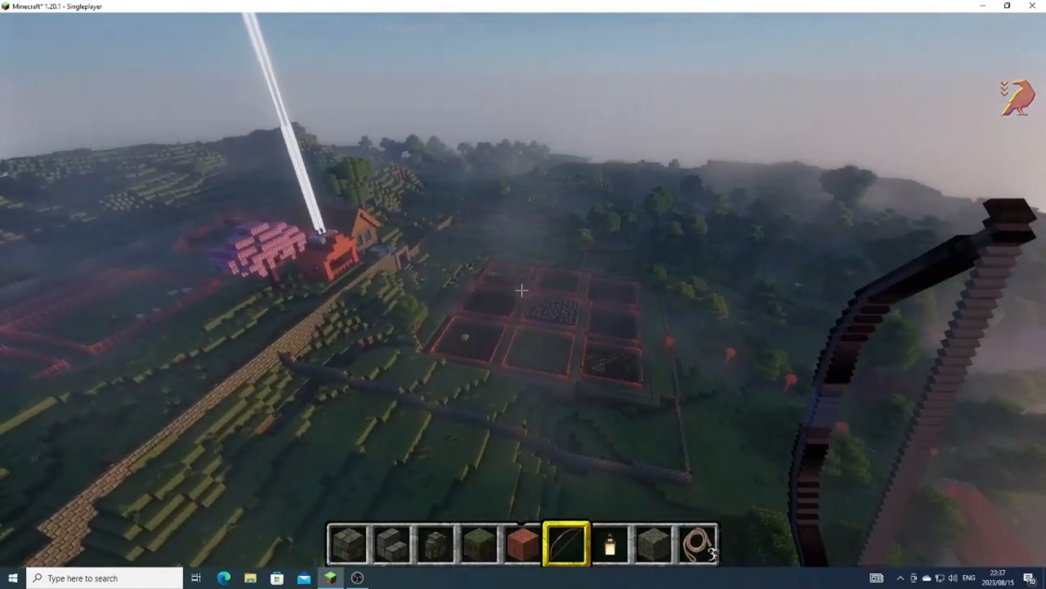
pyautogui.moveTo(523, 295)
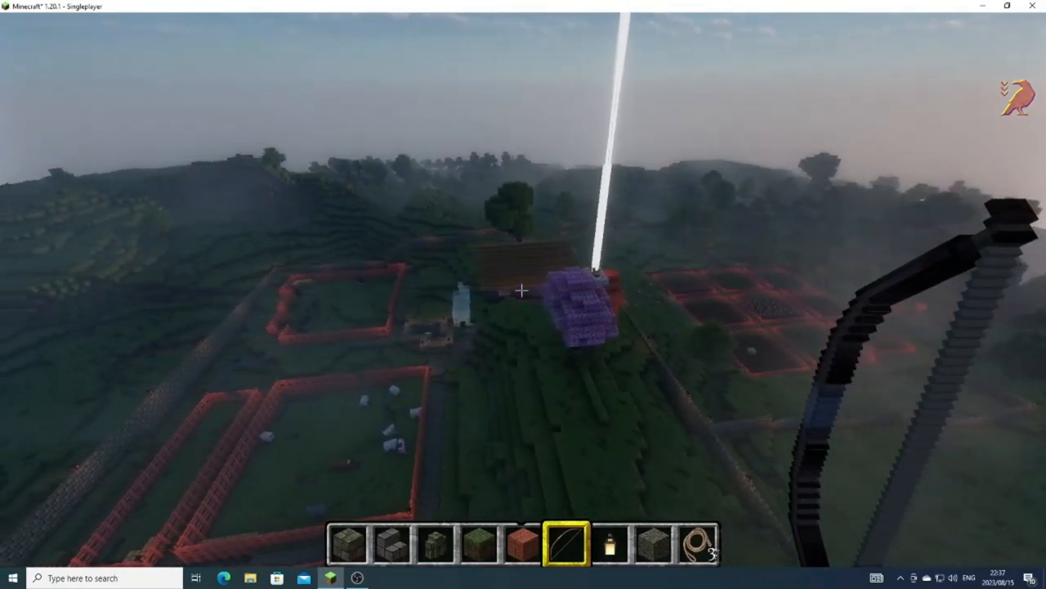
pyautogui.moveTo(523, 290)
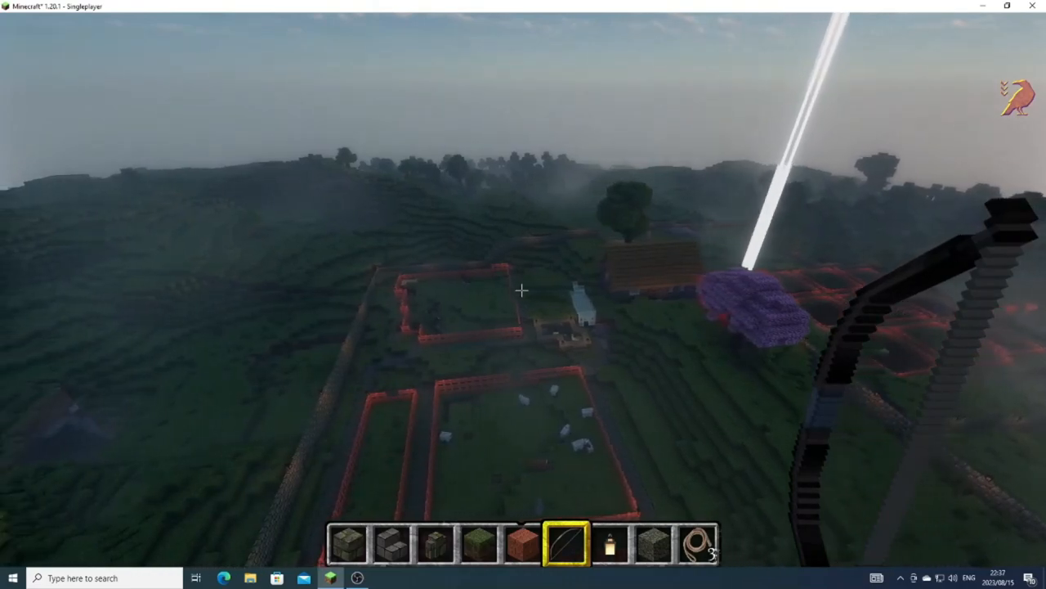
pyautogui.moveTo(523, 290)
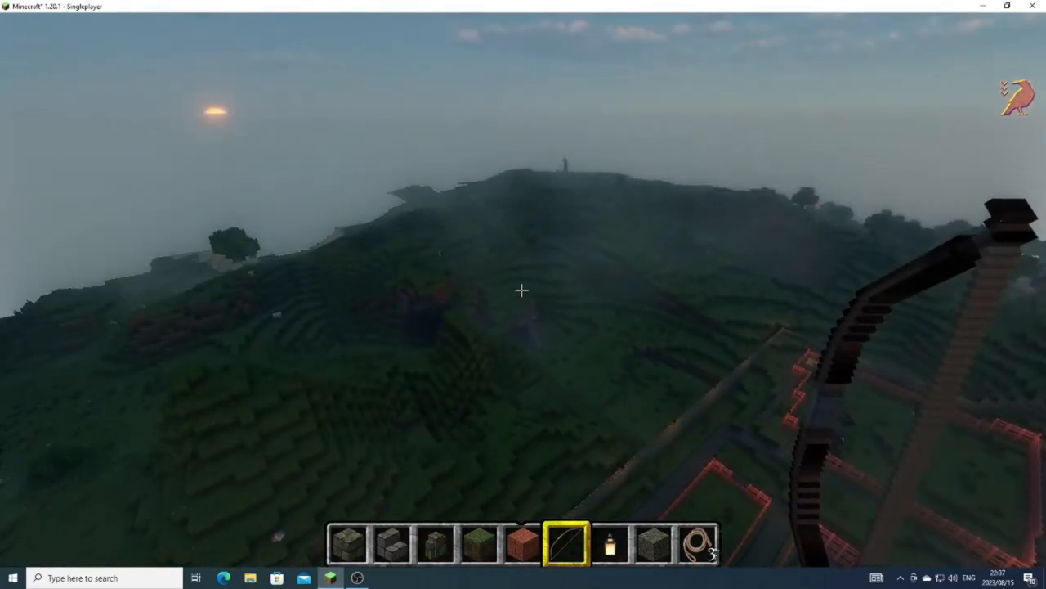
pyautogui.moveTo(524, 294)
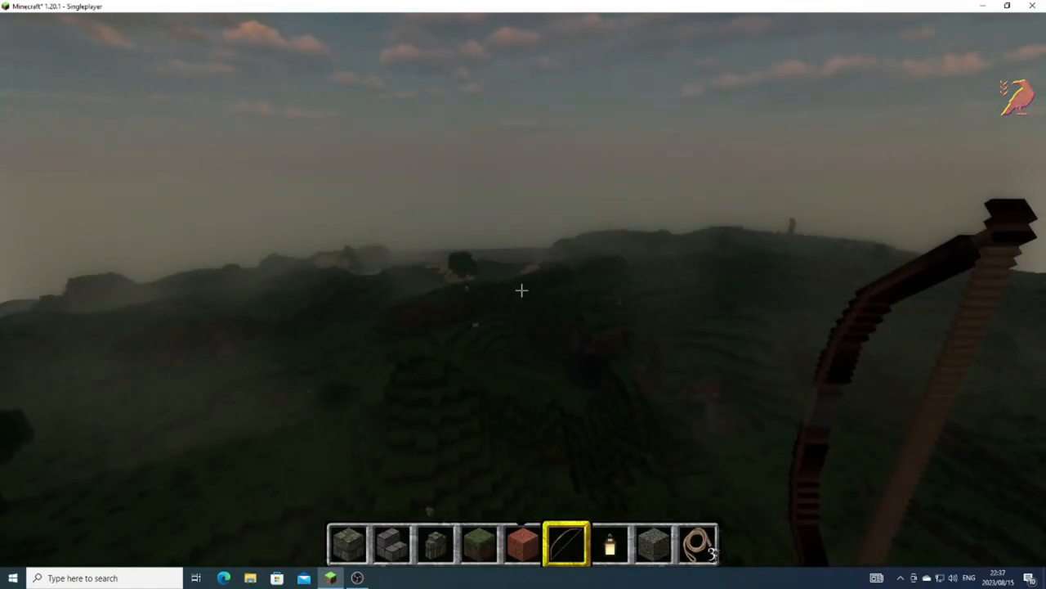
pyautogui.moveTo(524, 290)
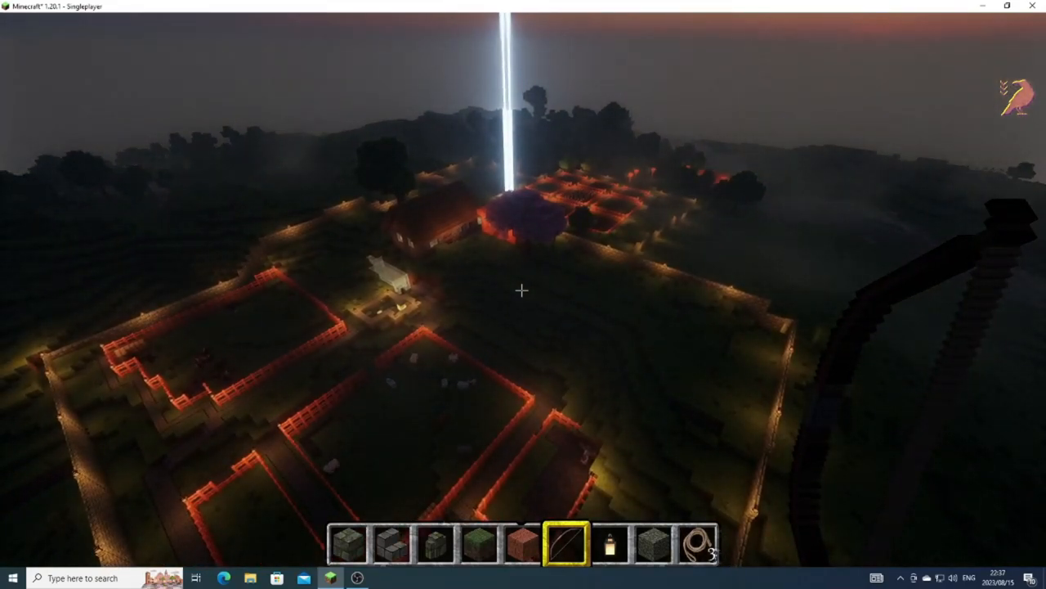
pyautogui.moveTo(523, 290)
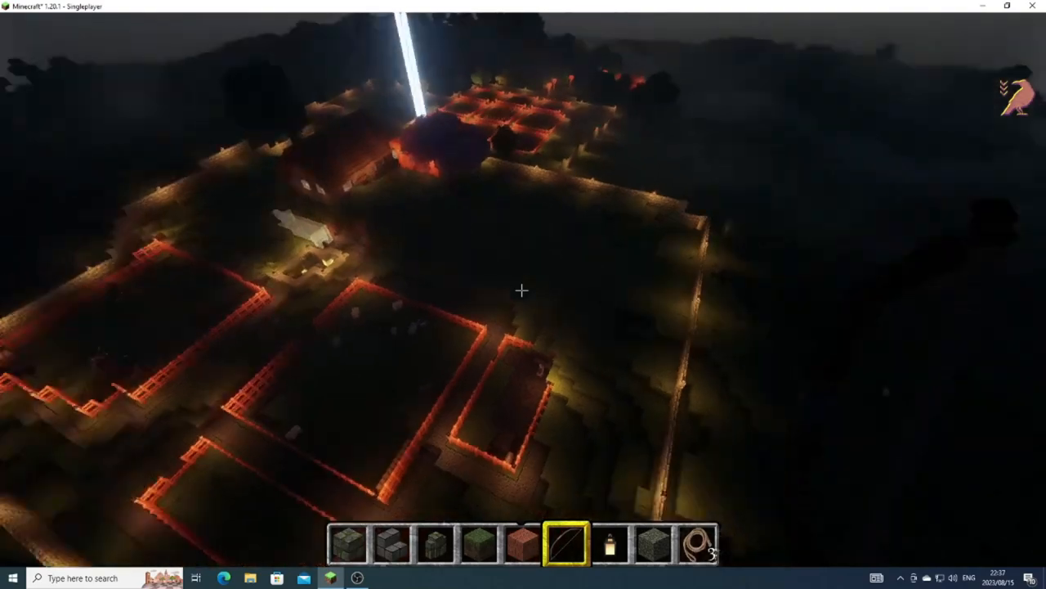
pyautogui.moveTo(523, 290)
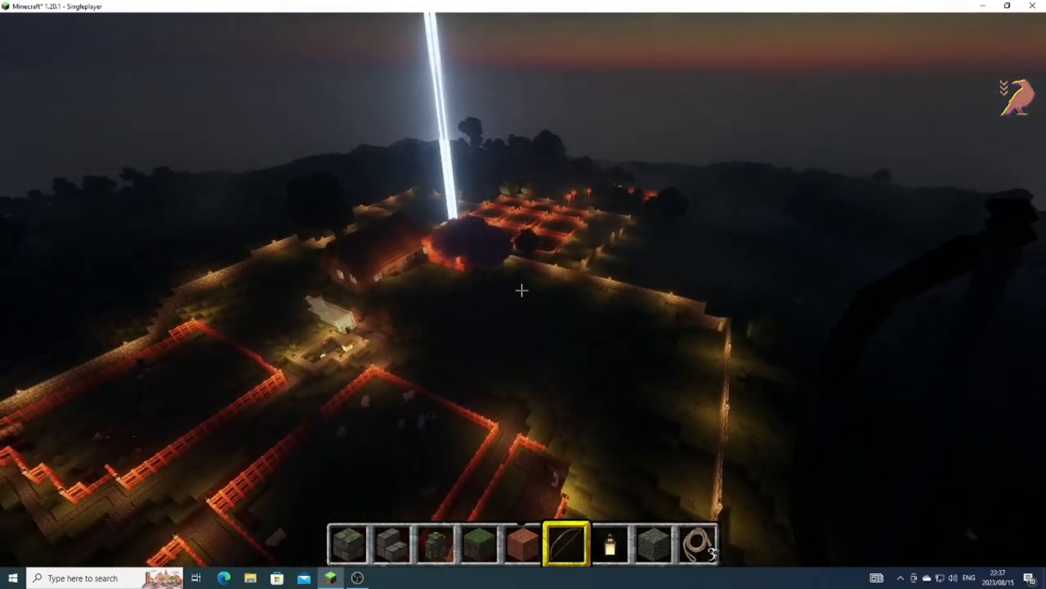